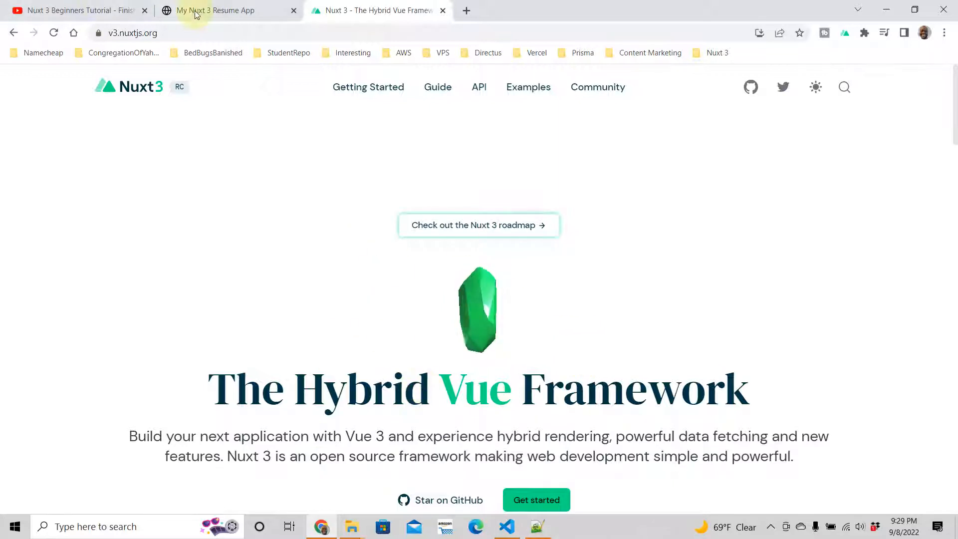
Switch to the 'My Nuxt 3 Resume App' tab showing the Experience section
left_click(215, 10)
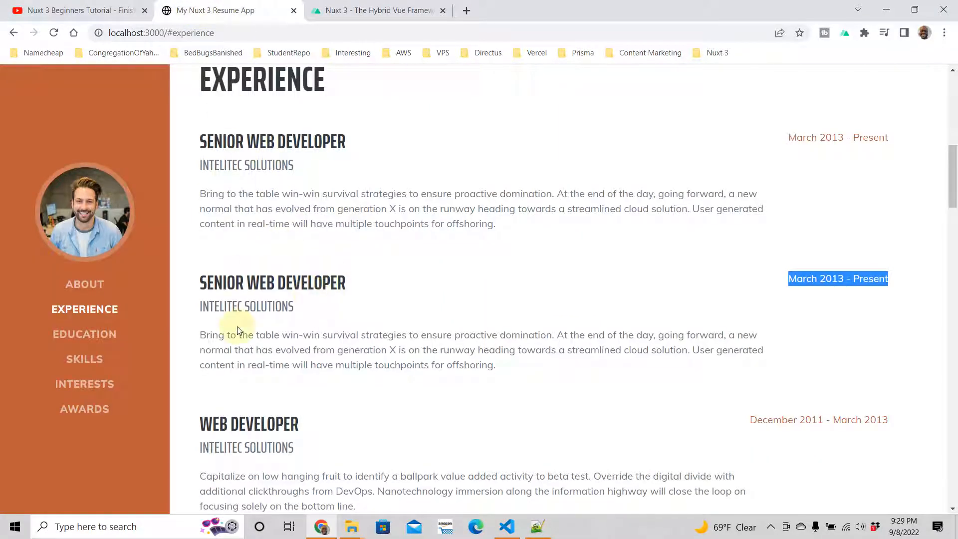
mouse_move(357, 270)
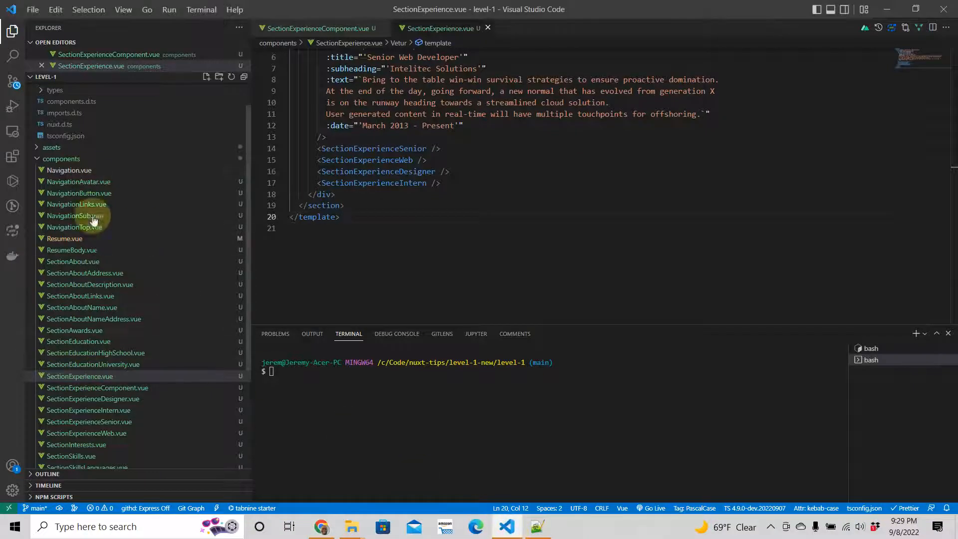
mouse_move(403, 266)
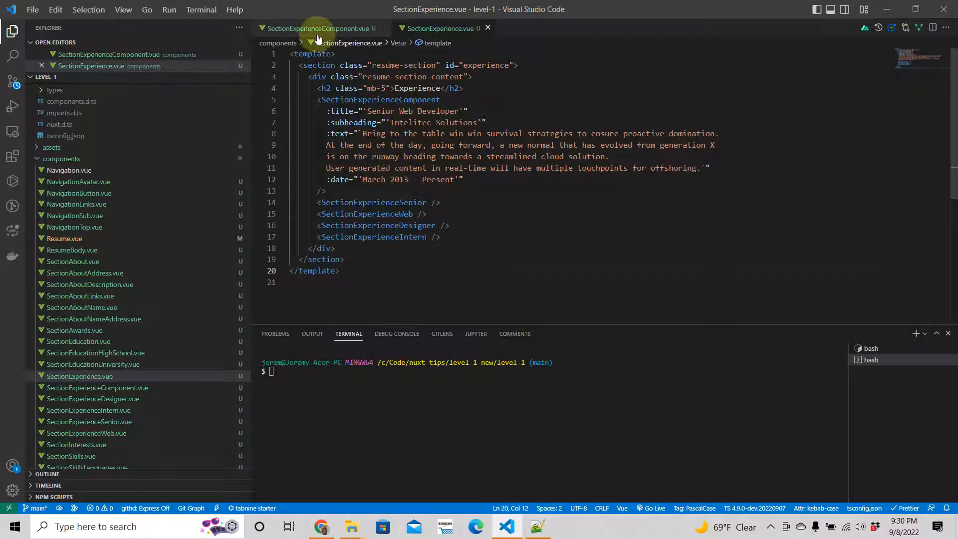
left_click(318, 28)
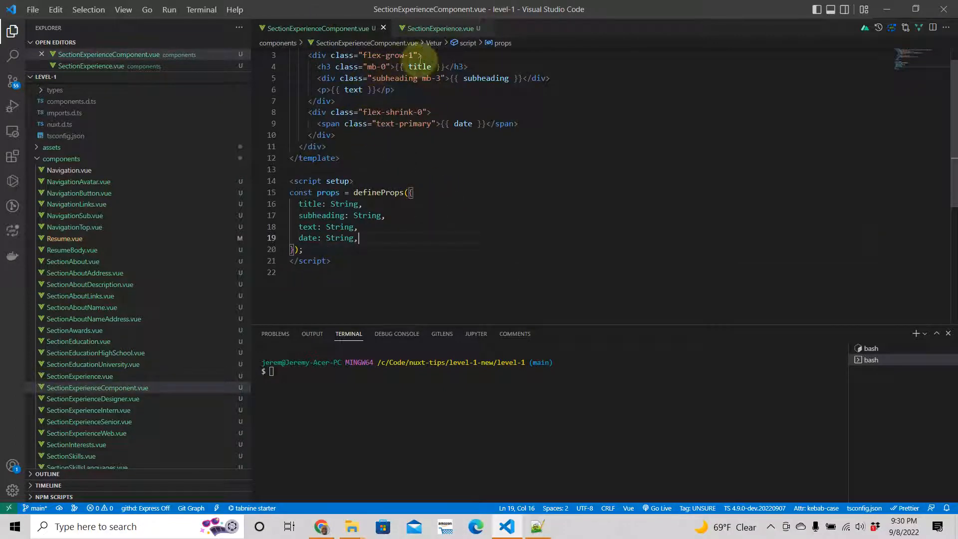
left_click(440, 28)
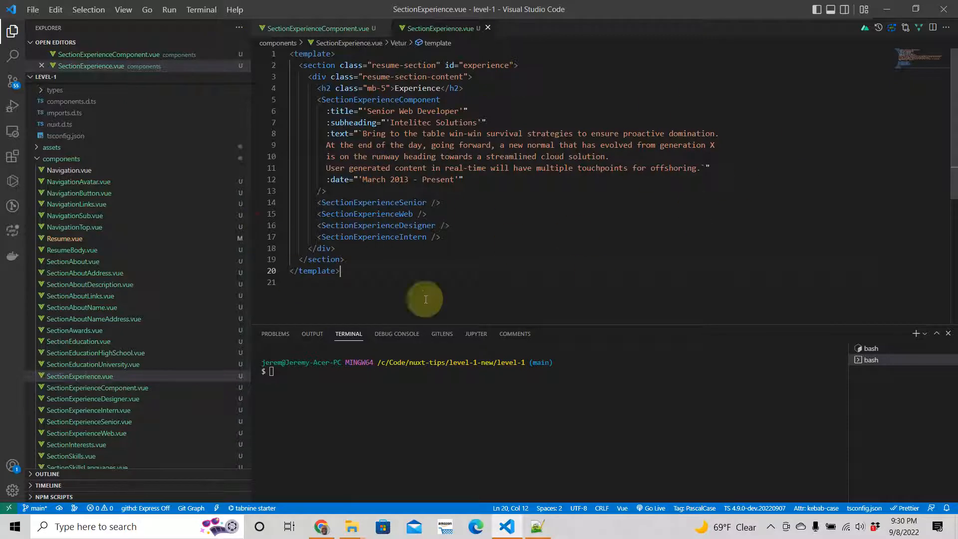
mouse_move(480, 256)
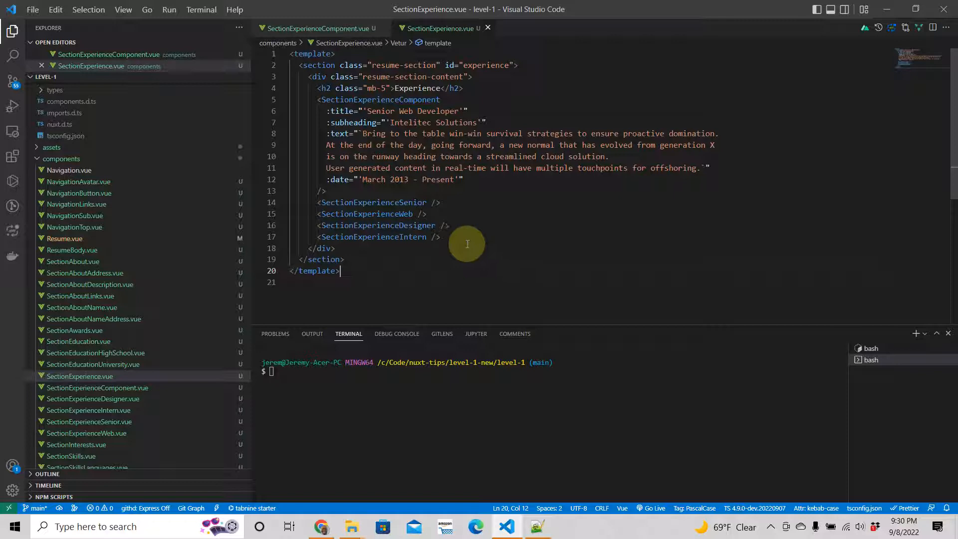
mouse_move(379, 201)
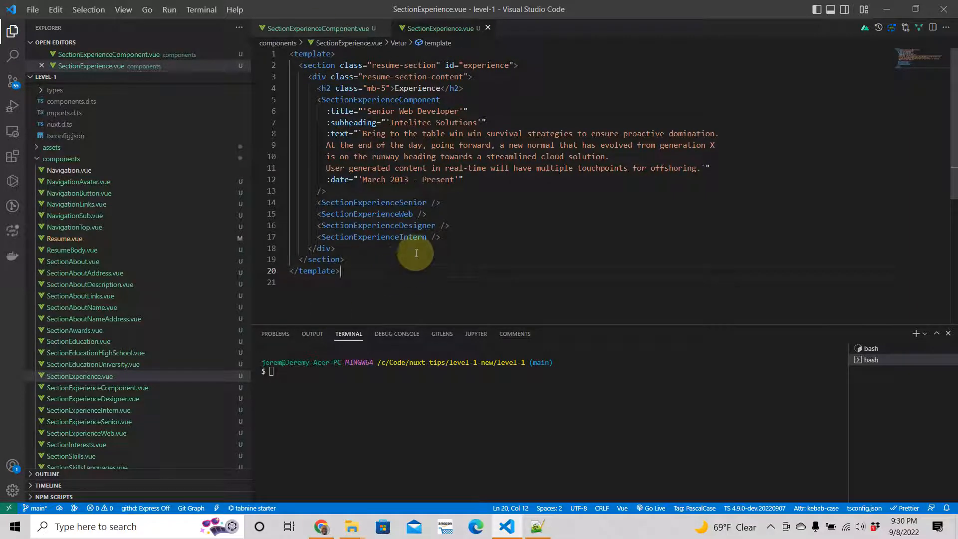
mouse_move(576, 275)
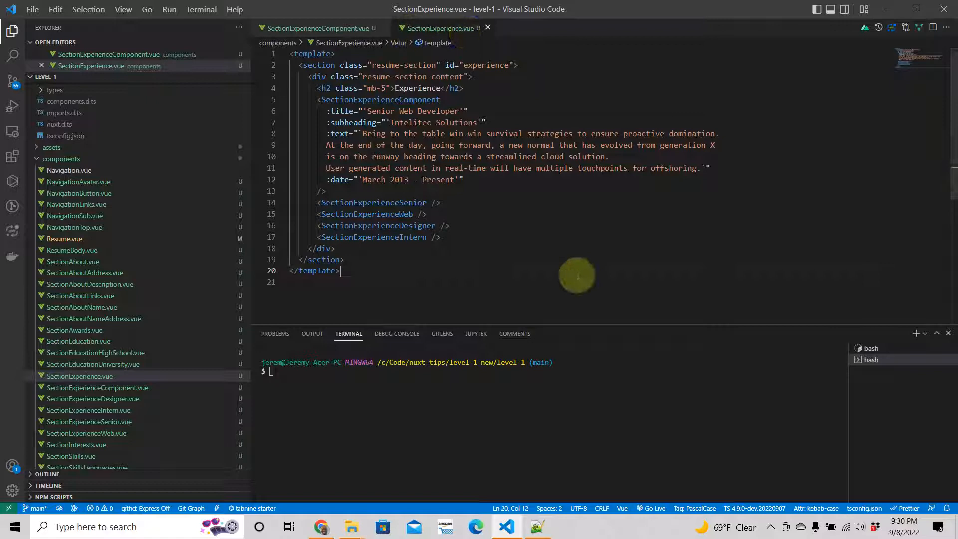
Add a <script setup> block and type 'const sectionExperiences' inside it
type("<")
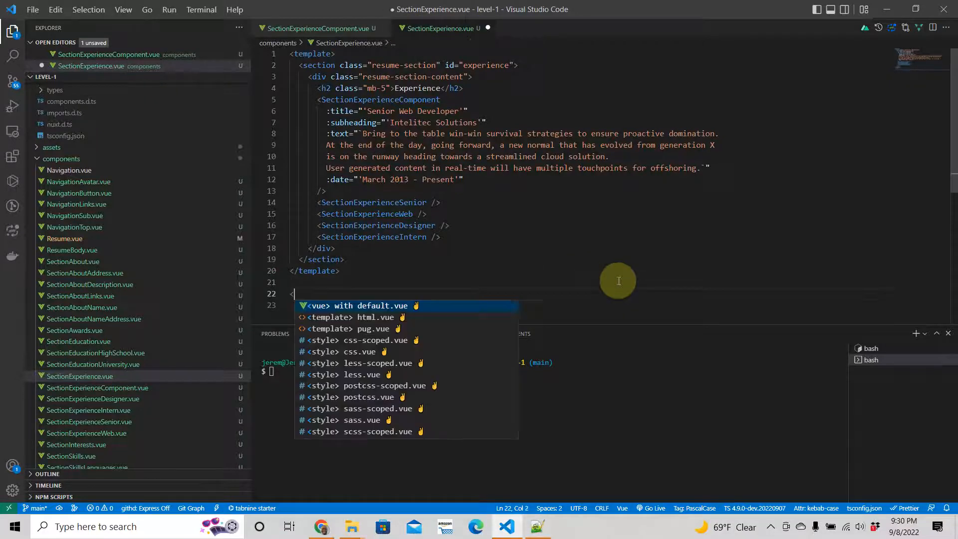
type("scr")
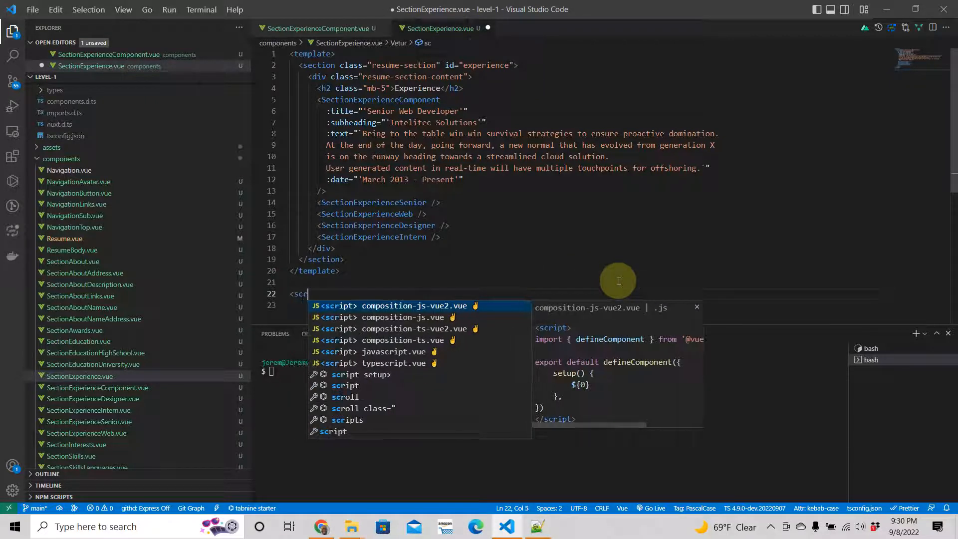
type("ipt setup>")
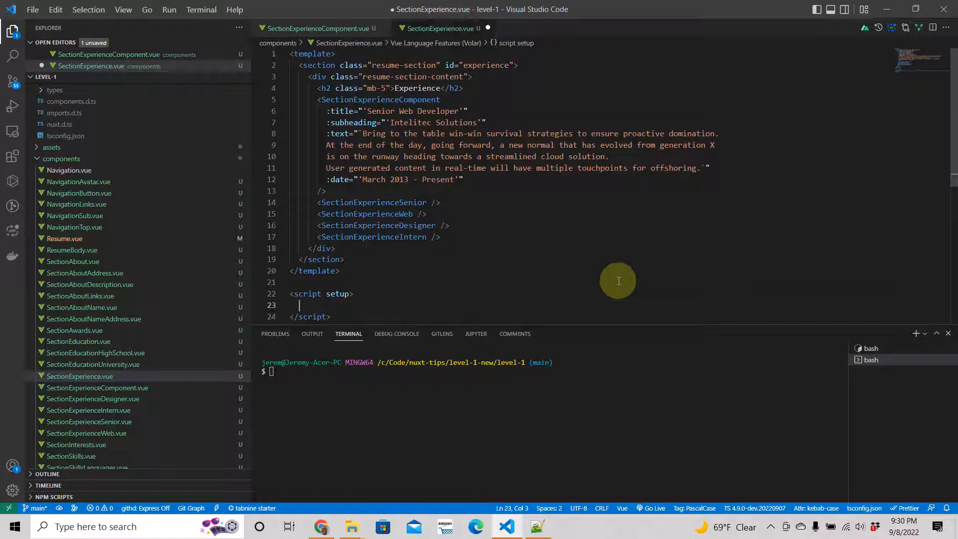
type("const se")
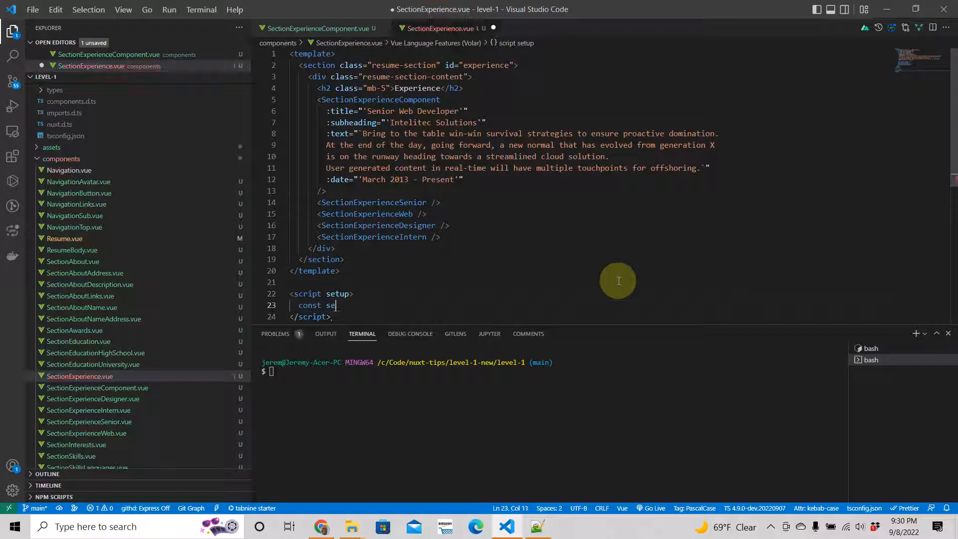
type("ctionEx")
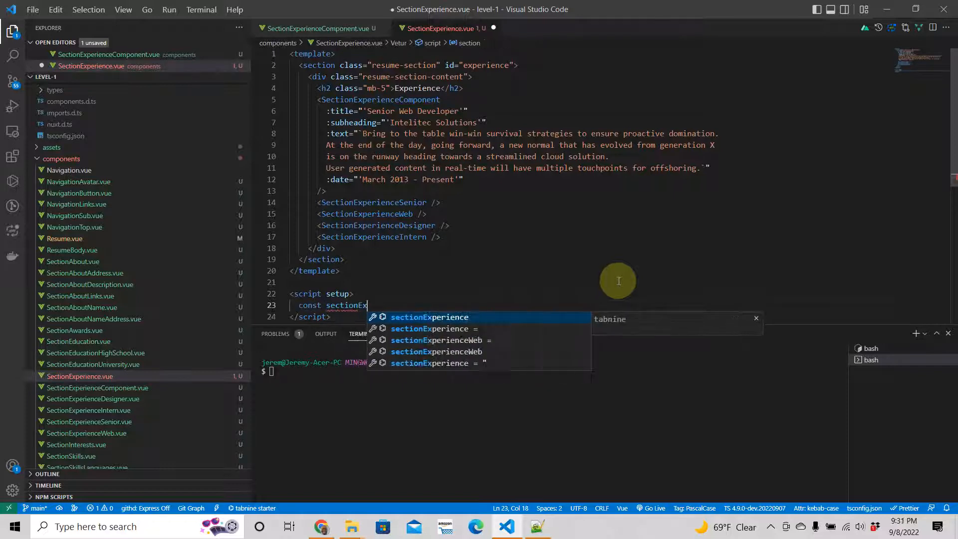
type("periences")
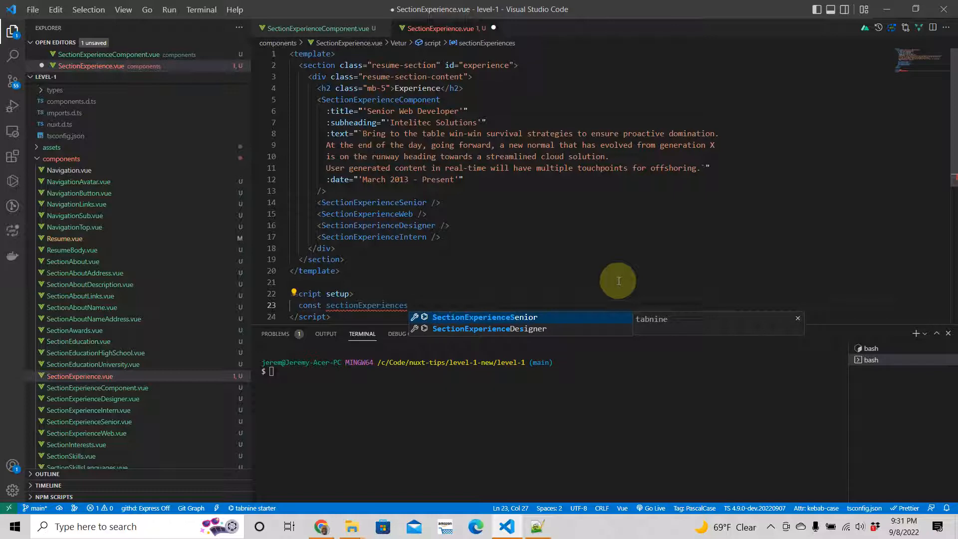
mouse_move(656, 193)
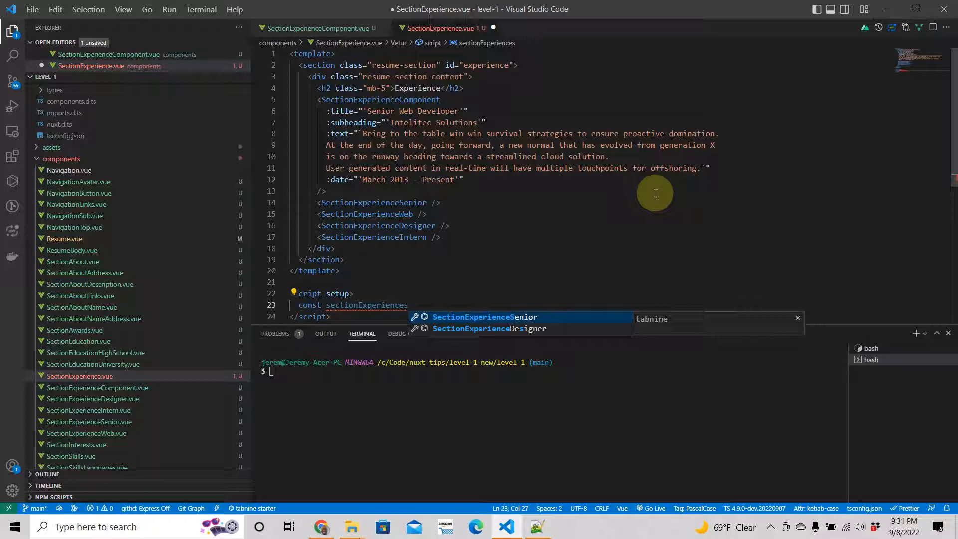
Start the sectionExperiences array with a first object titled 'Senior Web Developer'
type("= []")
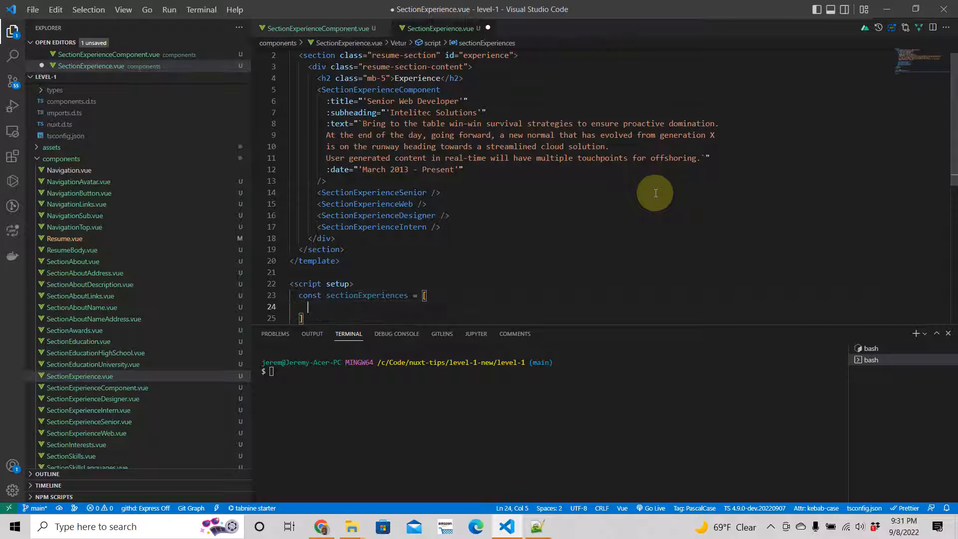
type("{")
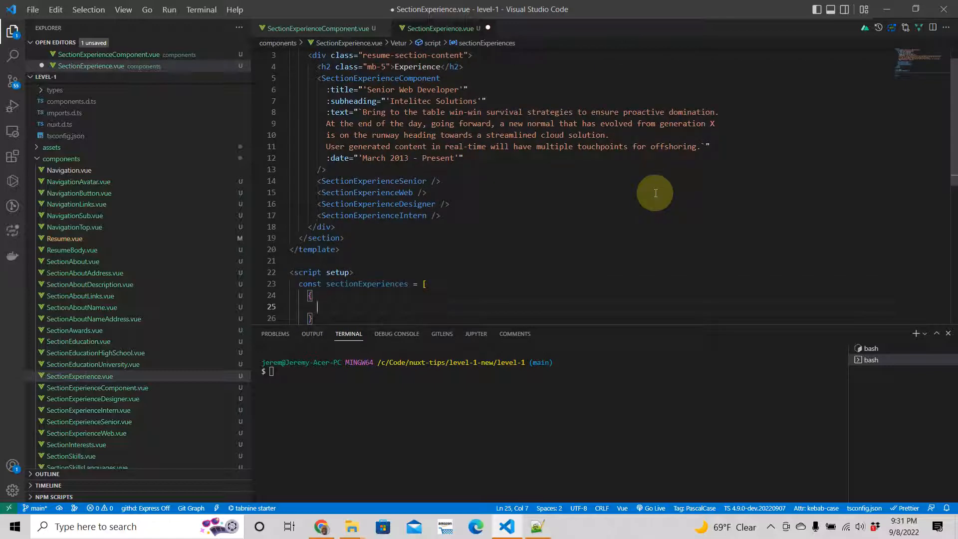
mouse_move(358, 77)
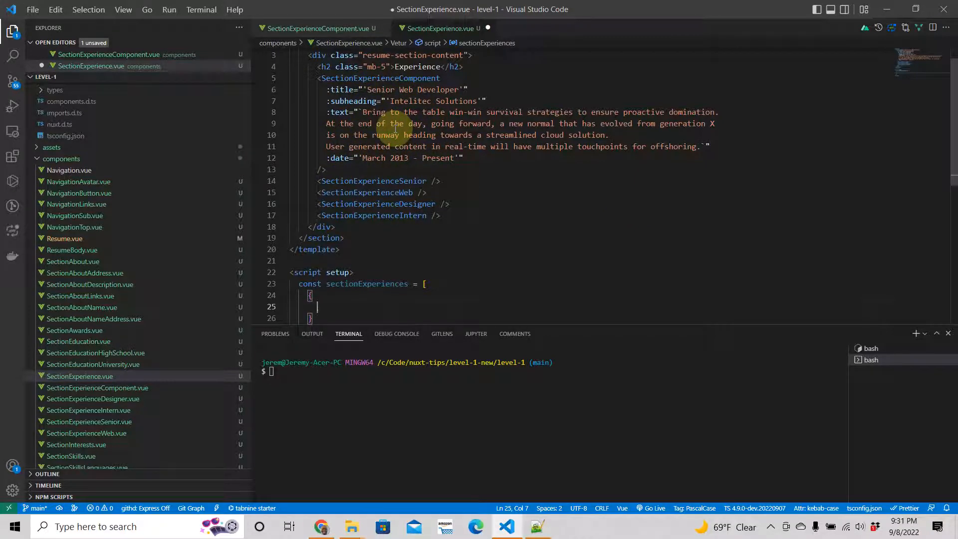
type("title")
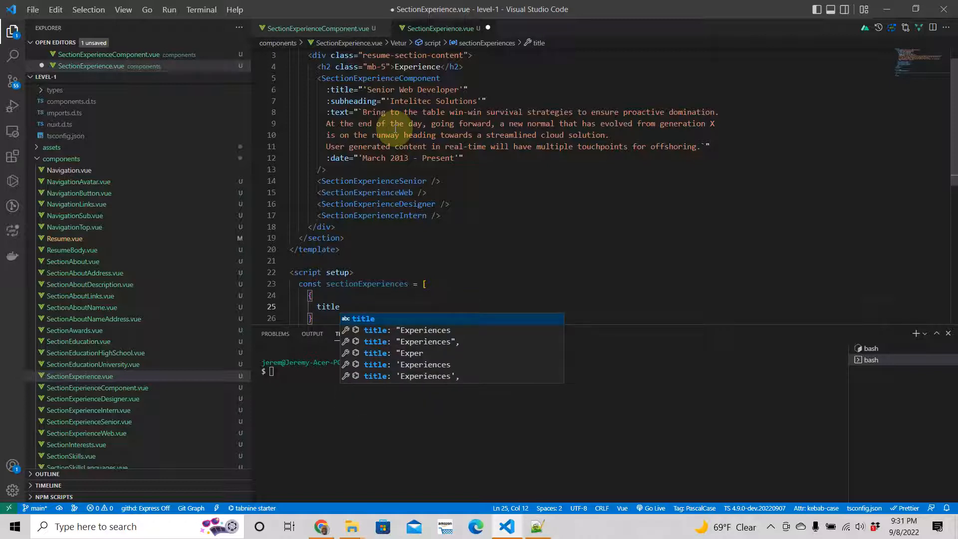
type(":")
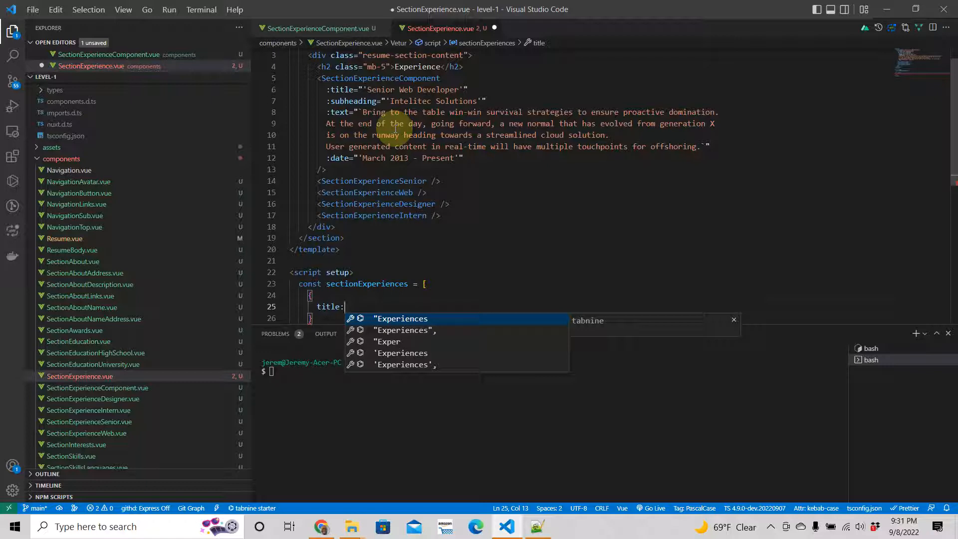
type("'")
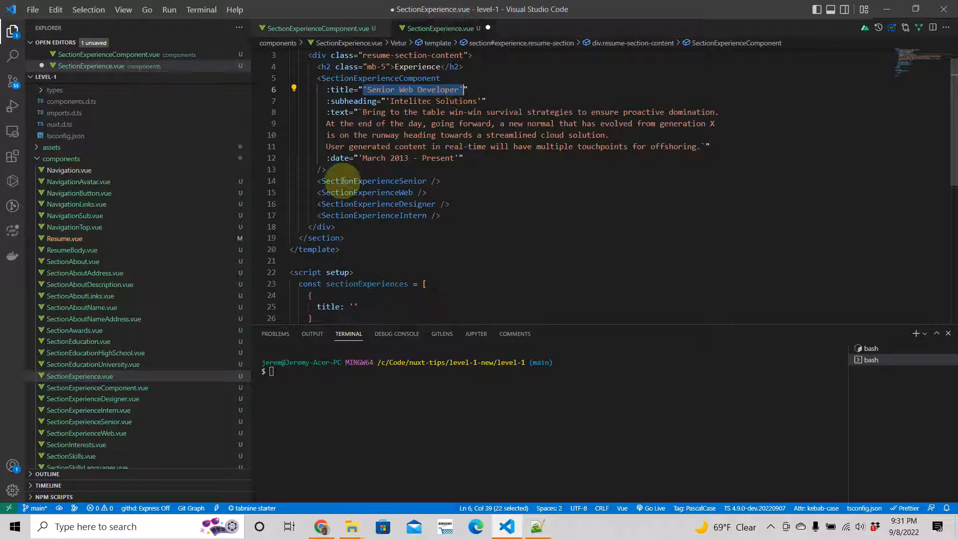
left_click(352, 306)
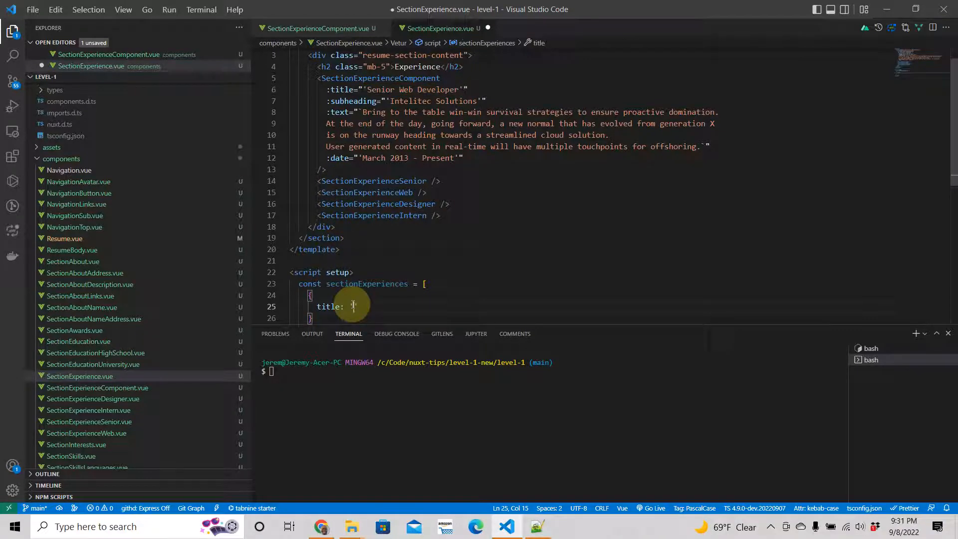
type("Senior Web Developer'")
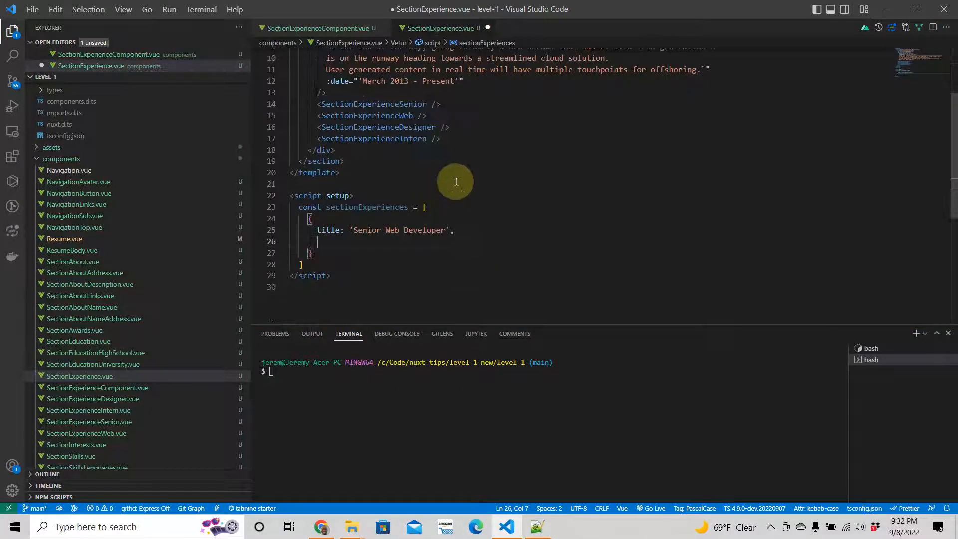
Add the subheading 'Intelitec Solutions' to the first array entry
type("sub")
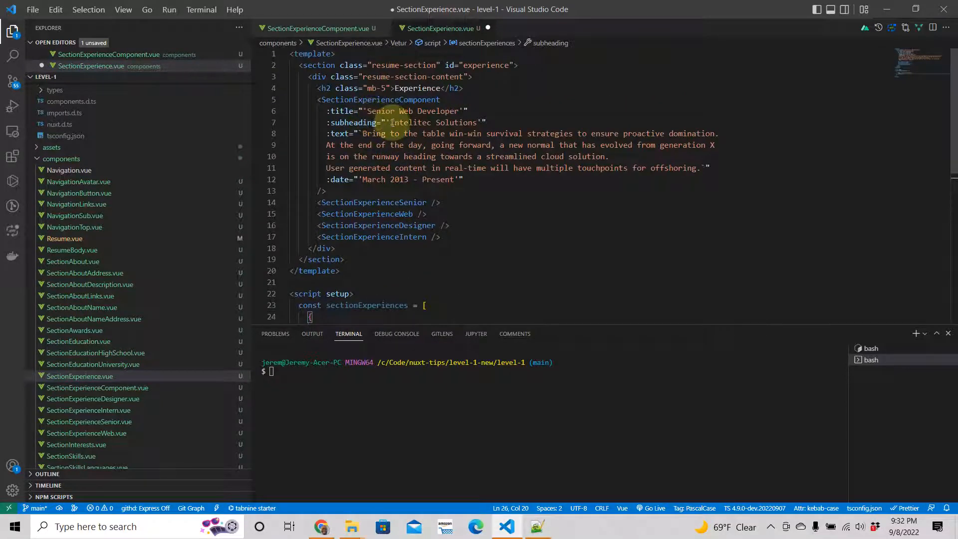
double_click(430, 122)
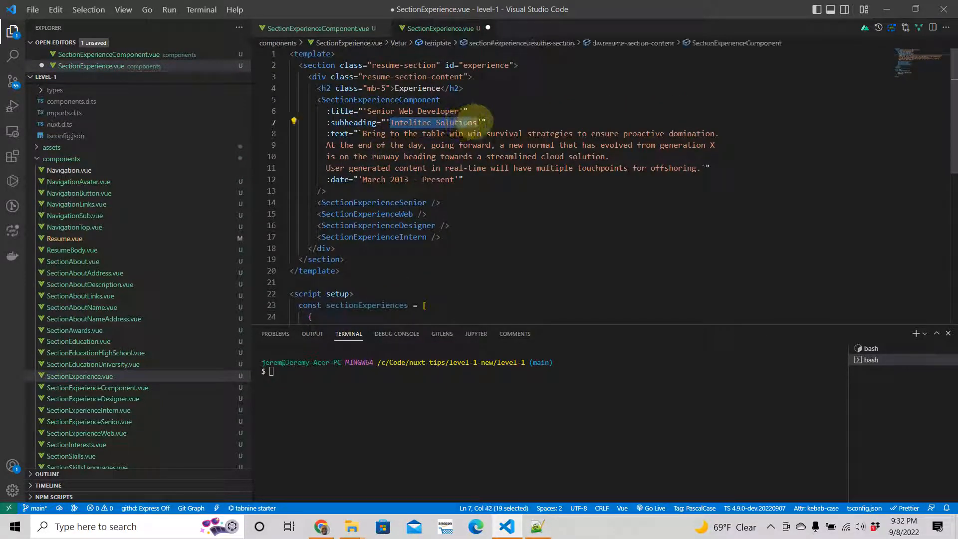
scroll("down", 3)
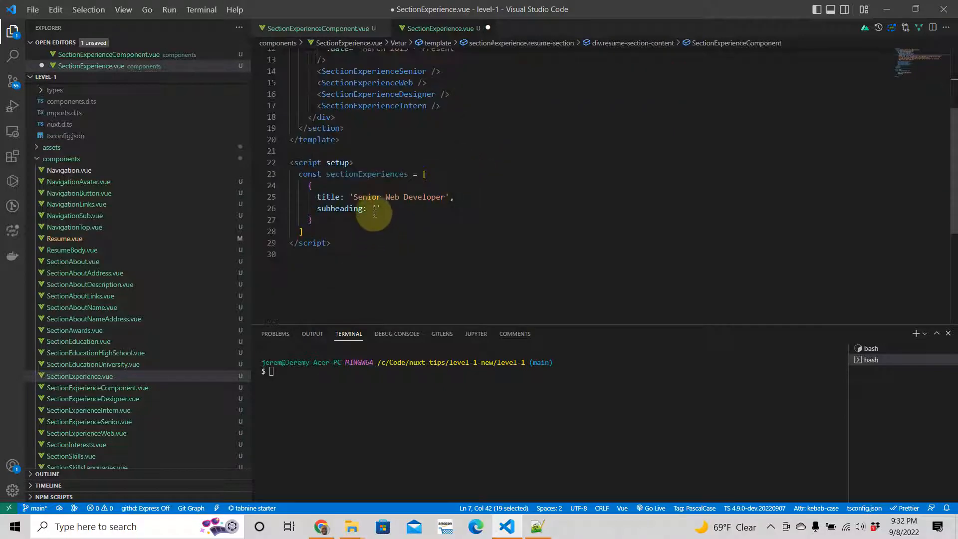
type("Intelitec Solutions")
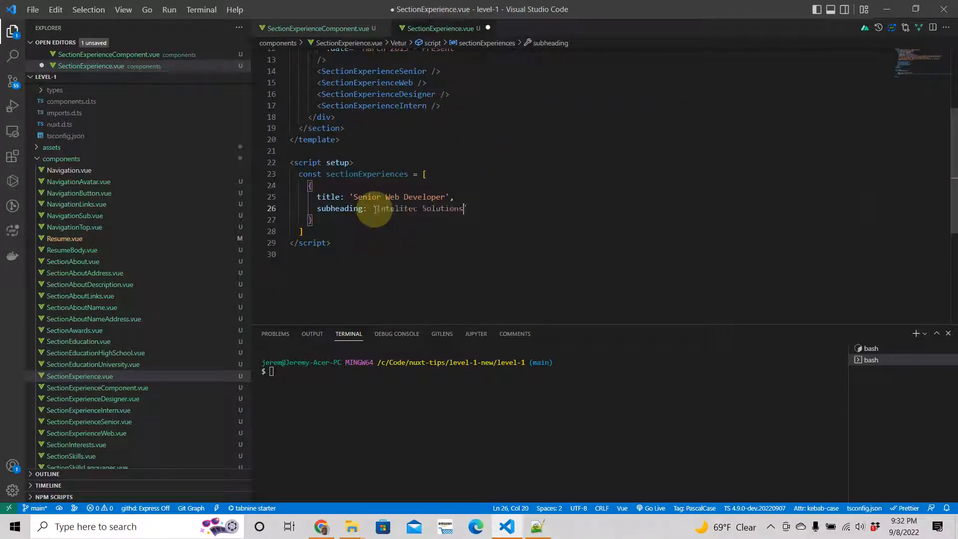
key("Enter")
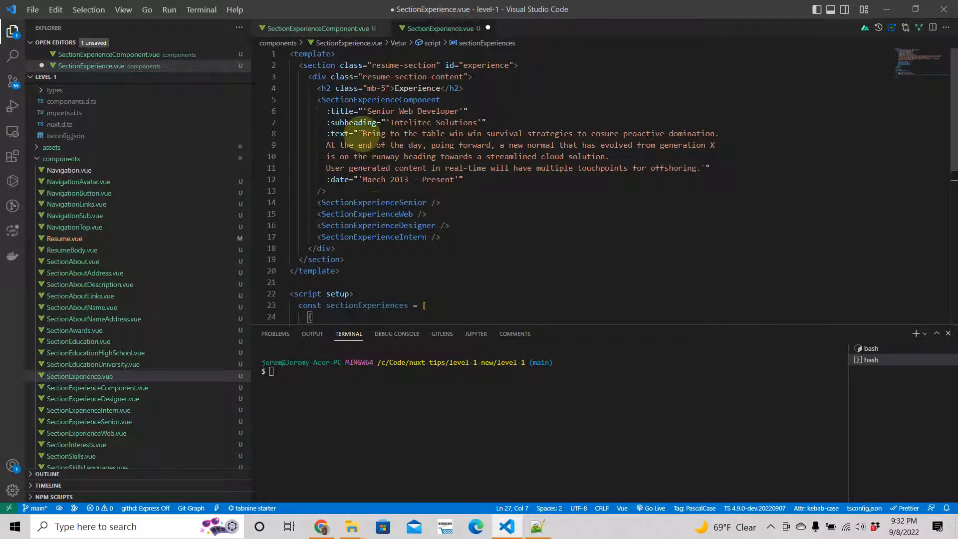
left_click_drag(364, 133, 605, 156)
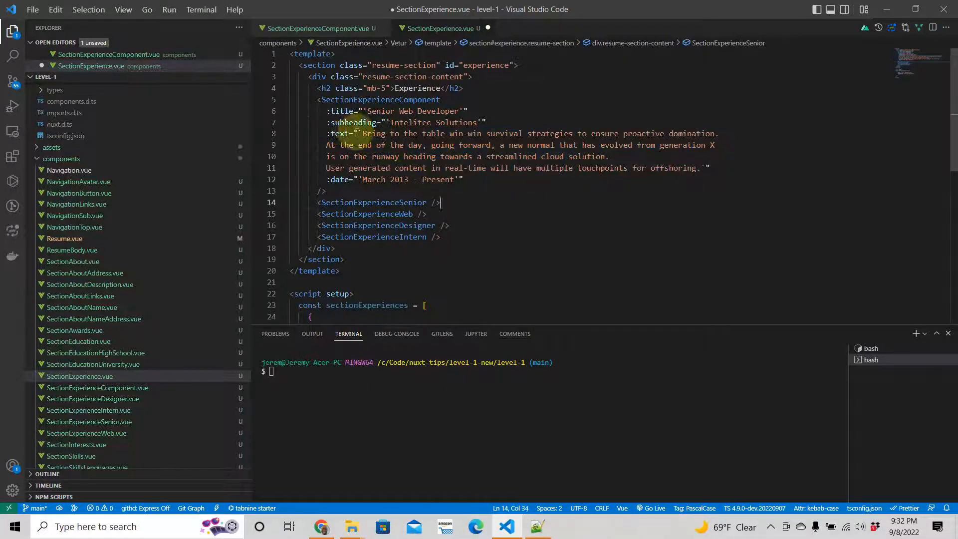
left_click_drag(359, 133, 704, 168)
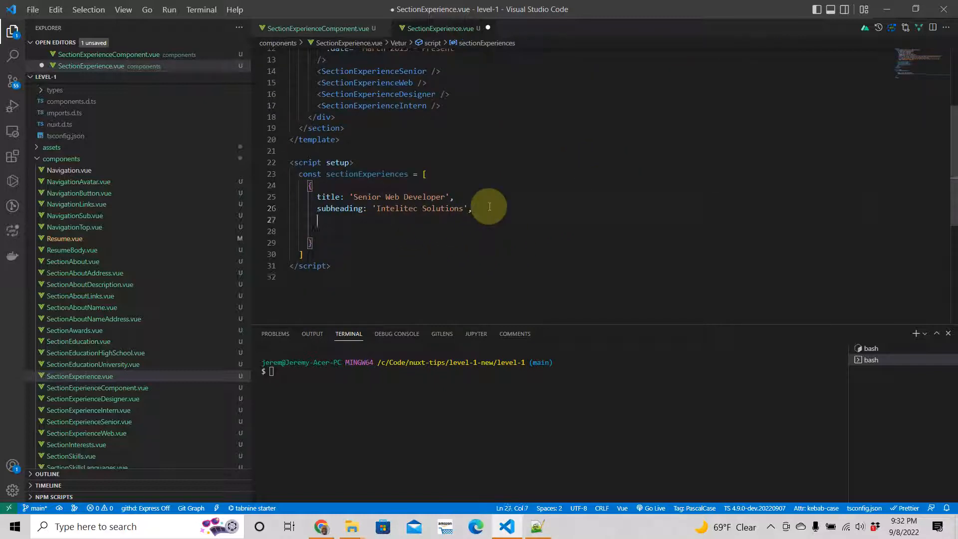
Give the first entry its backtick-quoted description text and date 'March 2013 - Present'
type("text:")
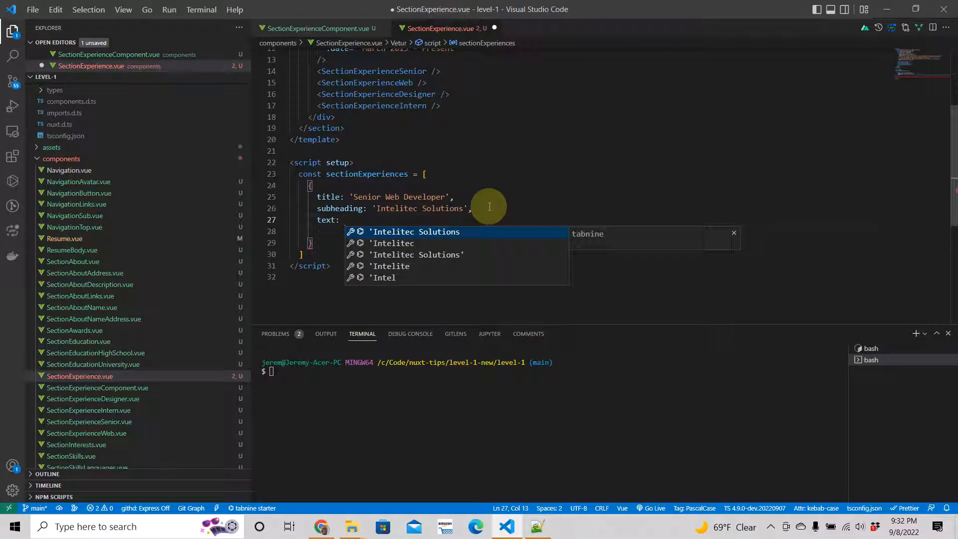
type("`Bring to the table win-win survival strategies to ensure proactive domination. At the end of the day, going forward, a new normal that has evolved from generation X is on the runway heading towards a streamlined cloud solution. User generated content in real-time will have multiple touchpoints for offshoring.`")
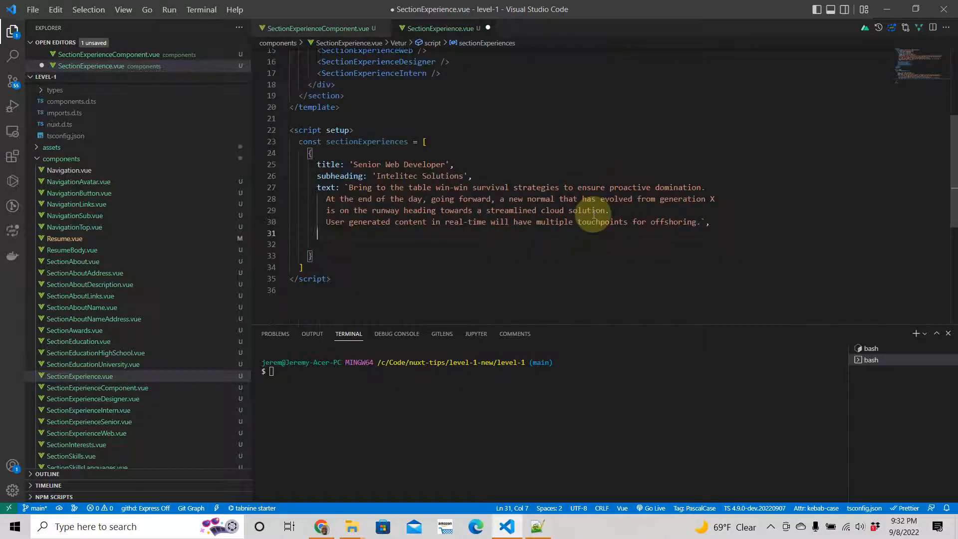
type("date")
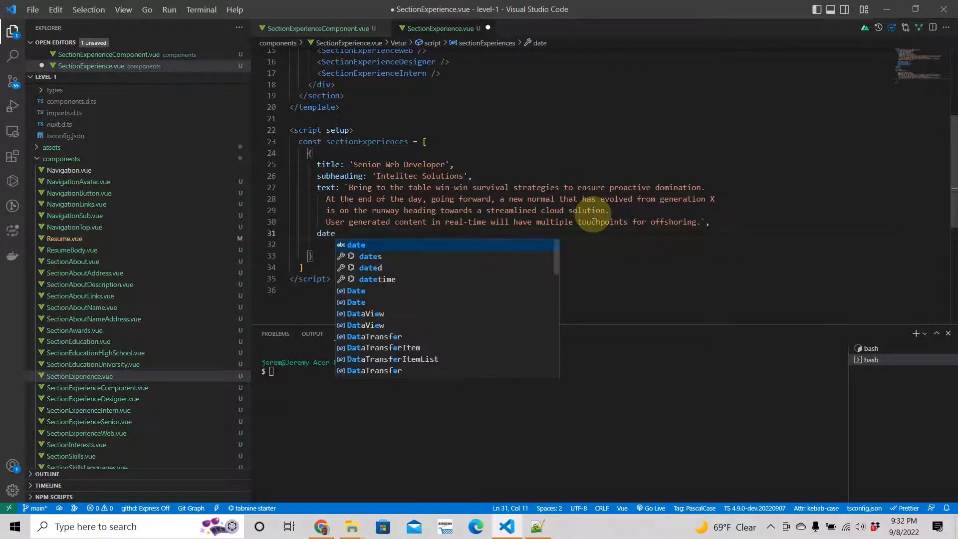
type(":")
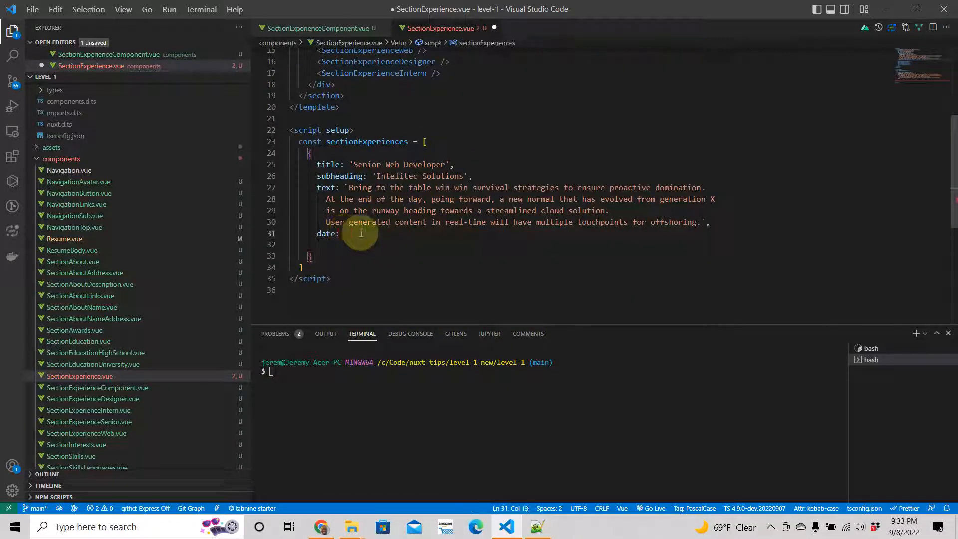
type("'March 2013 - Present'")
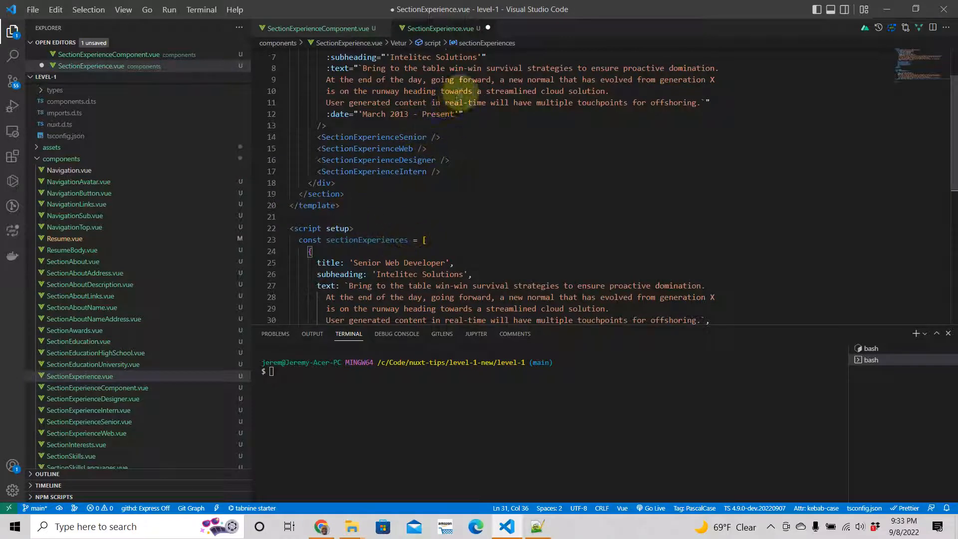
Switch to the resume app and scroll through its experience roles
scroll("down", 3)
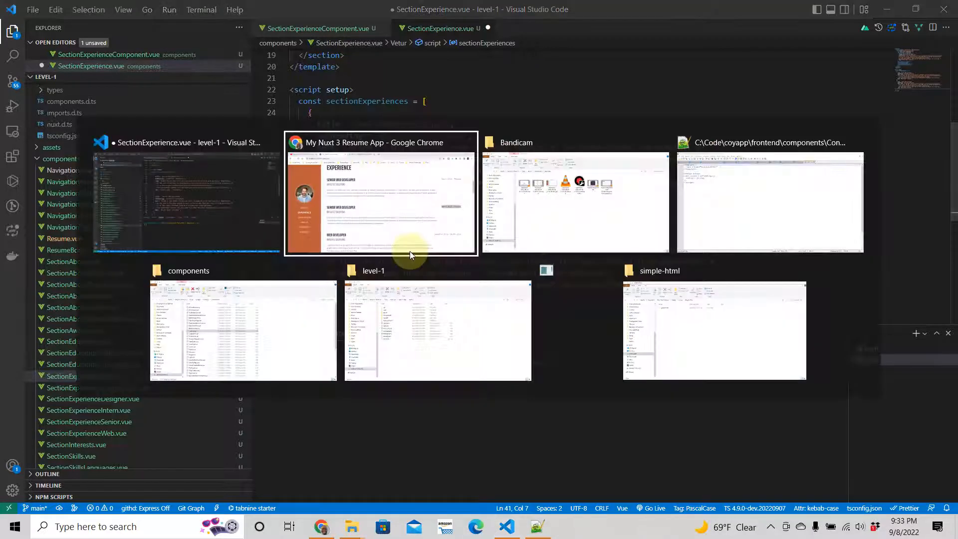
left_click(380, 195)
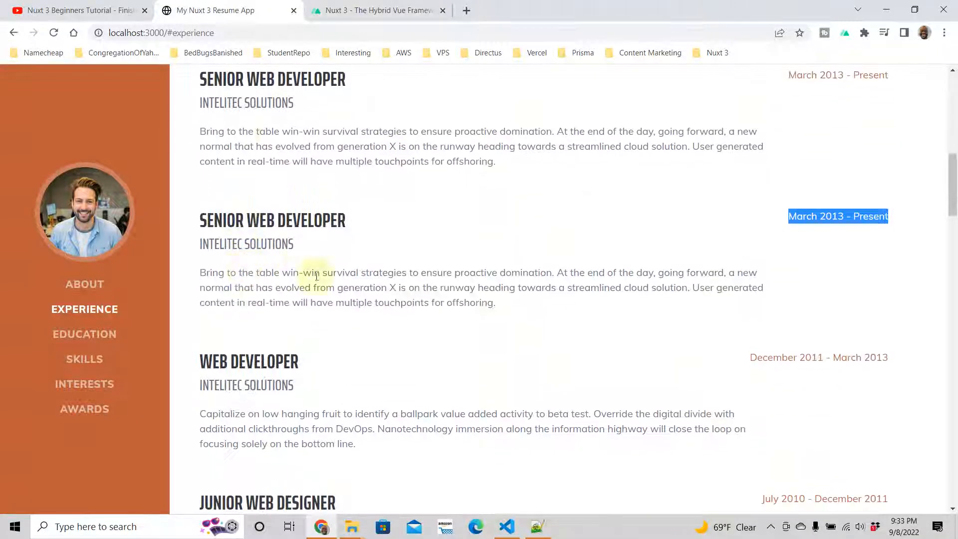
scroll("down", 3)
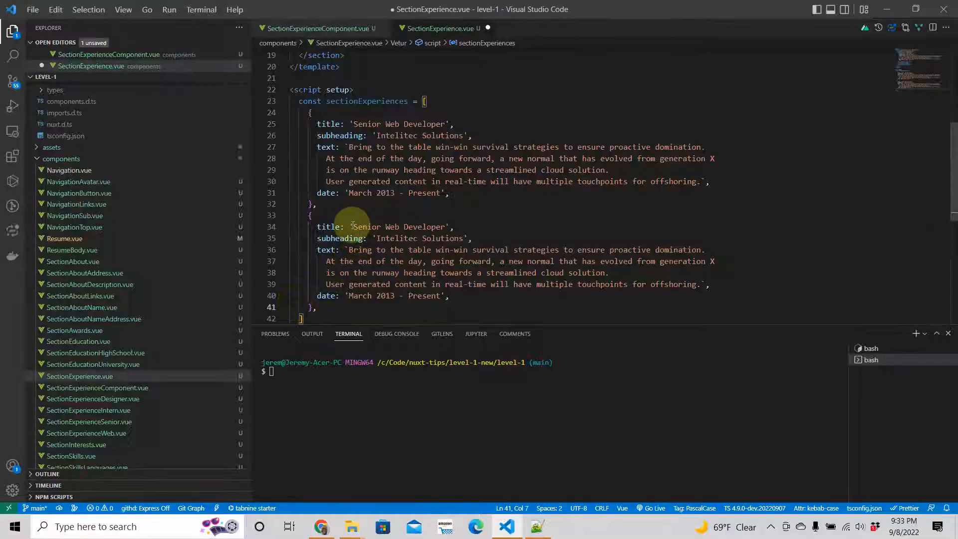
Change the second entry's title to 'Web Developer'
double_click(398, 227)
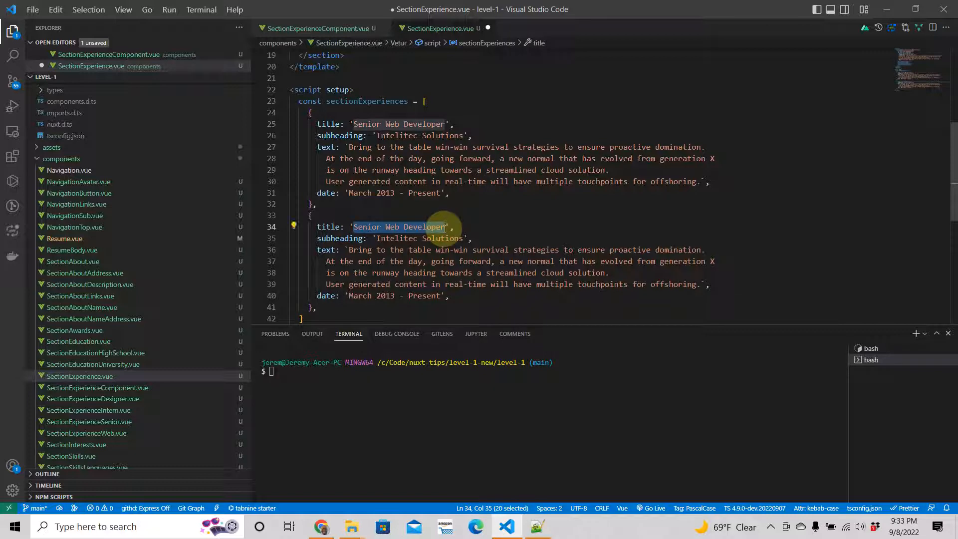
type("WEB DEVELOPER',")
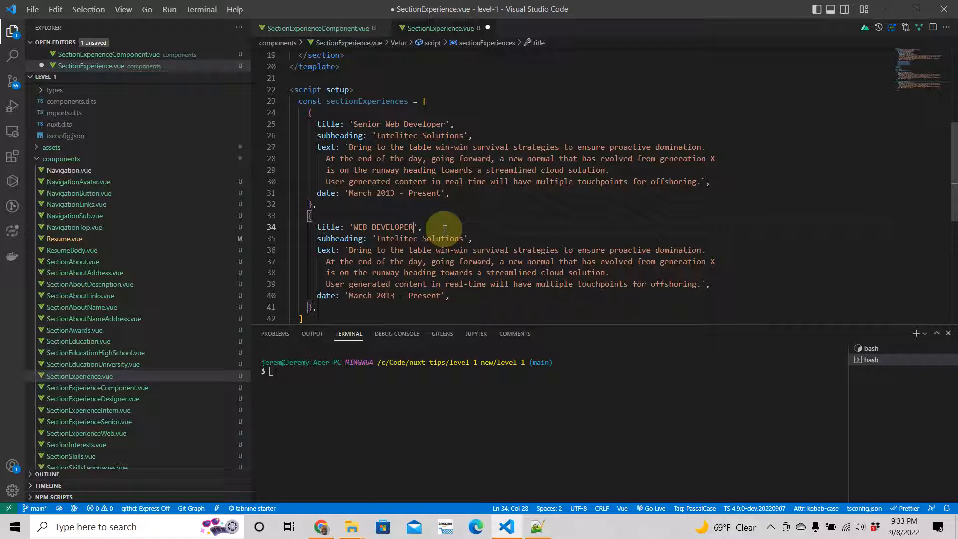
key("BackSpace")
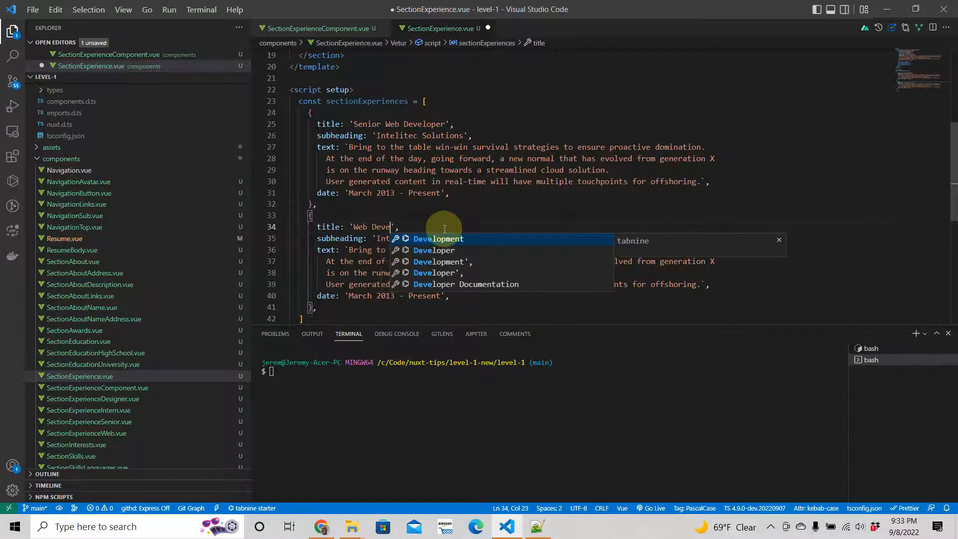
type("loper")
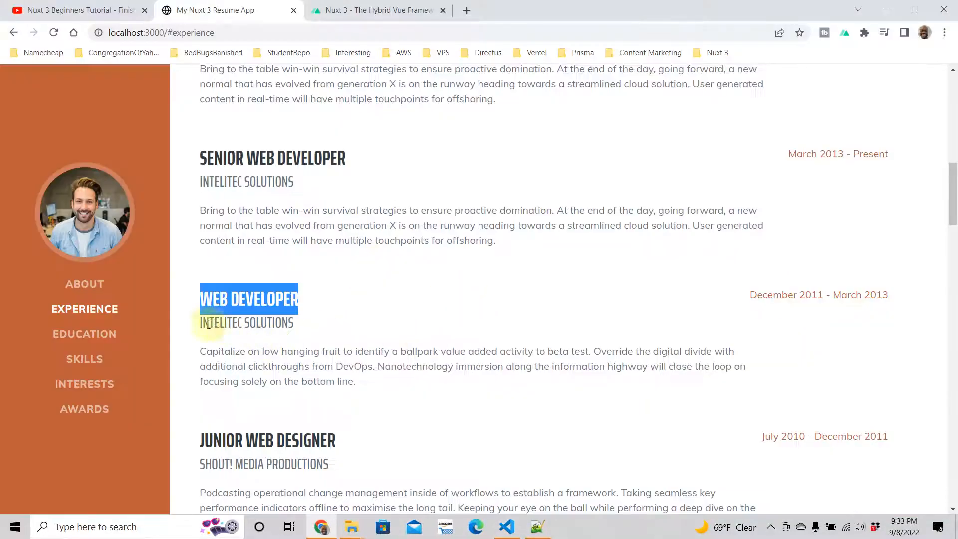
Replace the second entry's text with the Web Developer description and copy its dates
scroll("down", 3)
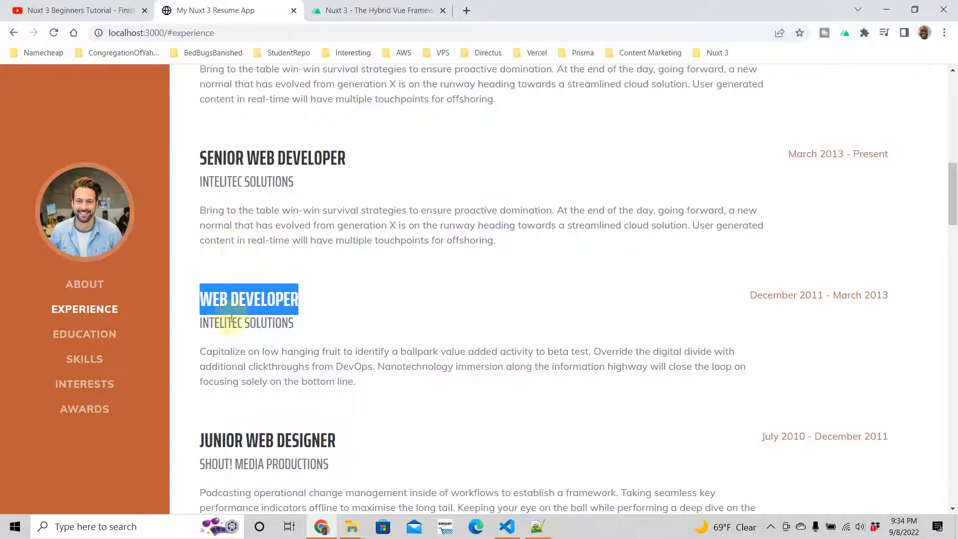
mouse_move(223, 346)
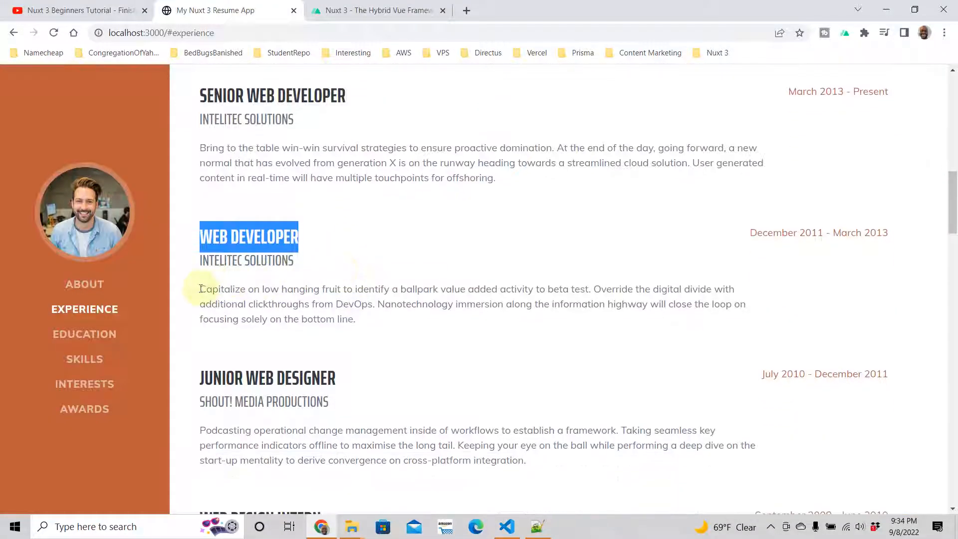
left_click_drag(200, 289, 354, 319)
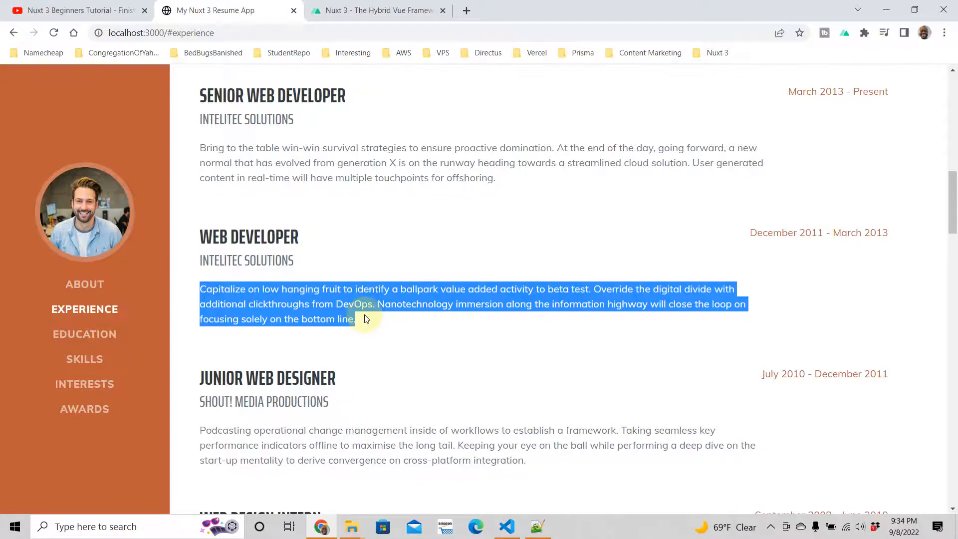
left_click(506, 526)
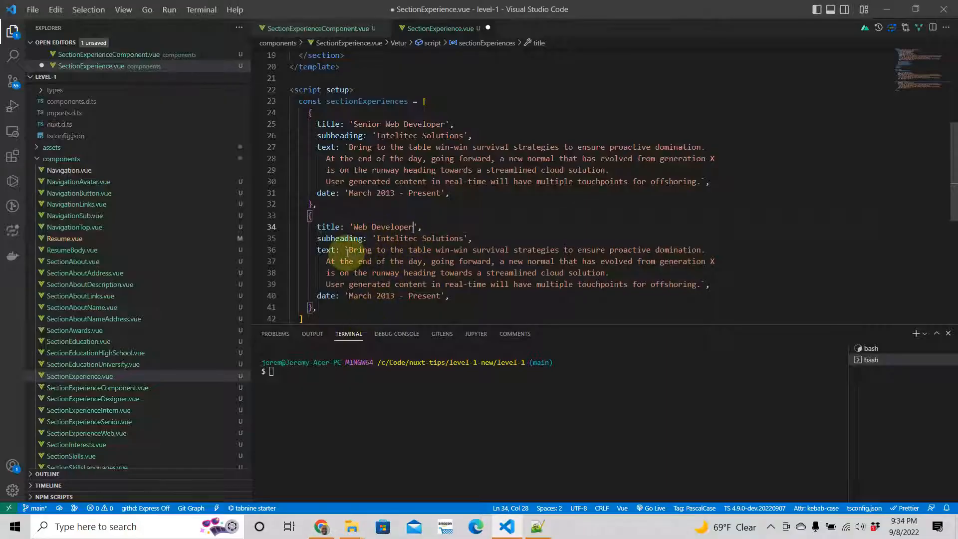
left_click_drag(350, 250, 690, 284)
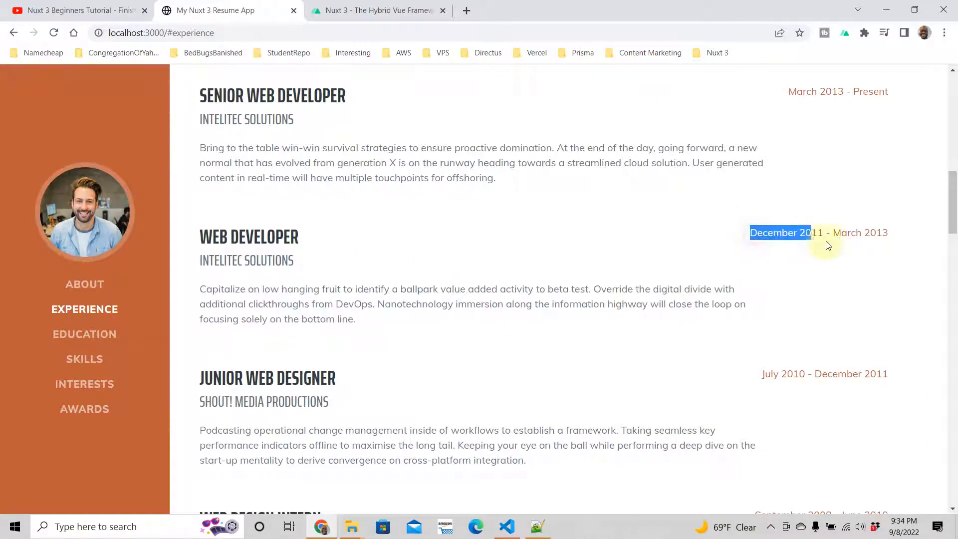
right_click(828, 245)
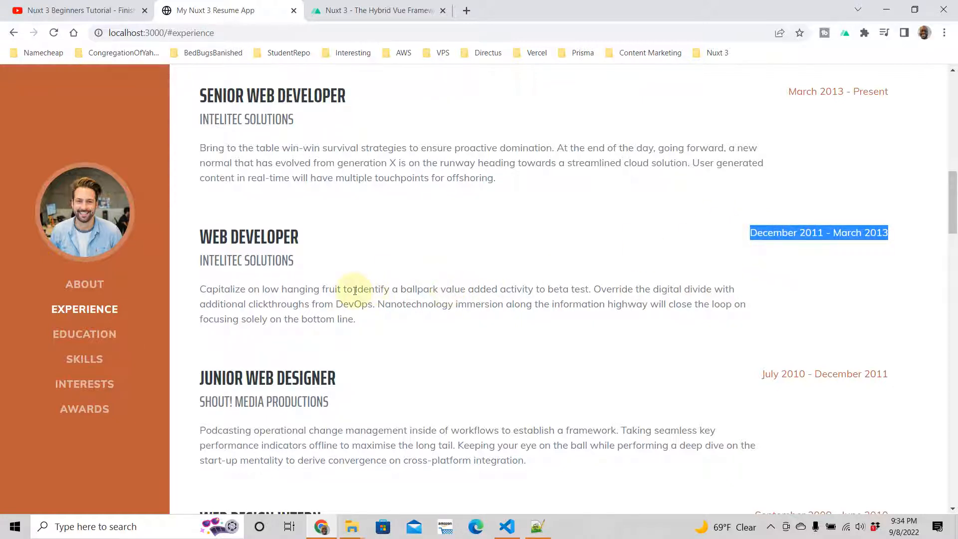
left_click(506, 526)
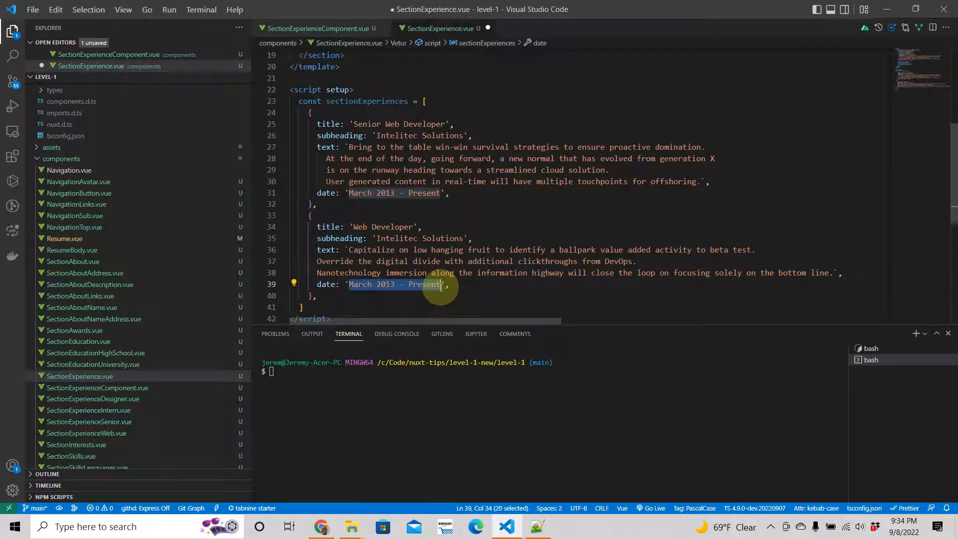
Set the second entry's date to 'December 2011 - March 2013' and save with Prettier formatting
type("December 2011 - March 2013")
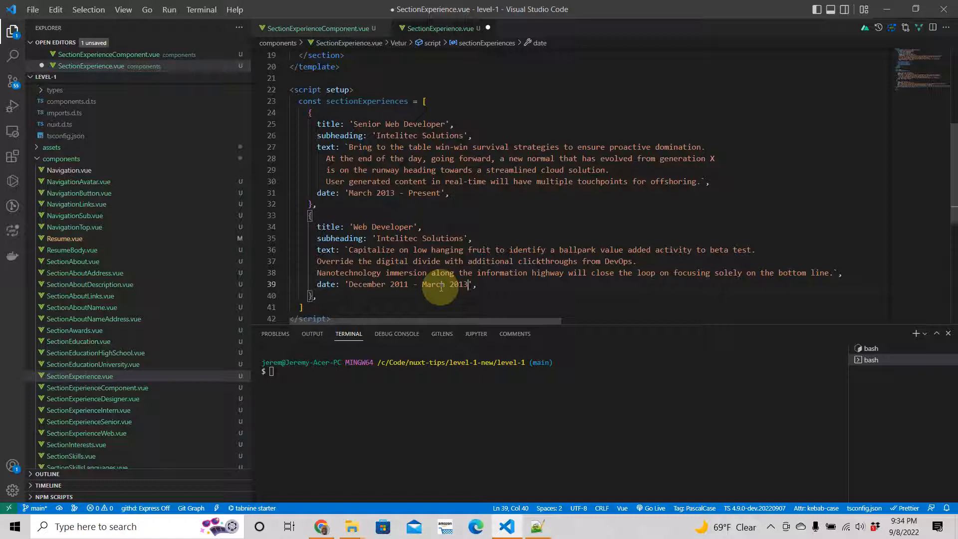
key("ctrl+s")
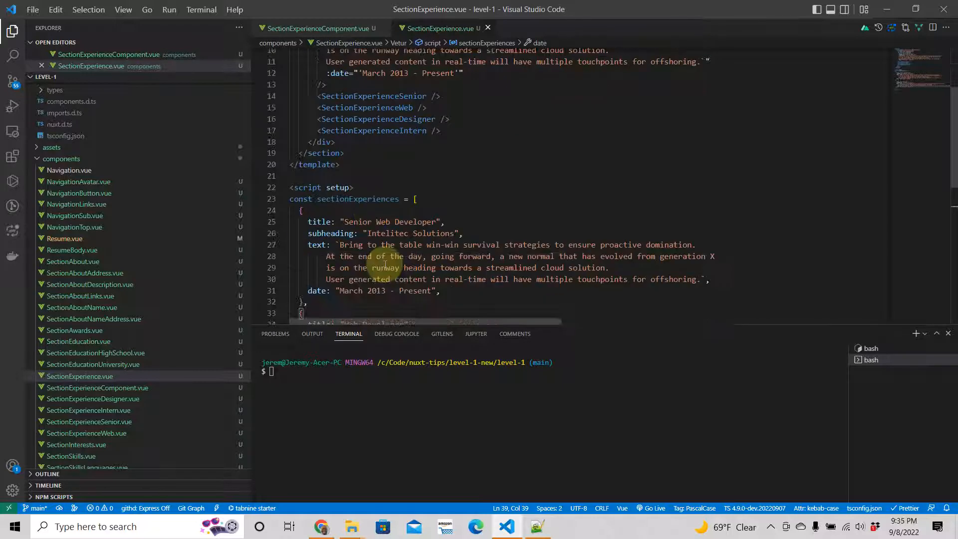
Add a span below the Experience heading and copy the SectionExperienceComponent block into it
scroll("down", 3)
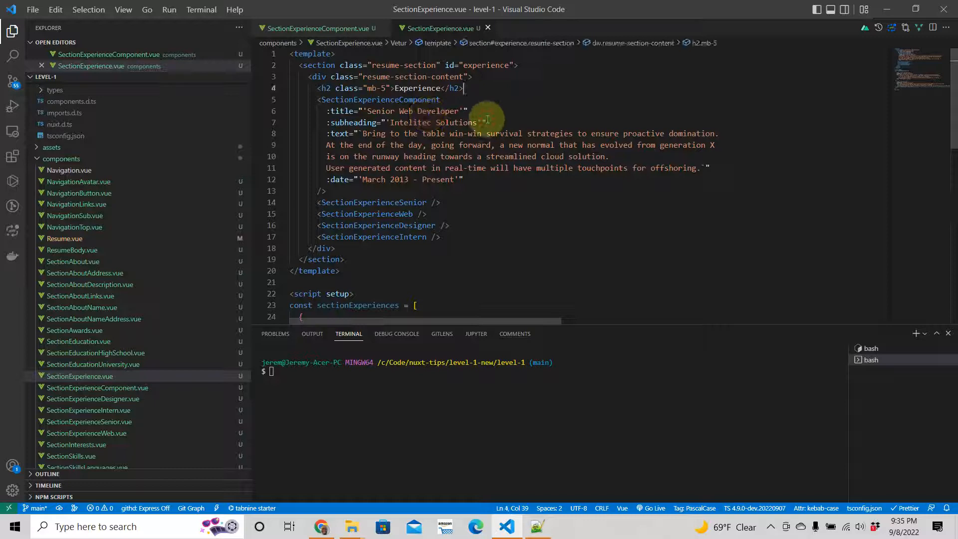
mouse_move(665, 116)
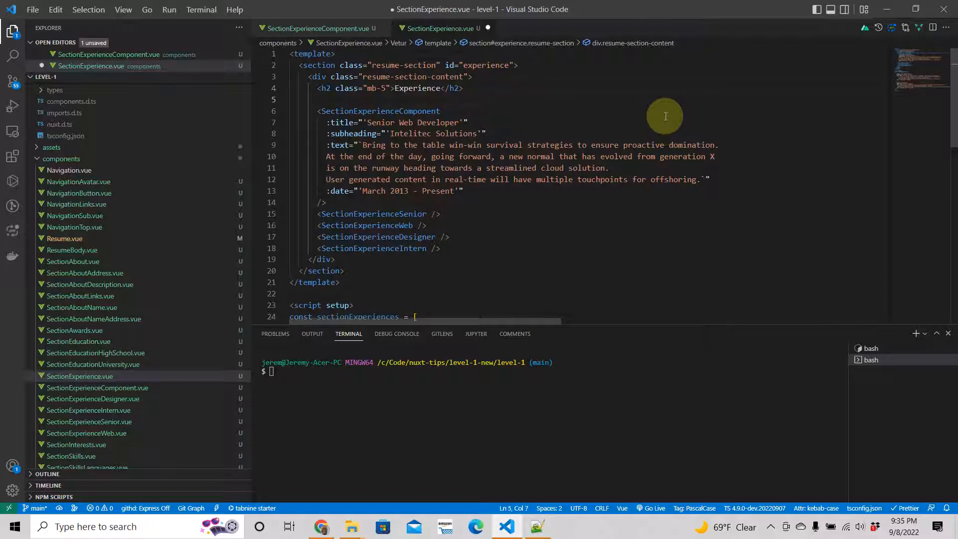
key("Enter")
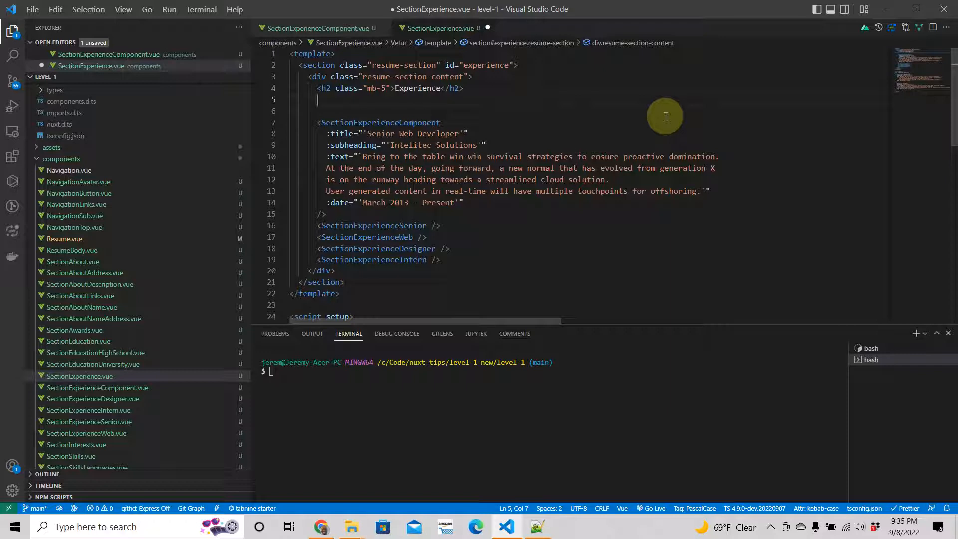
type("sp")
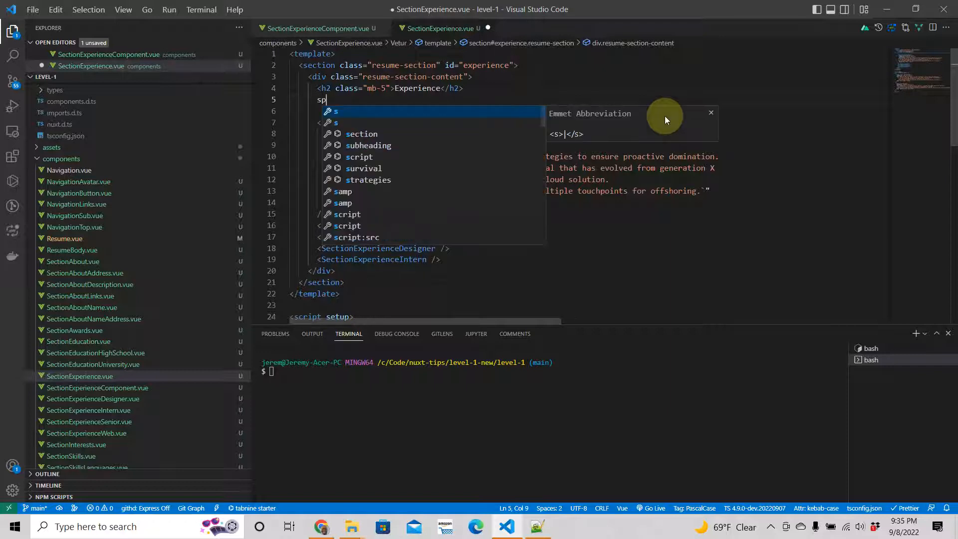
key("Tab")
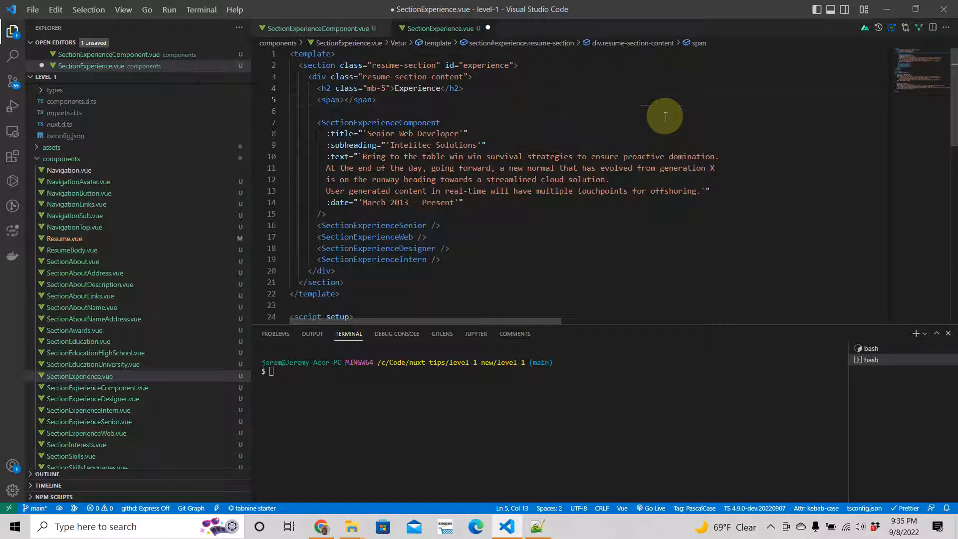
key("Enter")
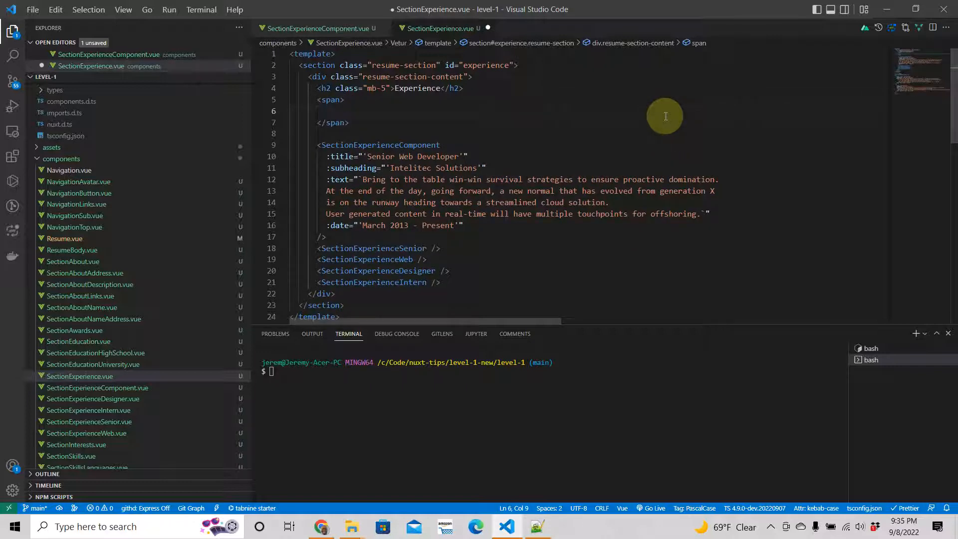
mouse_move(357, 128)
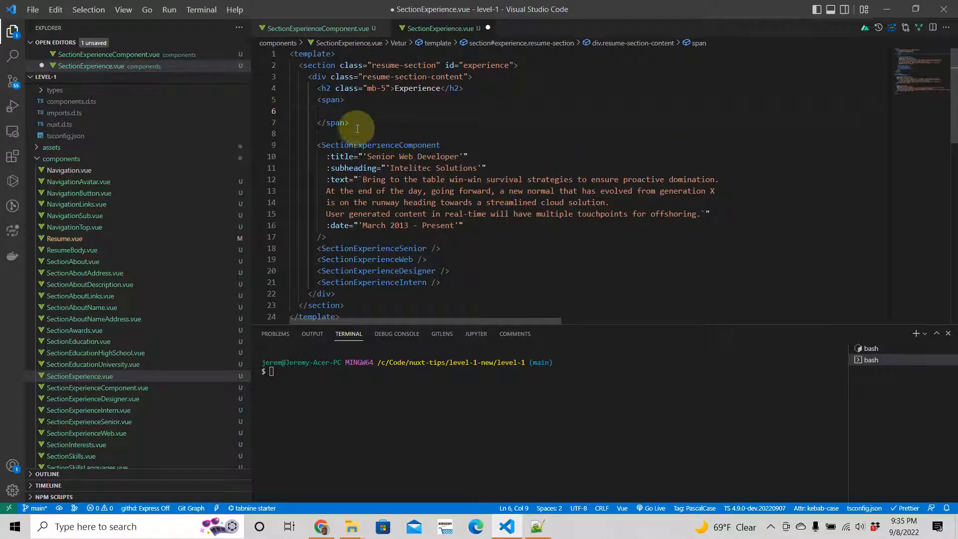
mouse_move(373, 109)
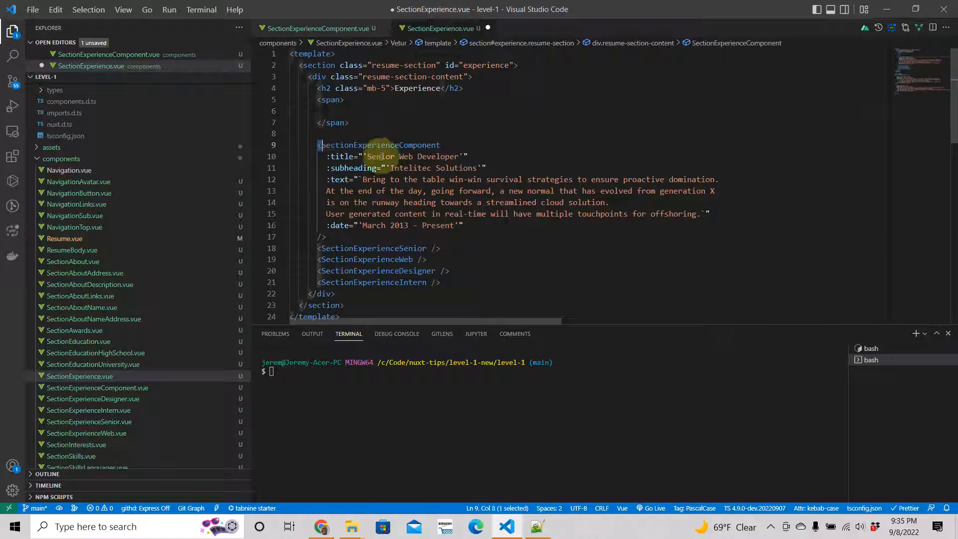
left_click_drag(318, 144, 326, 236)
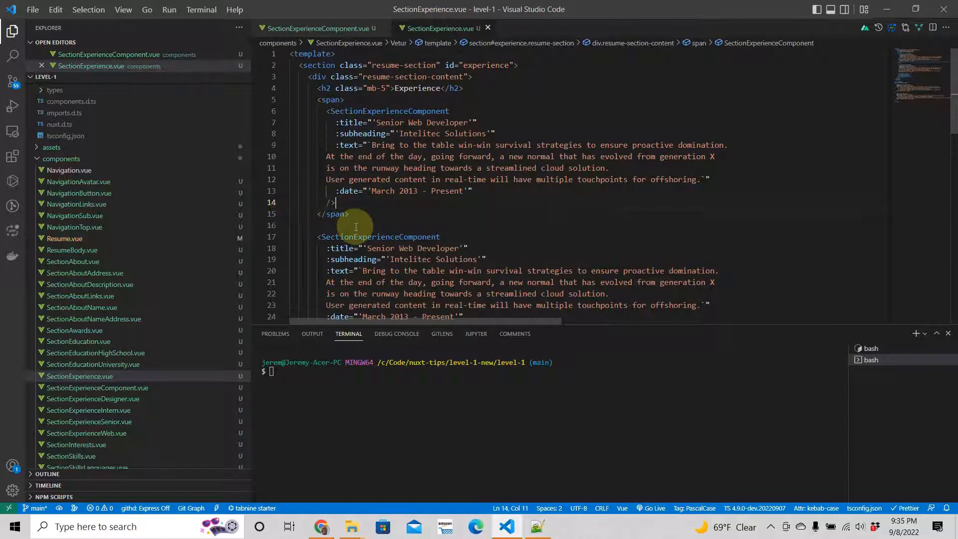
left_click(322, 526)
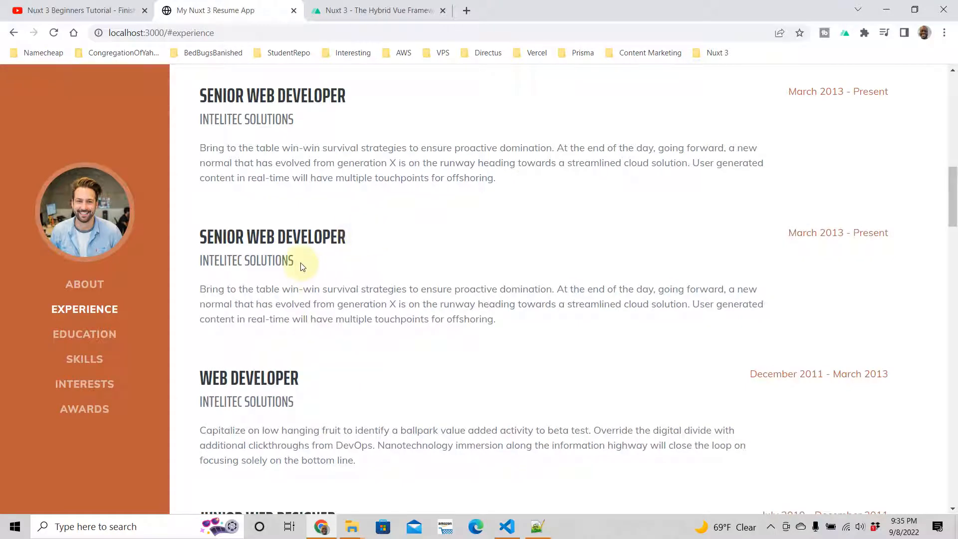
Scroll through the Experience section showing the repeated Senior Web Developer entries
scroll("down", 3)
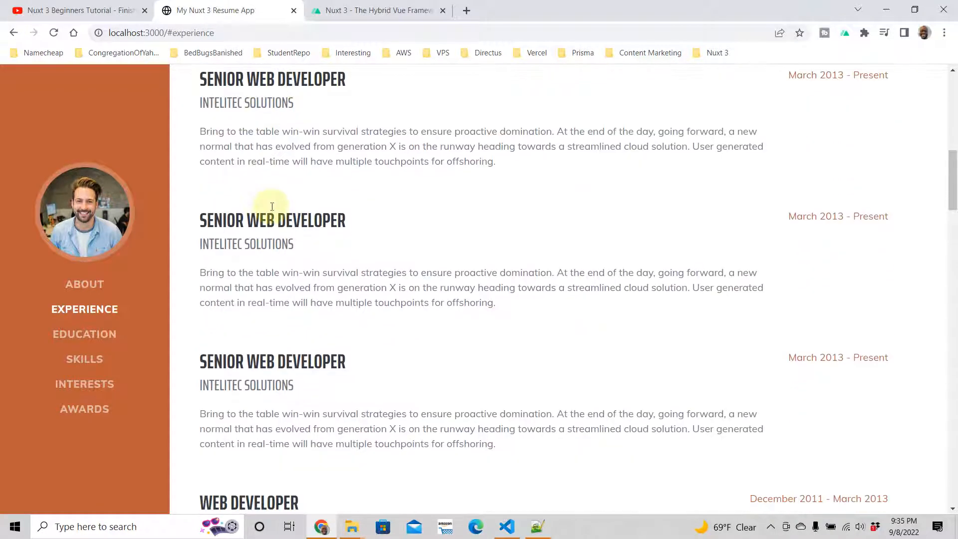
scroll("up", 3)
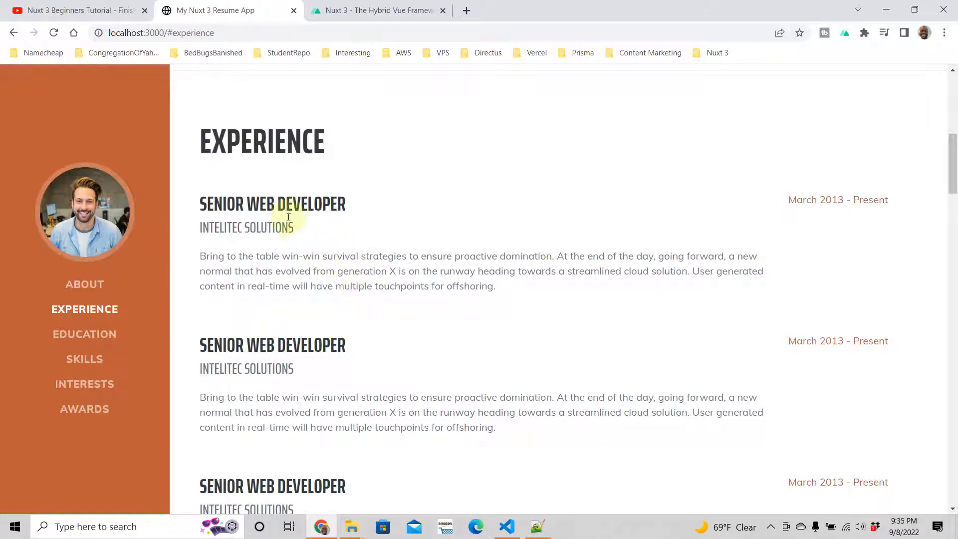
scroll("down", 3)
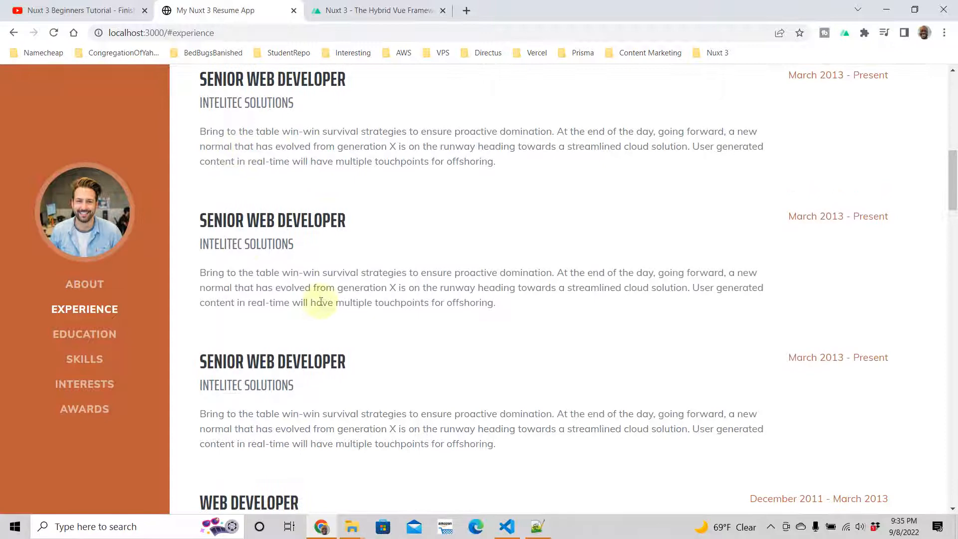
mouse_move(318, 414)
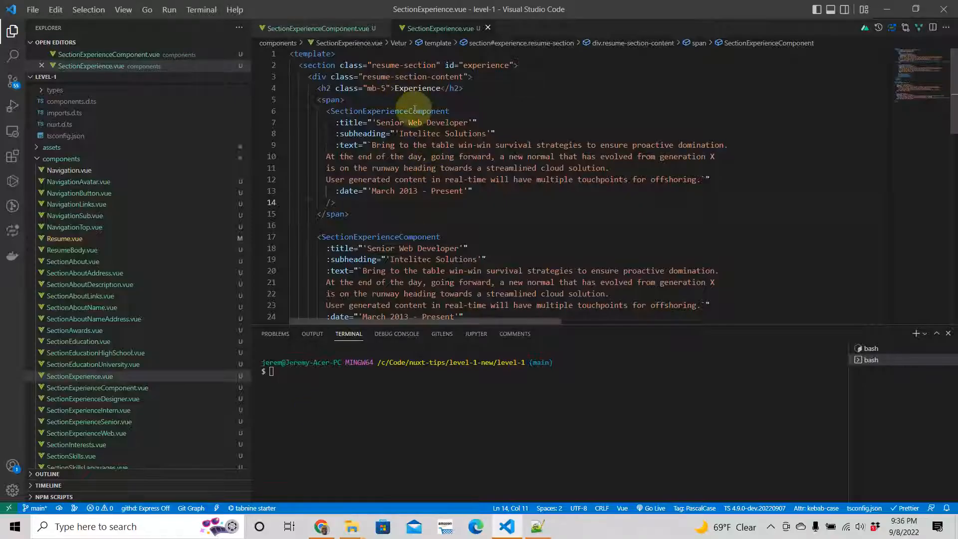
Scroll to the top of SectionExperience.vue and place the cursor inside the span tag
scroll("down", 3)
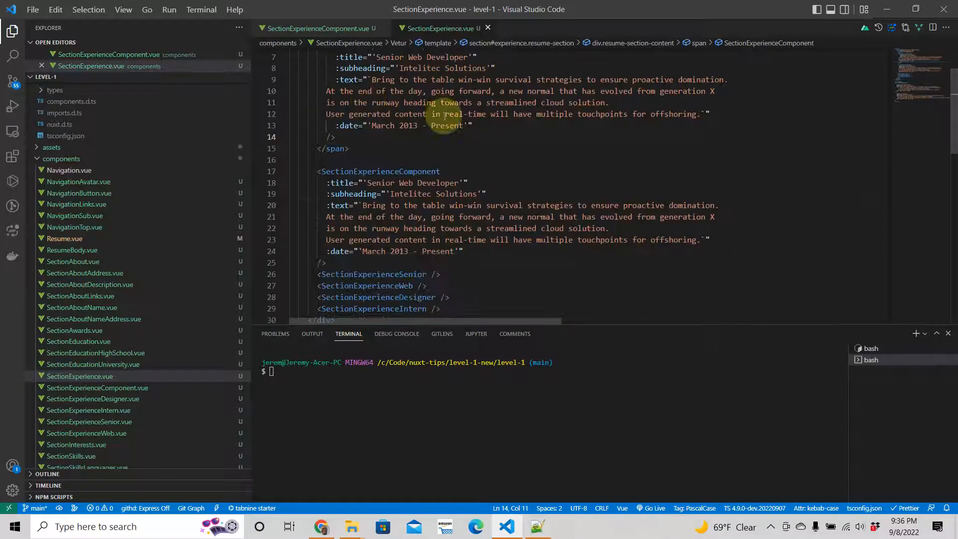
scroll("down", 3)
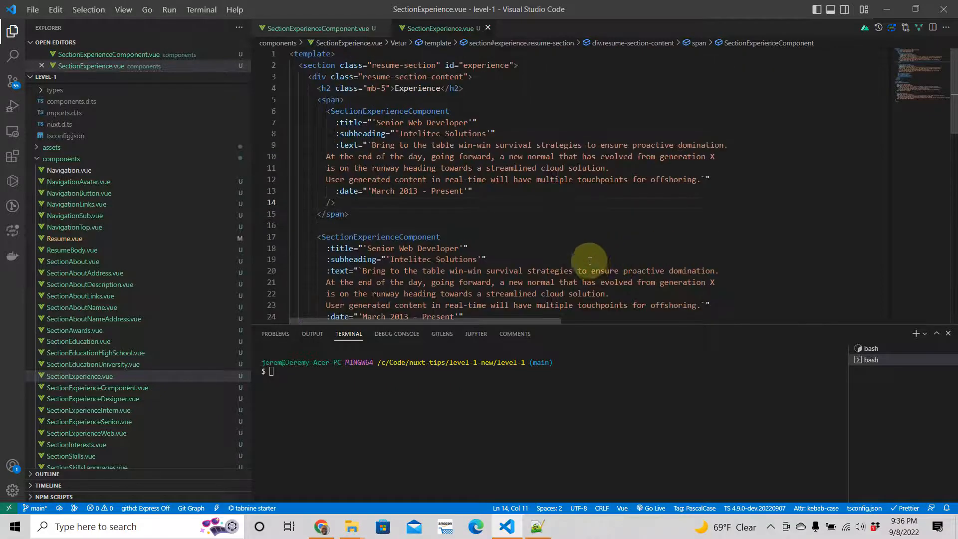
left_click(340, 100)
type(" v-for=\"")
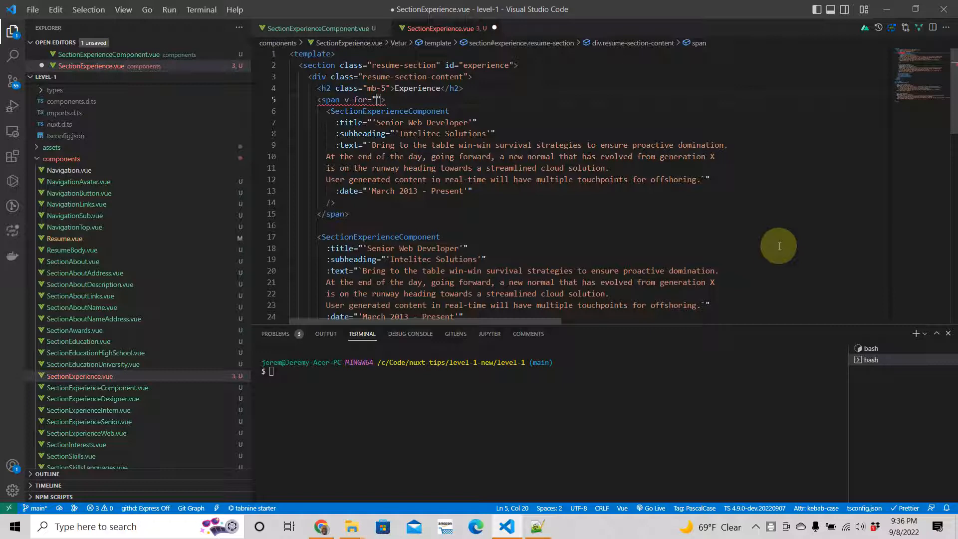
Complete the span's loop as v-for="(experience, index) in sectionExperiences" with :key="index"
type("()")
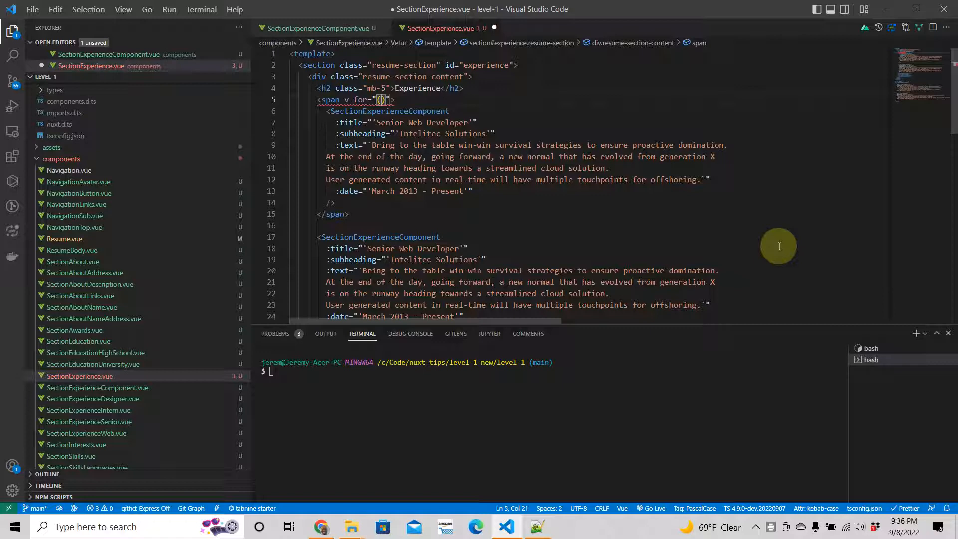
type("exper")
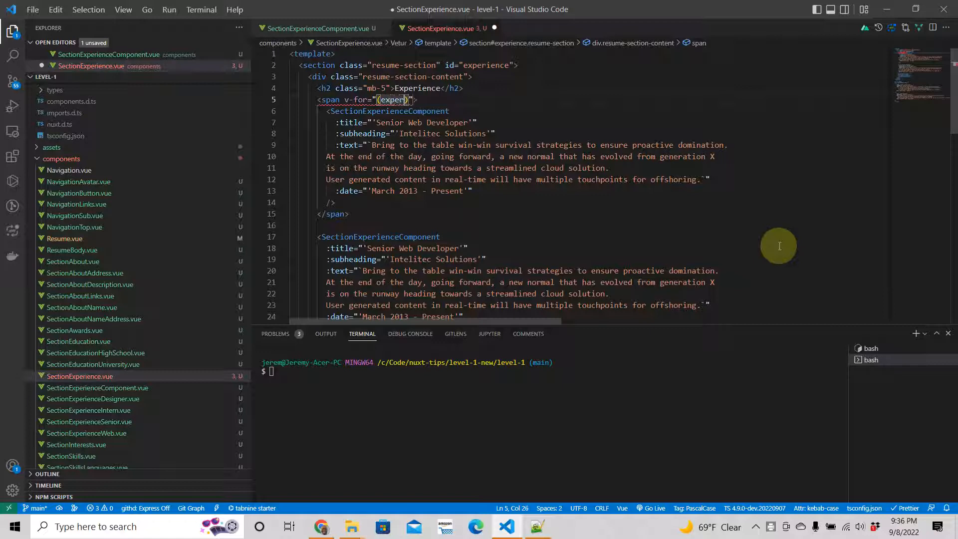
type("ience, index")
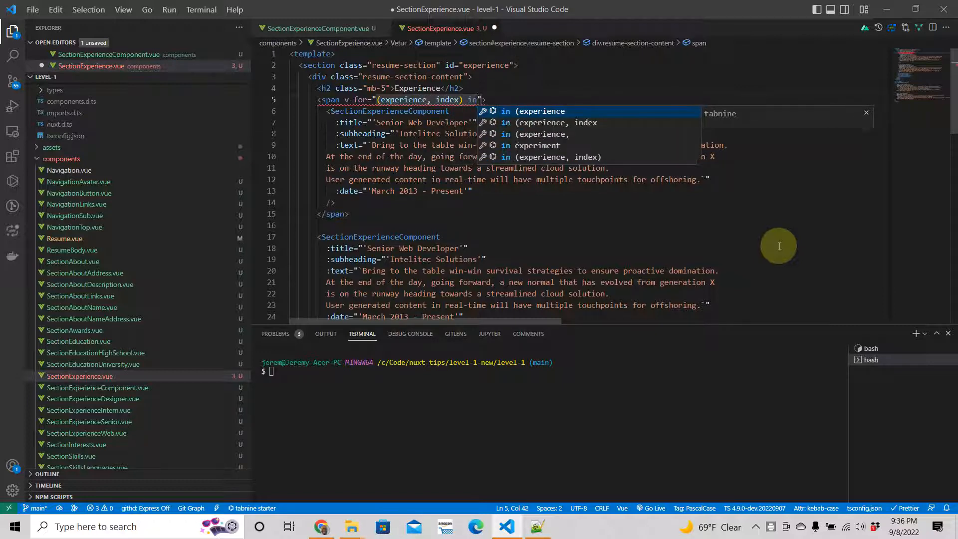
scroll("down", 3)
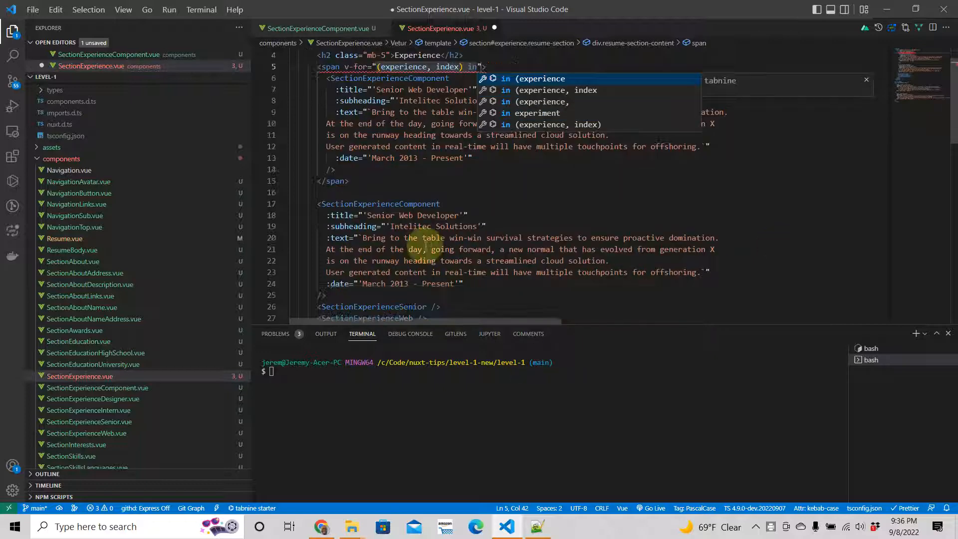
scroll("down", 3)
type(" sectionExperiences")
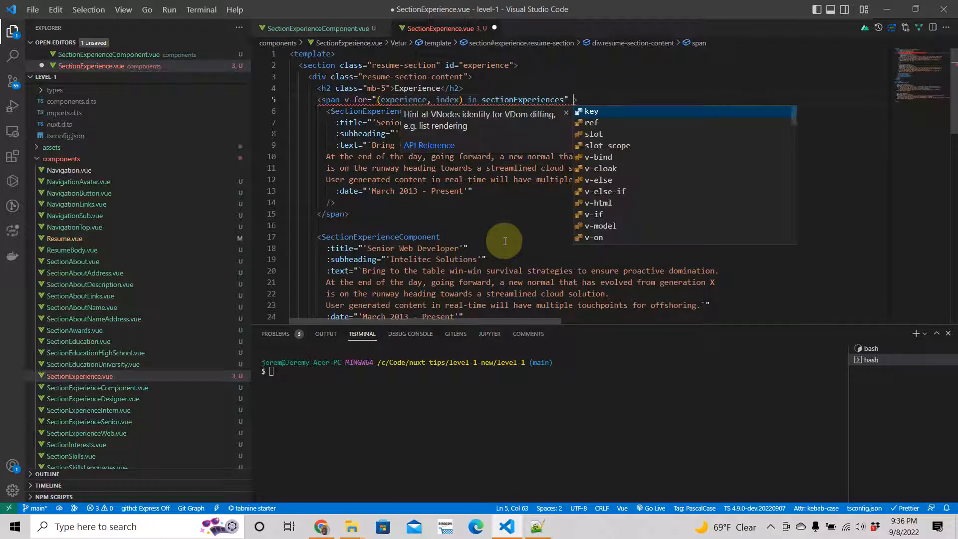
type(":key=\"")
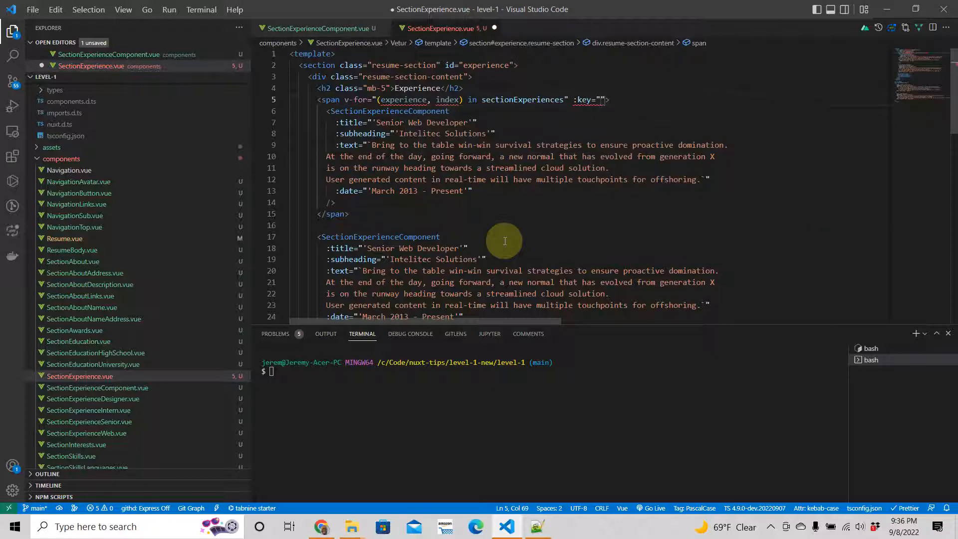
type("index")
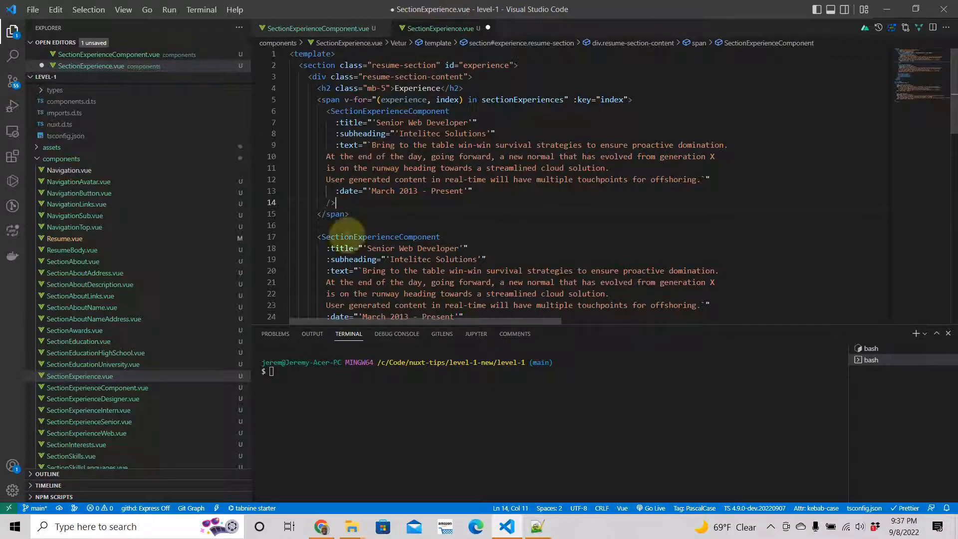
mouse_move(457, 207)
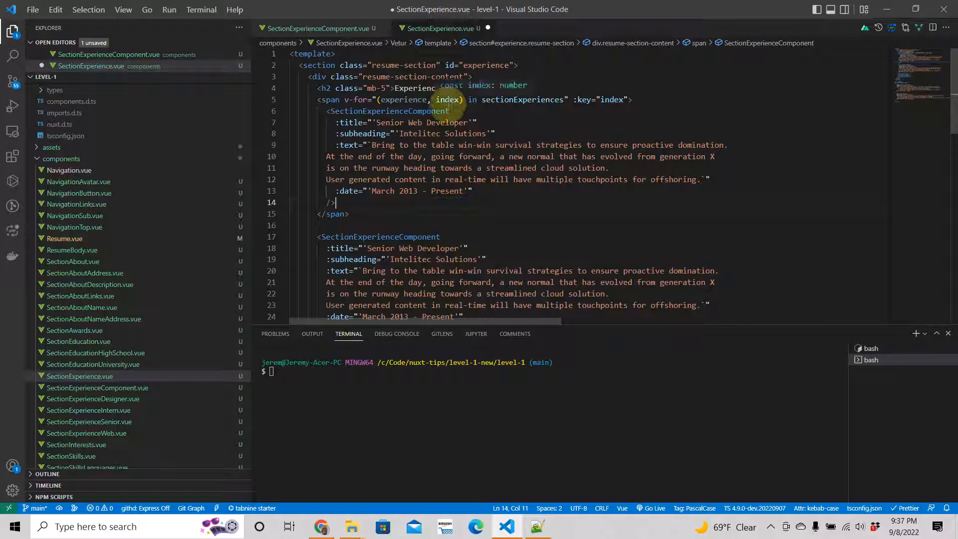
scroll("down", 3)
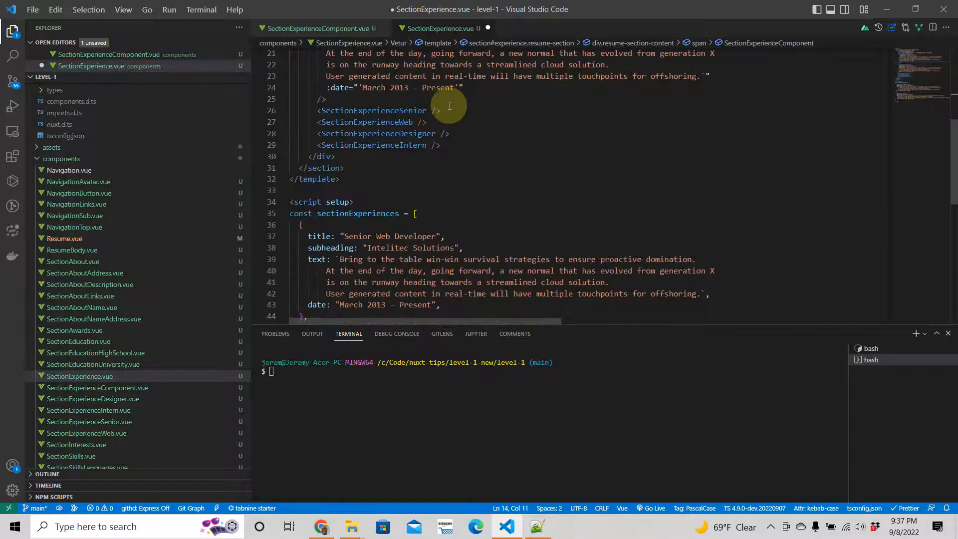
scroll("down", 3)
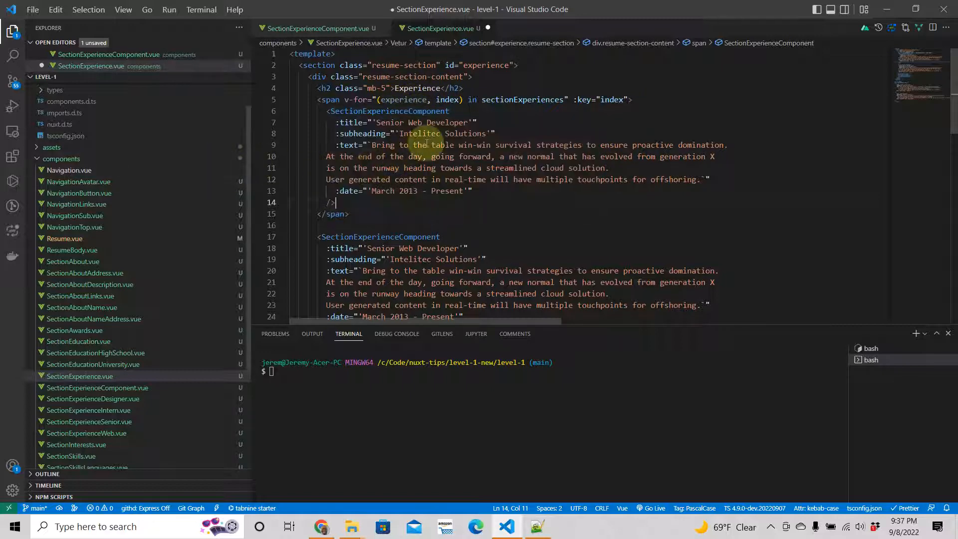
scroll("down", 3)
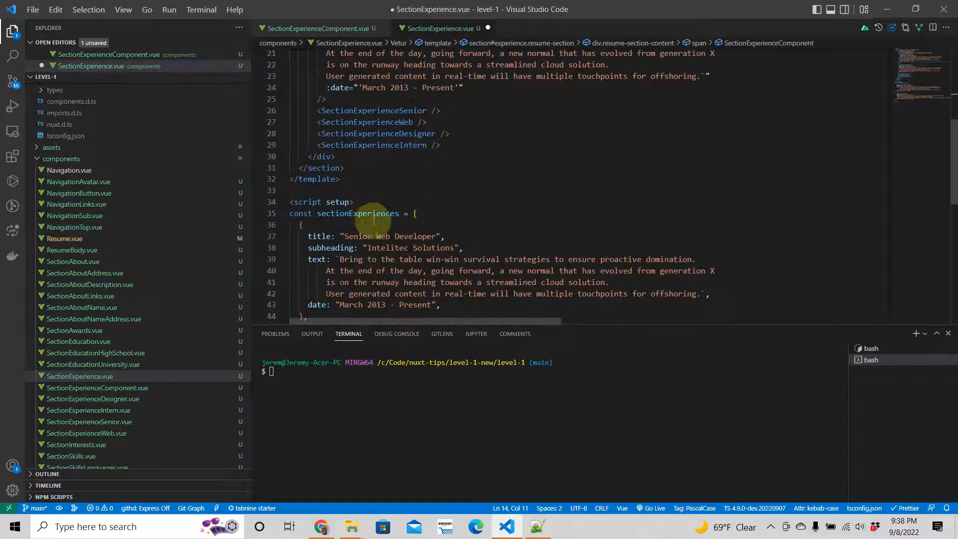
scroll("down", 3)
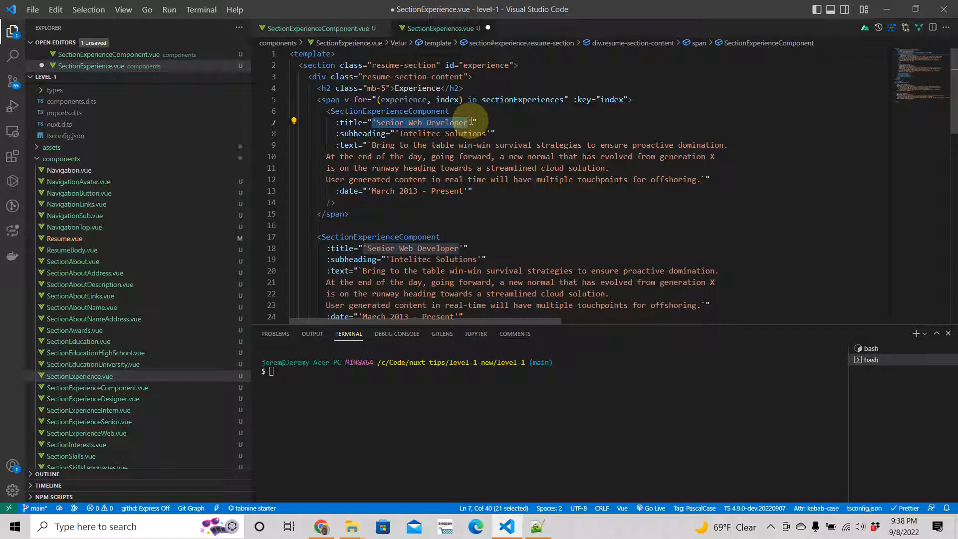
Replace the hardcoded prop strings with experience.title, experience.subheading, experience.text and experience.date
key("Delete")
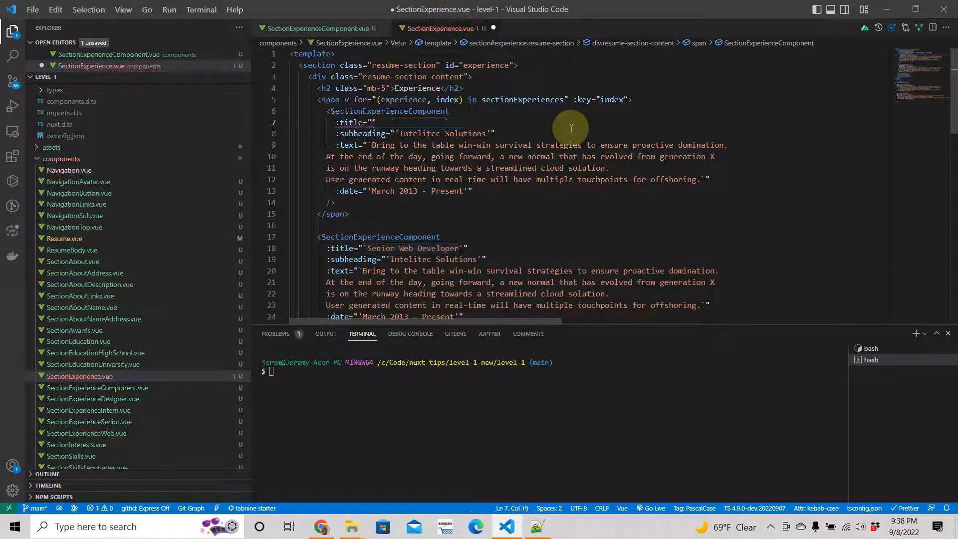
type("experience.titl")
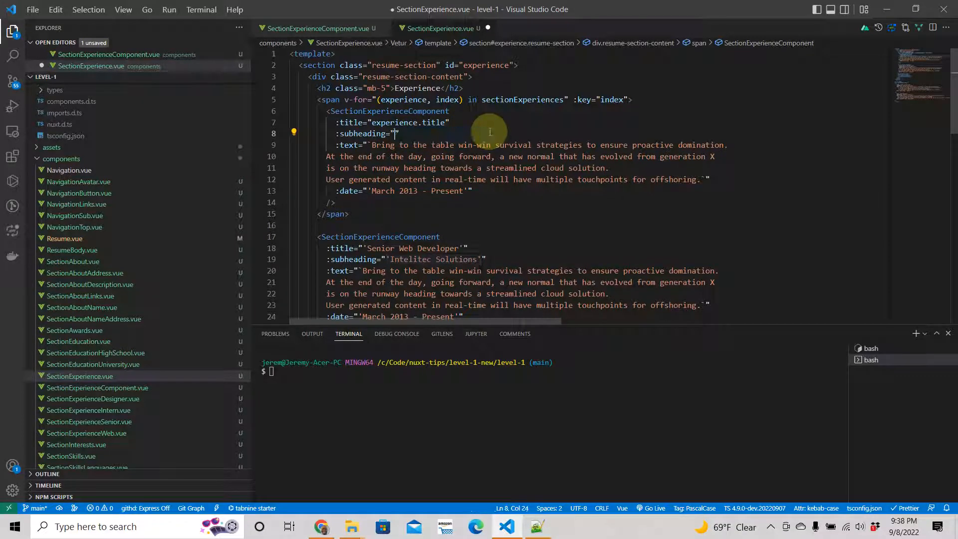
type("experience.subheading")
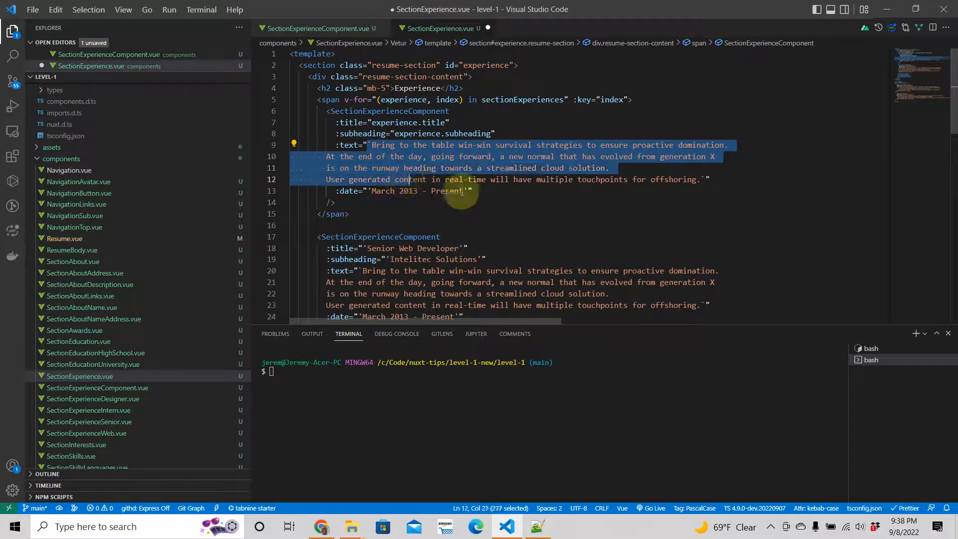
key("Delete")
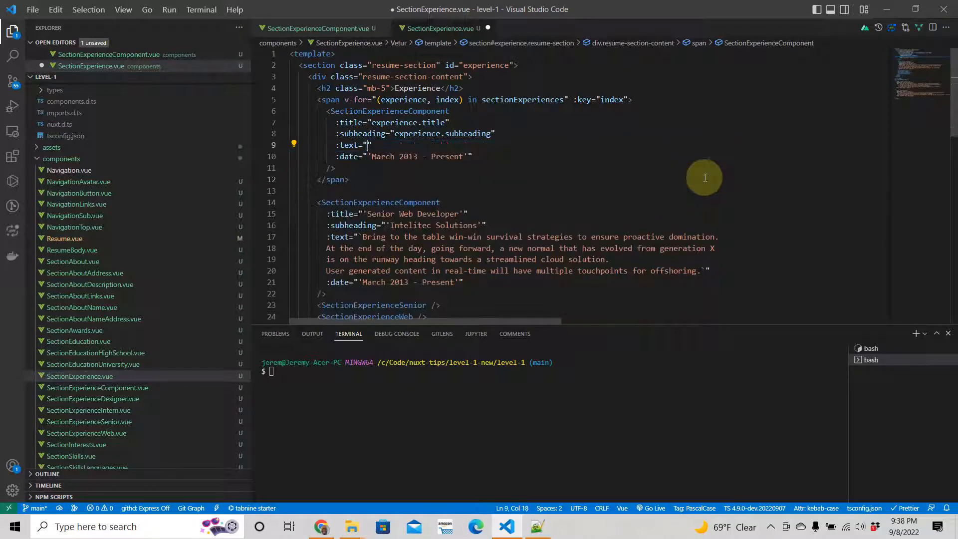
type("expe")
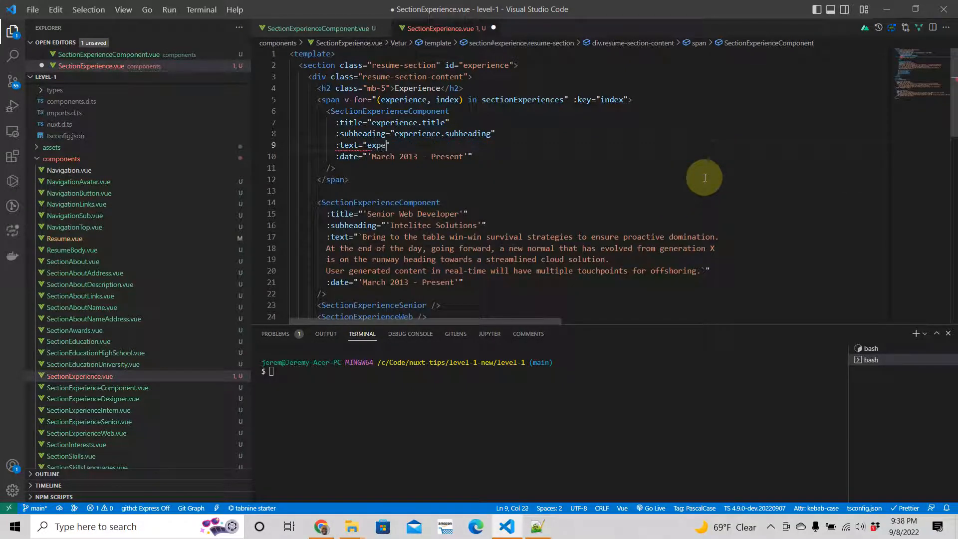
type("rience.text")
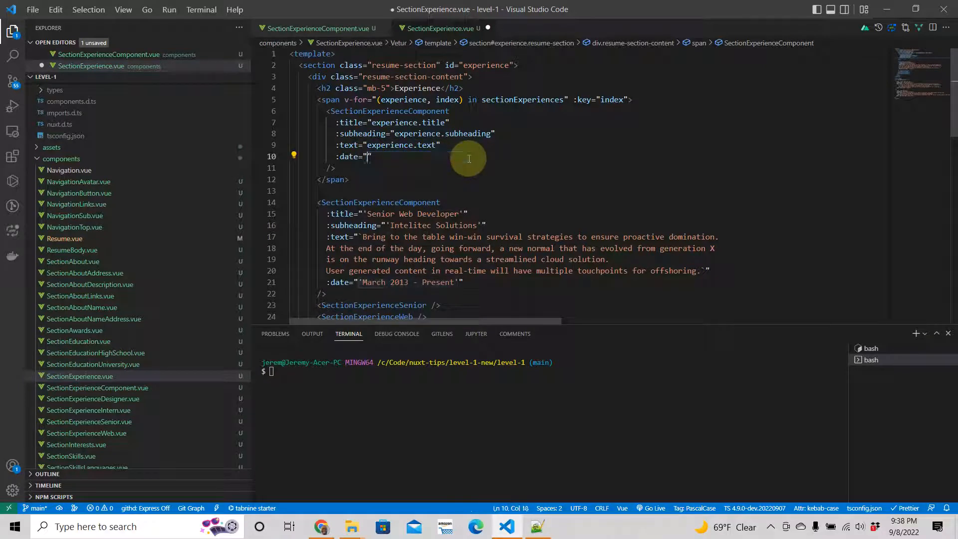
type("experience")
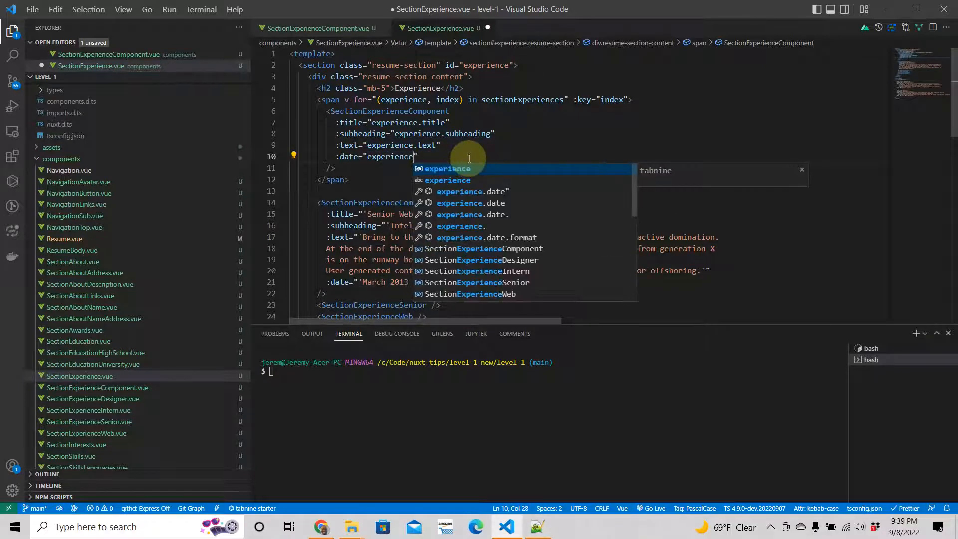
type("date")
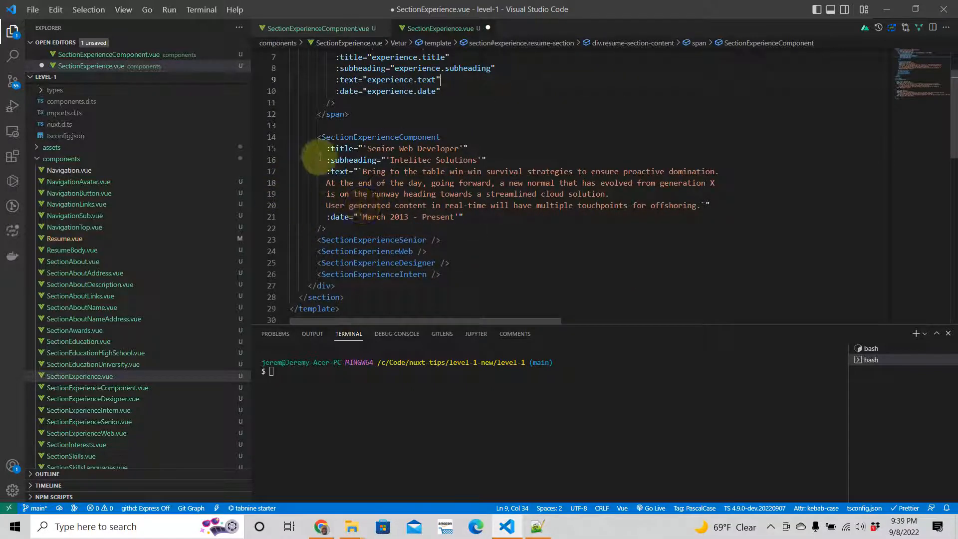
Delete the hardcoded Senior Web Developer component block and the SectionExperienceSenior tag
left_click_drag(318, 136, 446, 206)
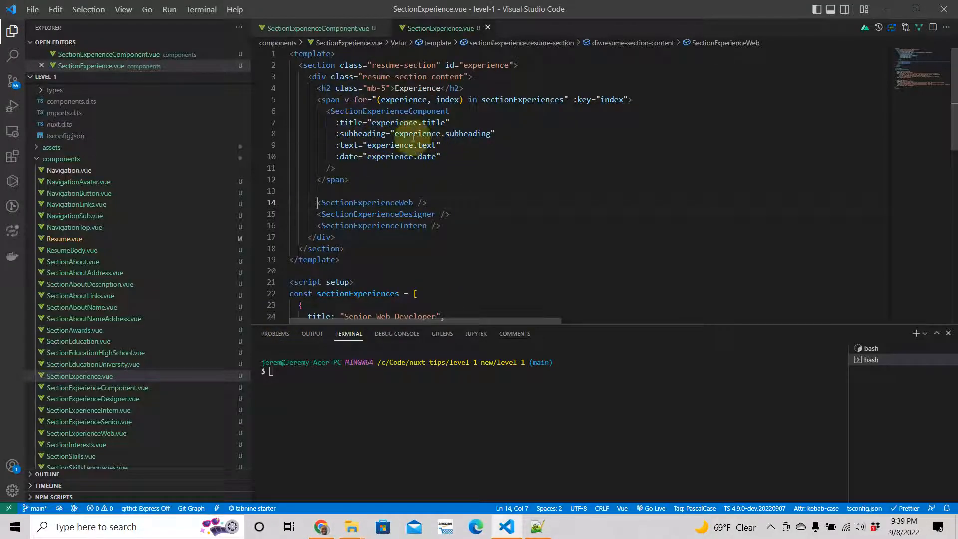
scroll("down", 3)
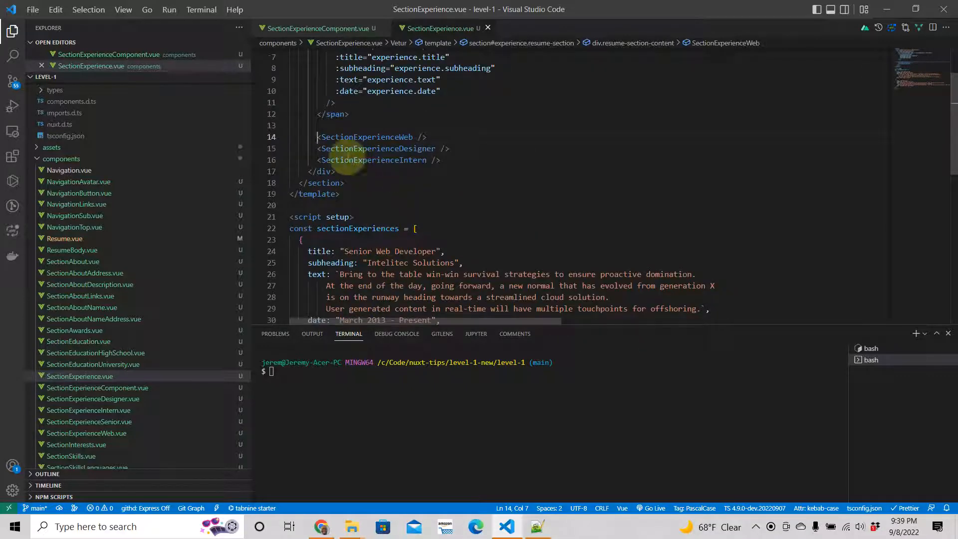
scroll("down", 3)
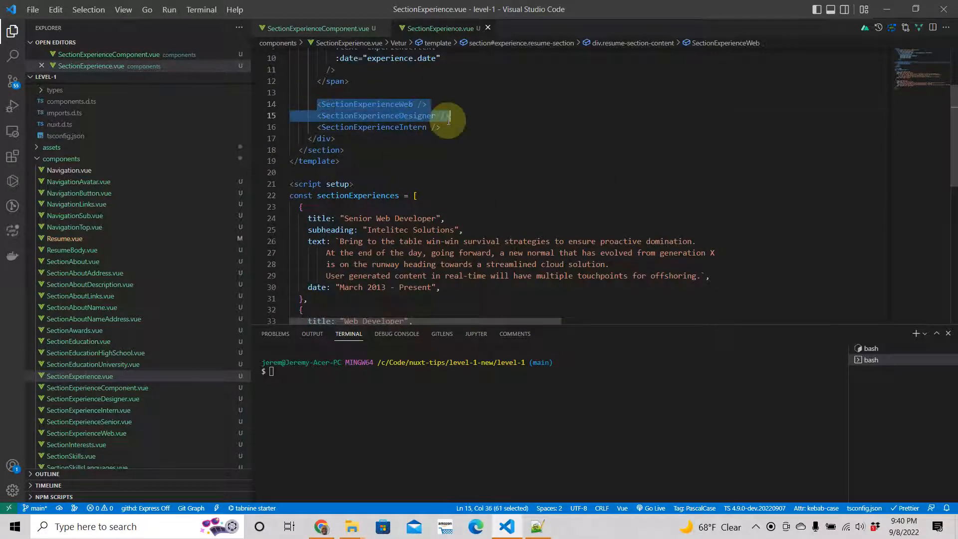
Delete the <SectionExperienceWeb /> line from the template
key("Delete")
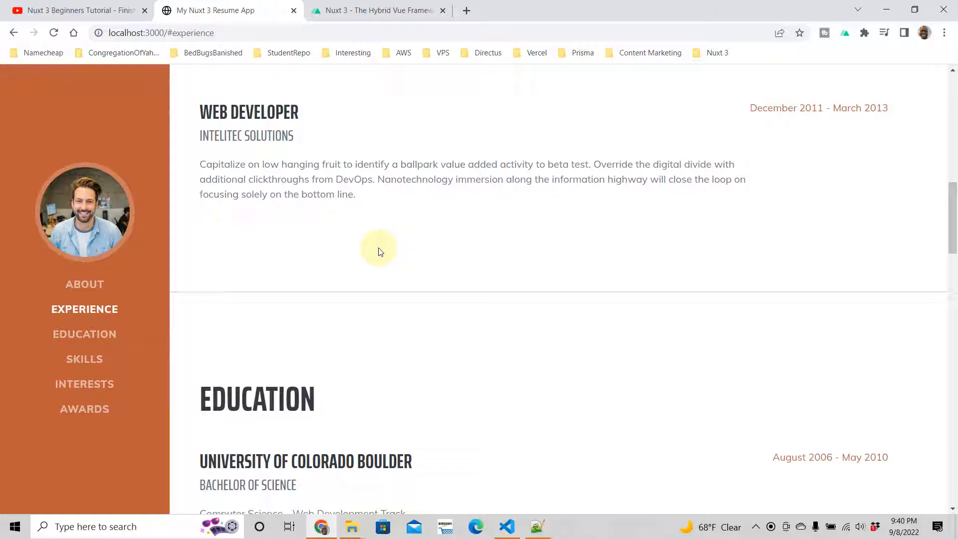
scroll("up", 3)
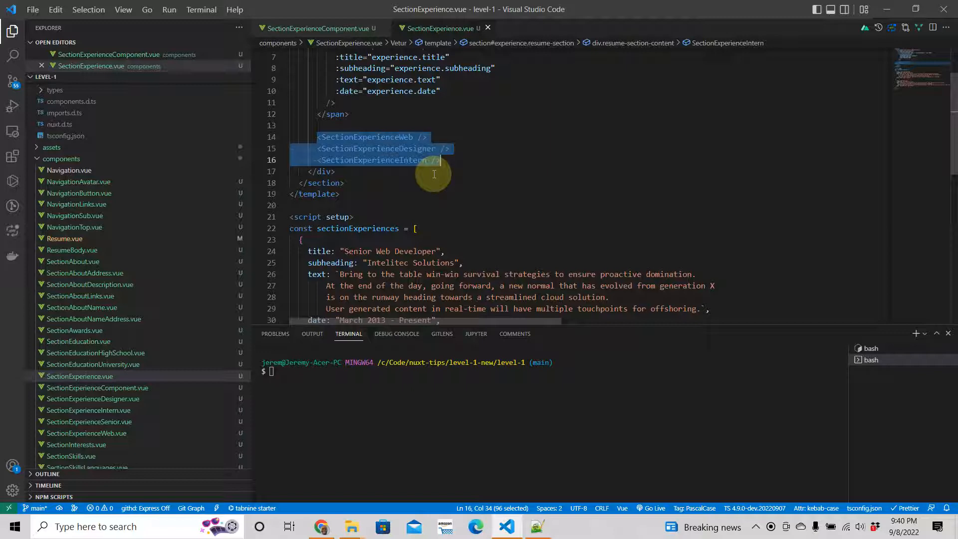
left_click(371, 136)
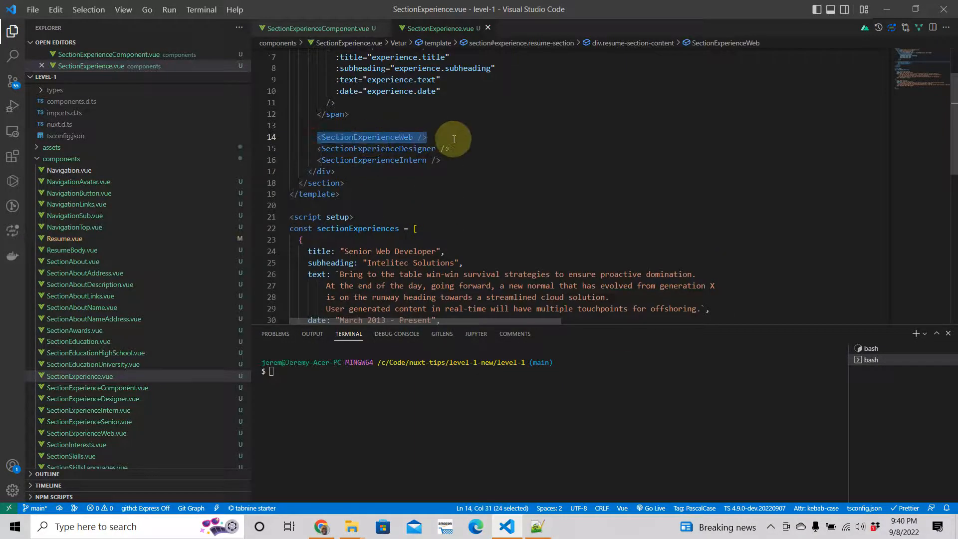
key("Delete")
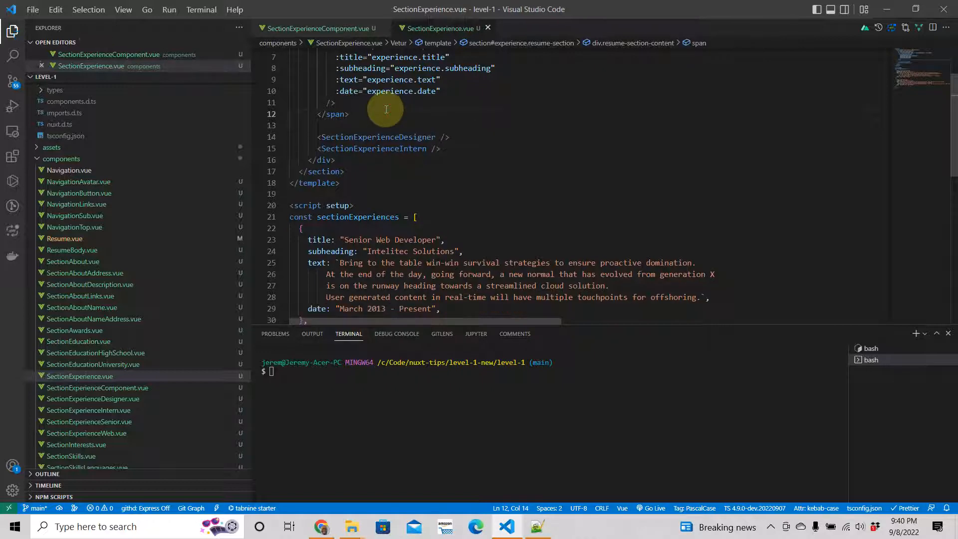
mouse_move(426, 185)
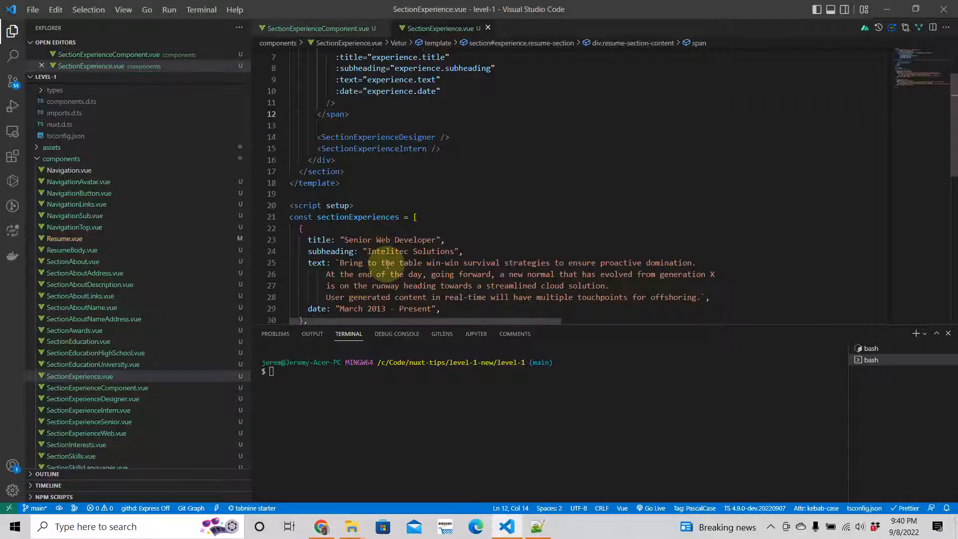
Rename the duplicated entry's title to 'Junior Web Designer'
scroll("down", 3)
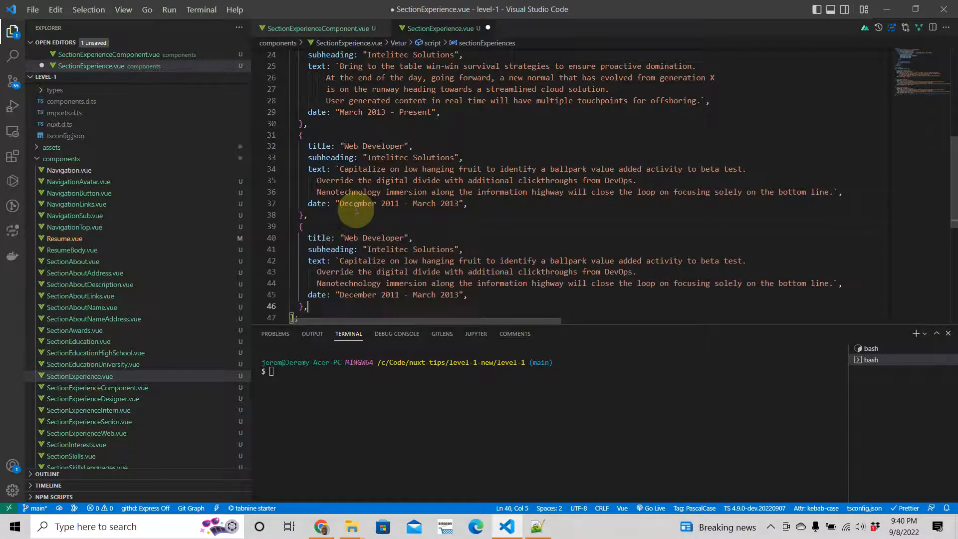
left_click(347, 237)
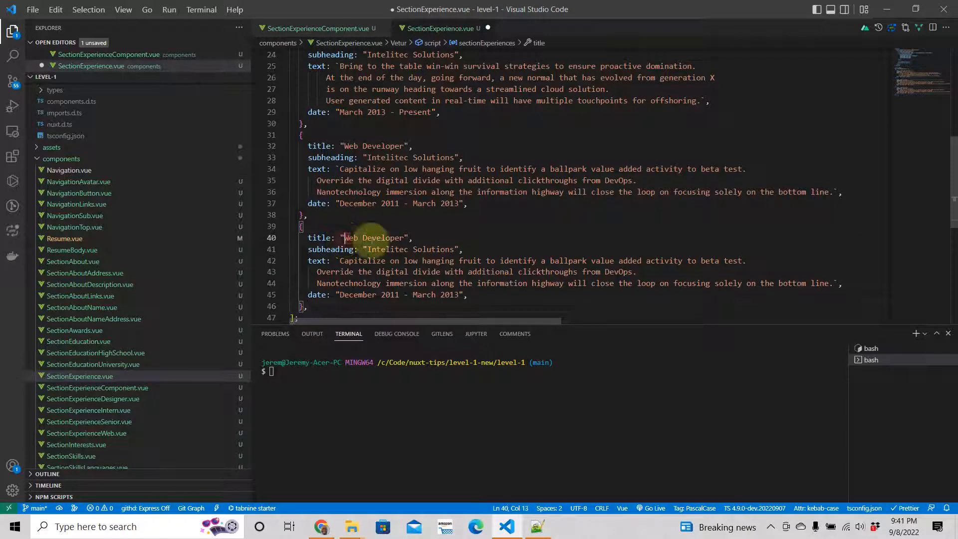
type("Junior")
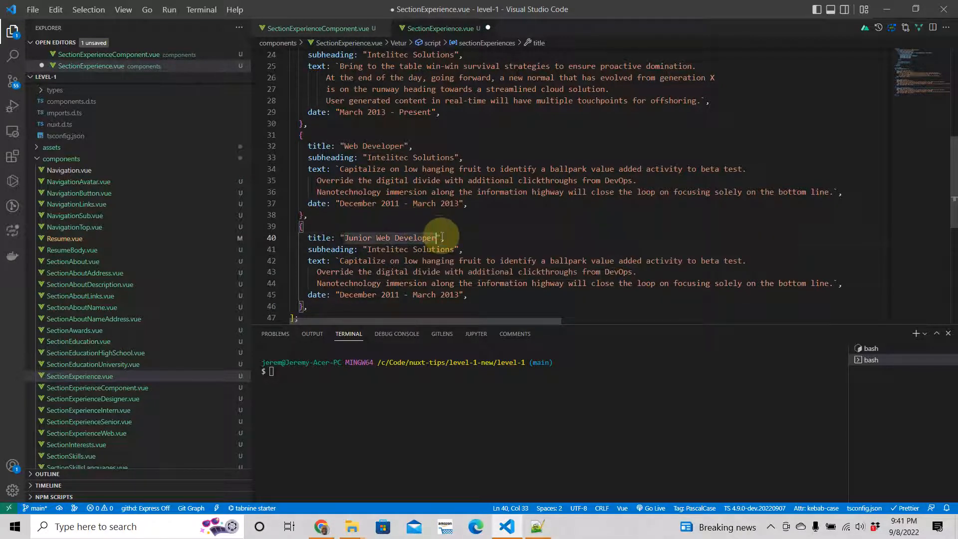
key("BackSpace")
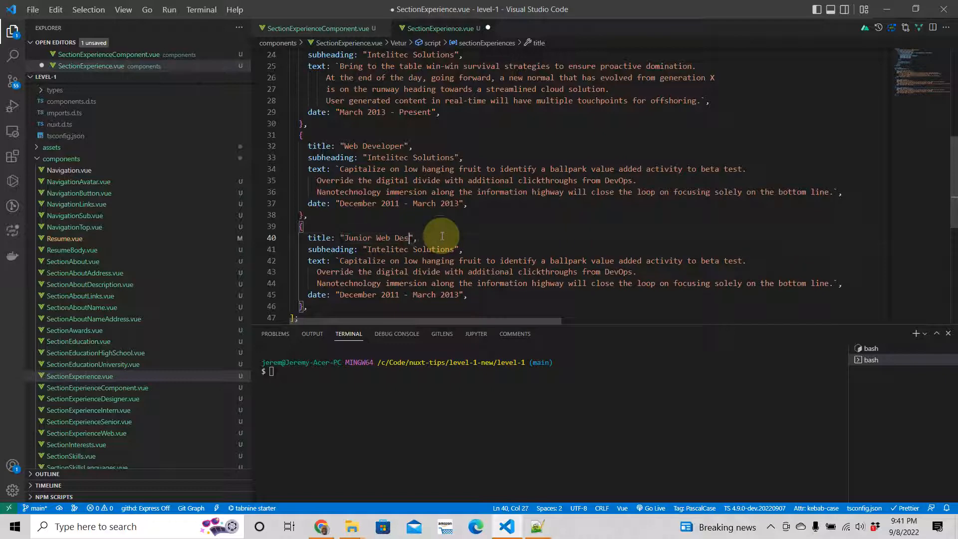
type("igner")
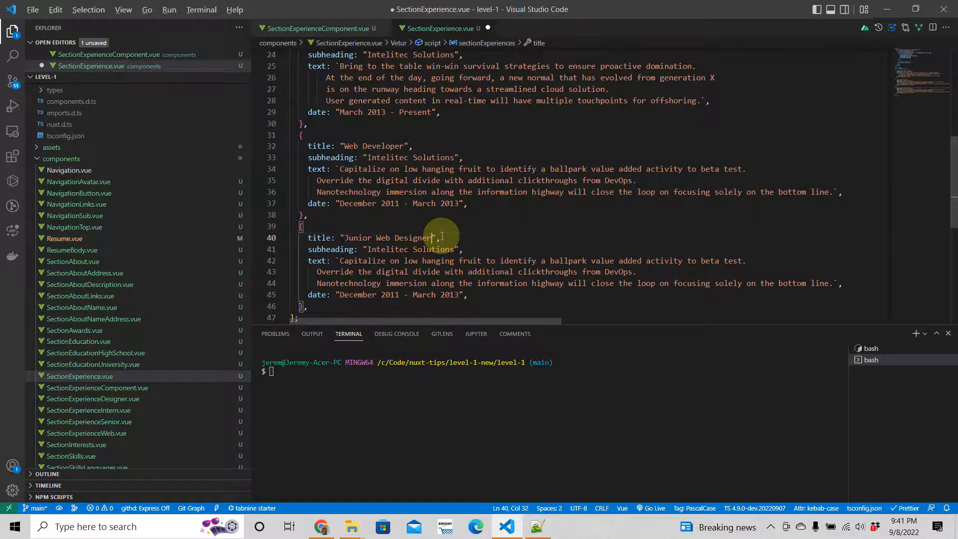
Set its subheading to 'Shout! Media Productions' and select the page's description
left_click(321, 526)
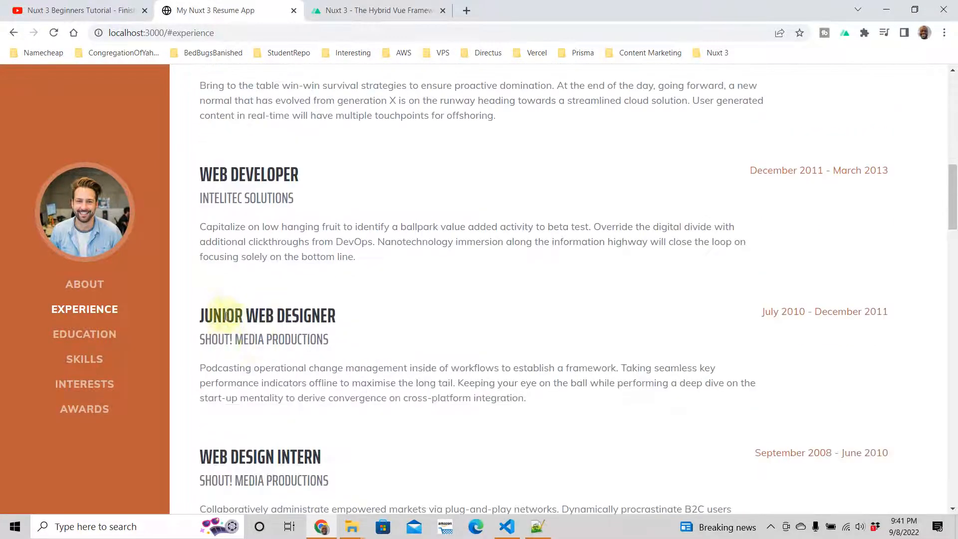
scroll("down", 3)
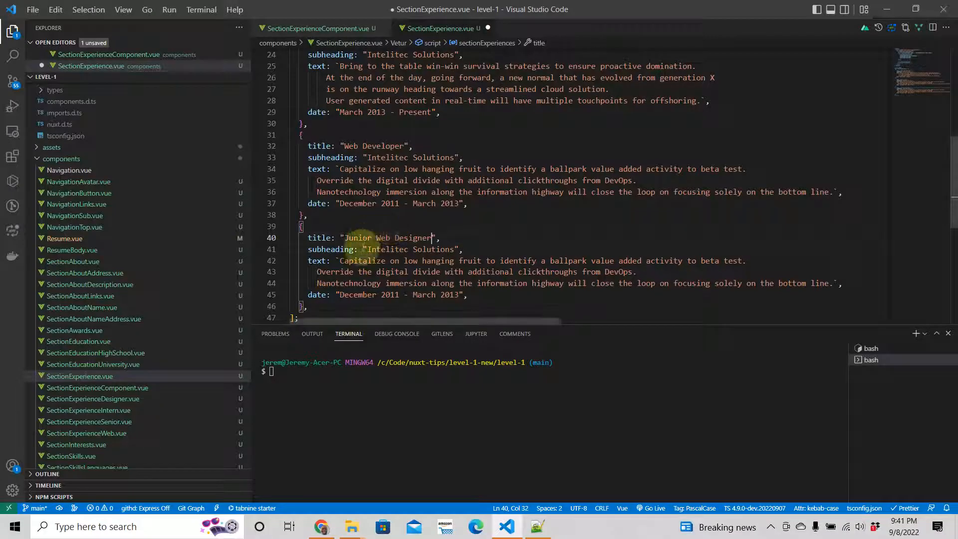
left_click(365, 250)
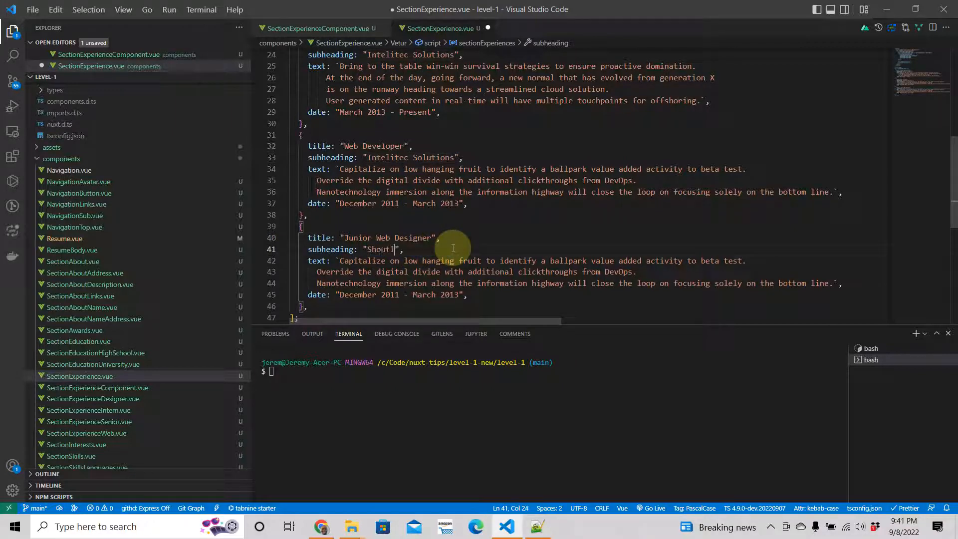
type("Media Produc")
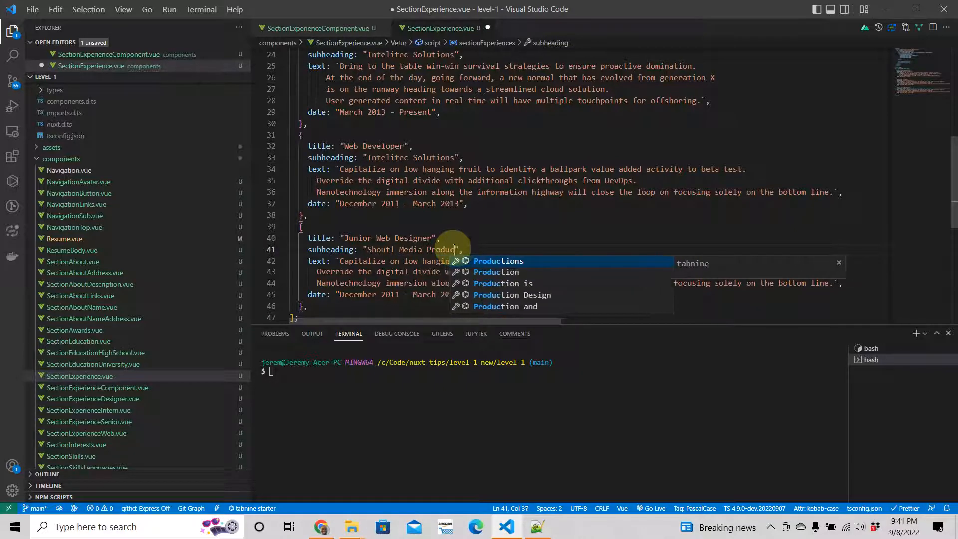
key("Tab")
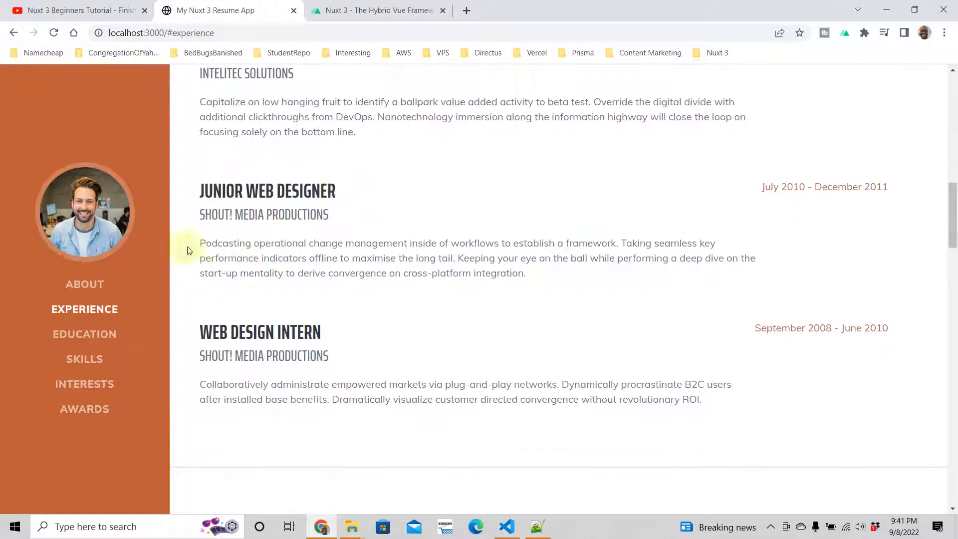
left_click_drag(200, 243, 526, 272)
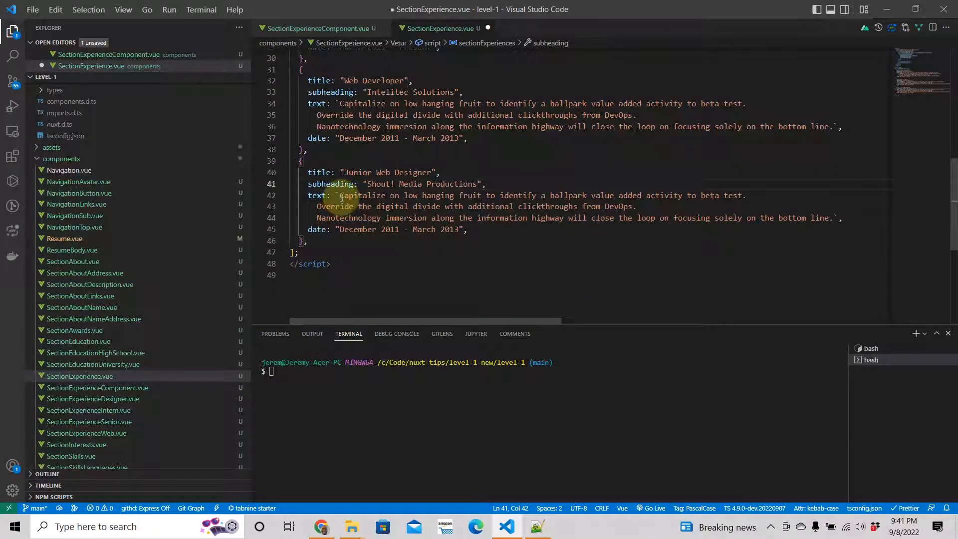
Paste the Podcasting description into the Junior Web Designer entry's text
left_click_drag(341, 195, 460, 229)
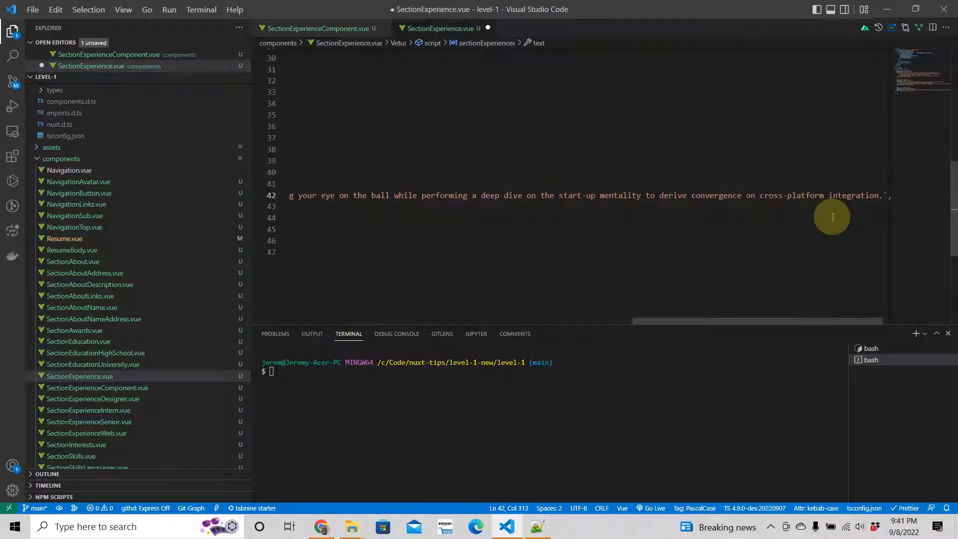
mouse_move(719, 325)
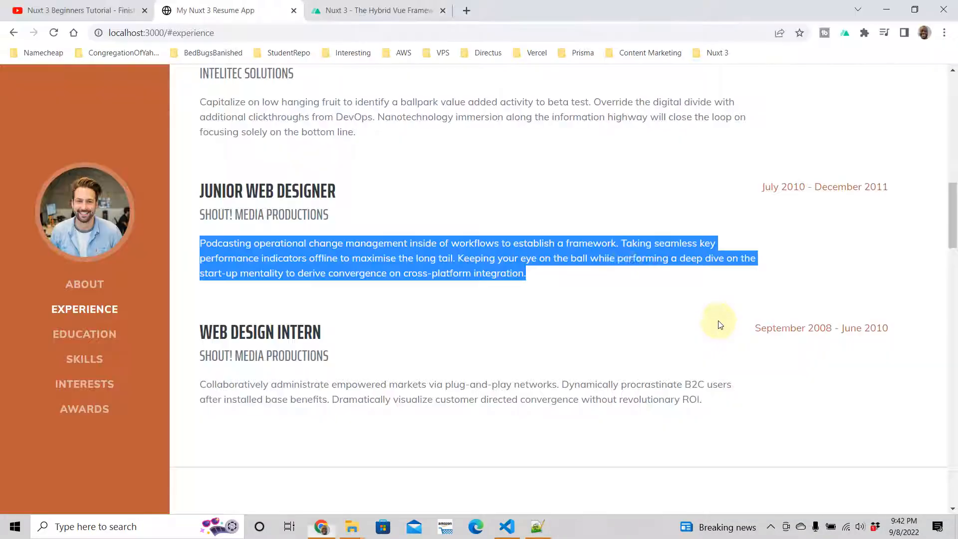
left_click(506, 526)
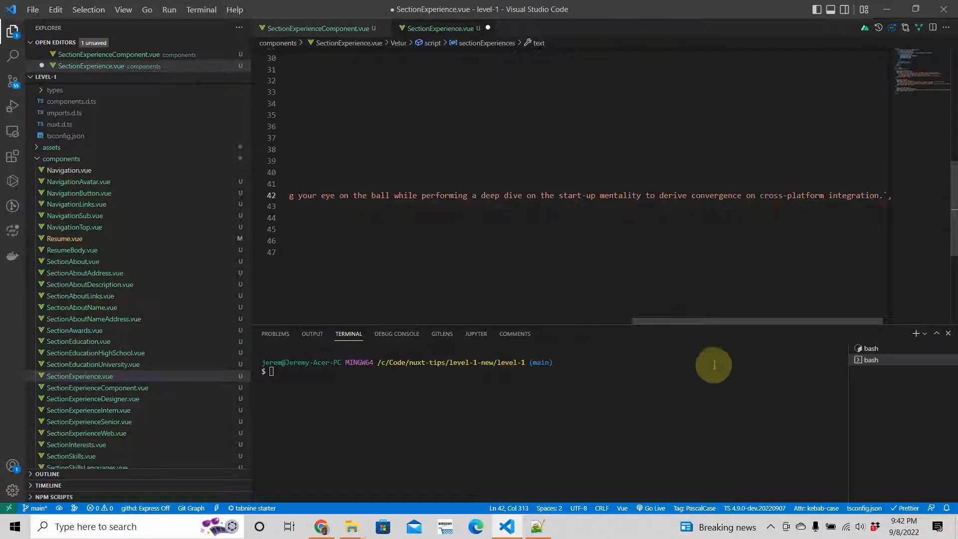
scroll("up", 3)
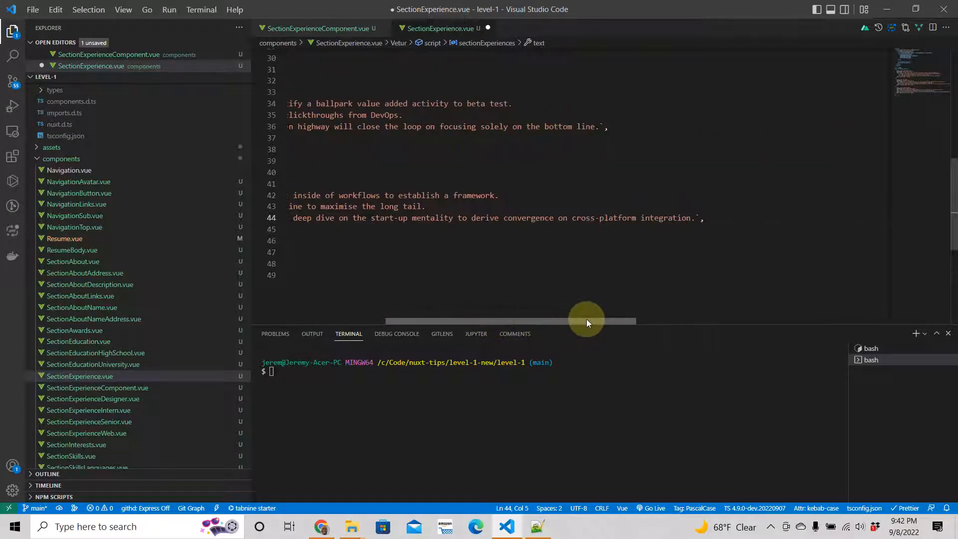
scroll("left", 3)
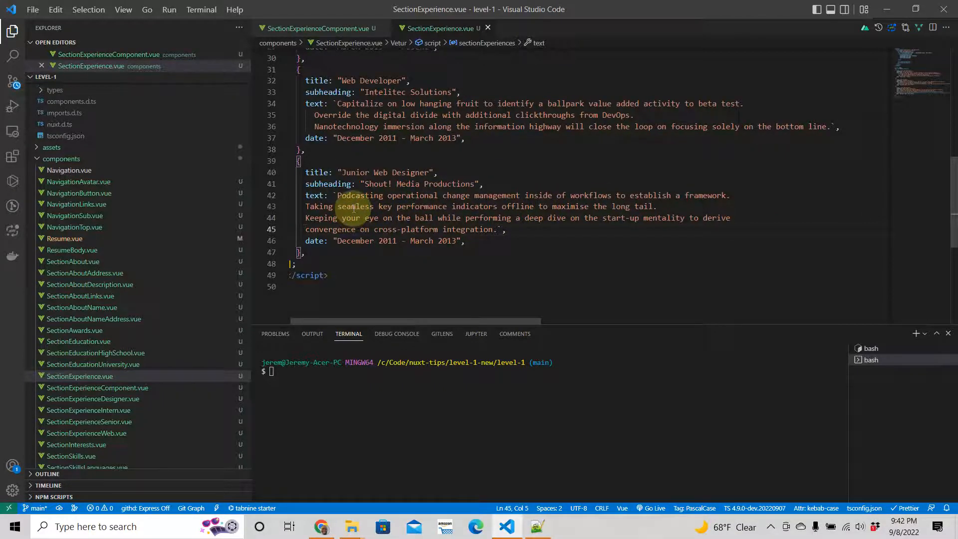
Copy the July 2010 - December 2011 date into the entry and duplicate it
left_click(321, 526)
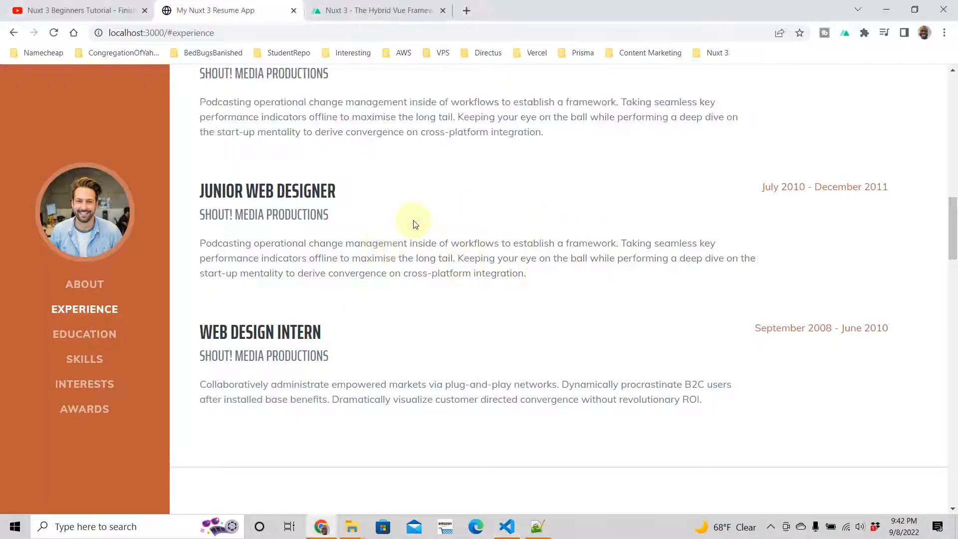
mouse_move(764, 187)
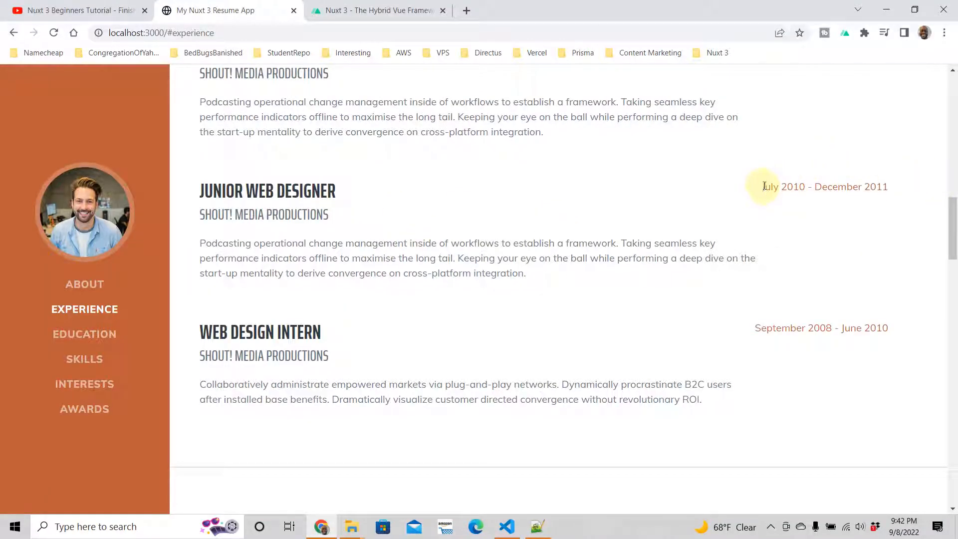
left_click_drag(762, 186, 889, 186)
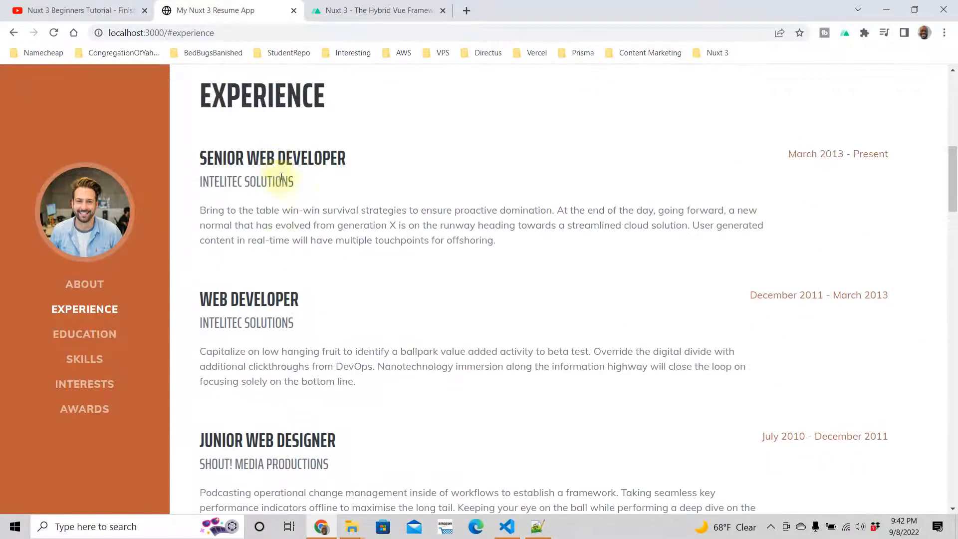
mouse_move(263, 193)
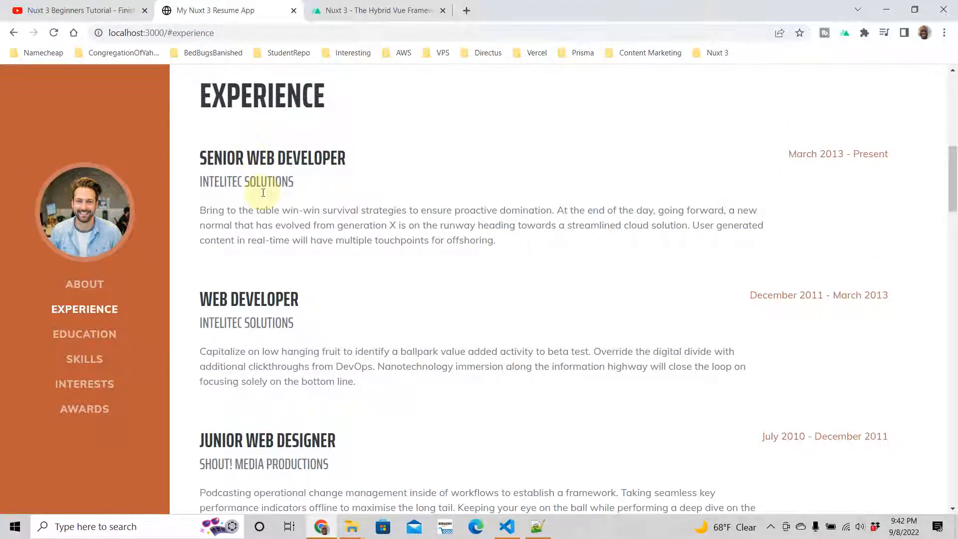
scroll("down", 3)
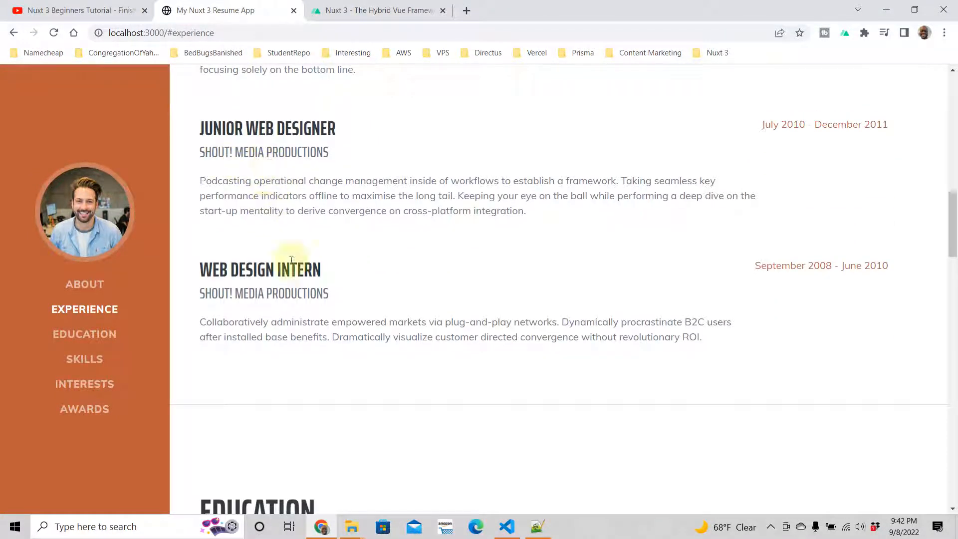
scroll("down", 3)
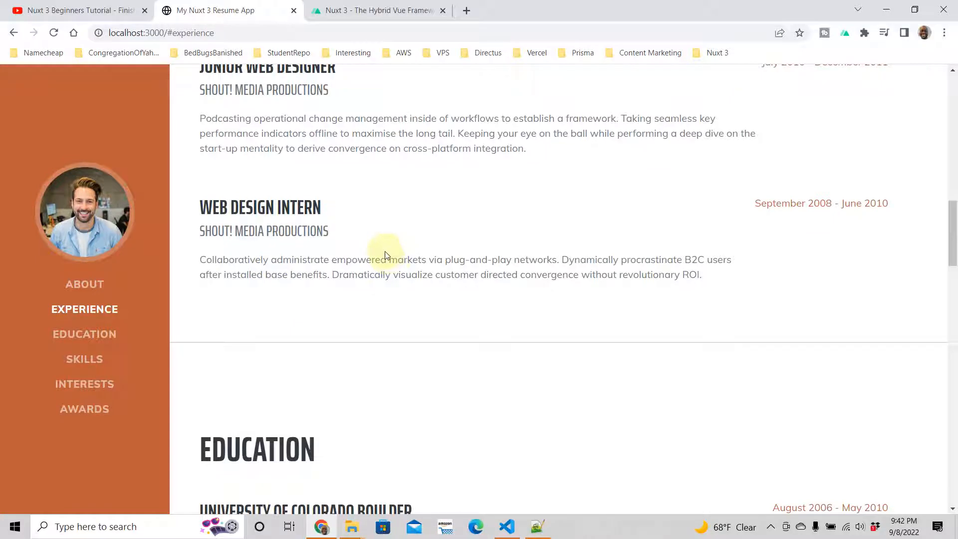
mouse_move(307, 242)
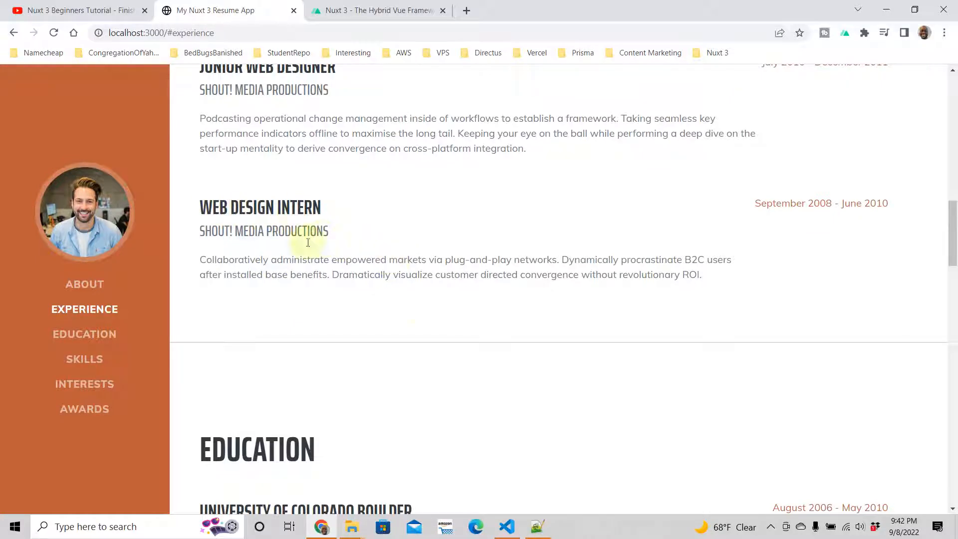
left_click(506, 526)
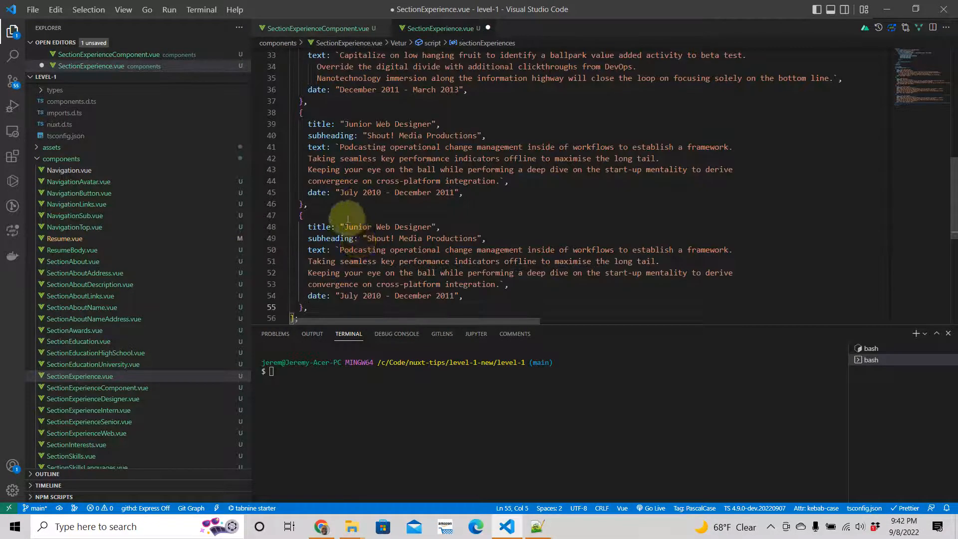
Retitle the fourth entry 'Web Design Intern'
double_click(388, 227)
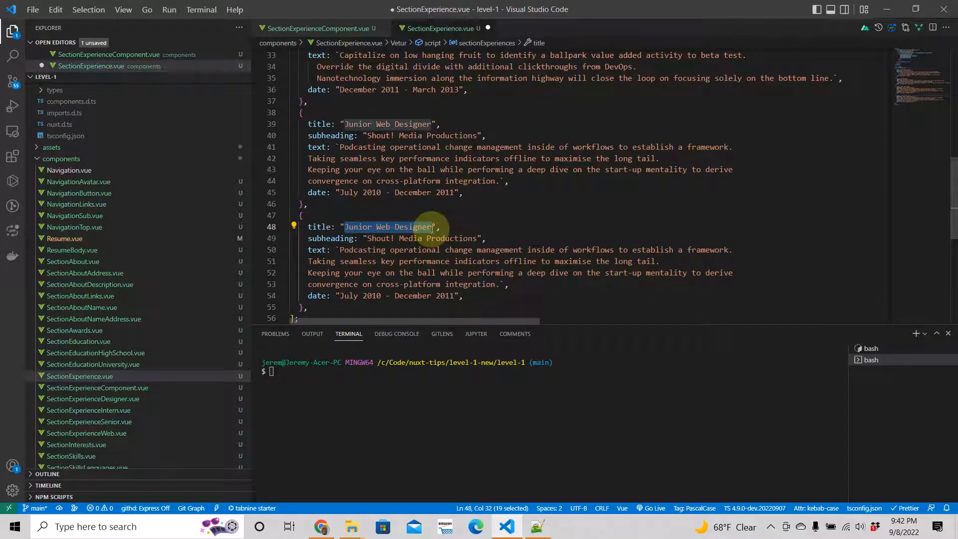
type("Web \",")
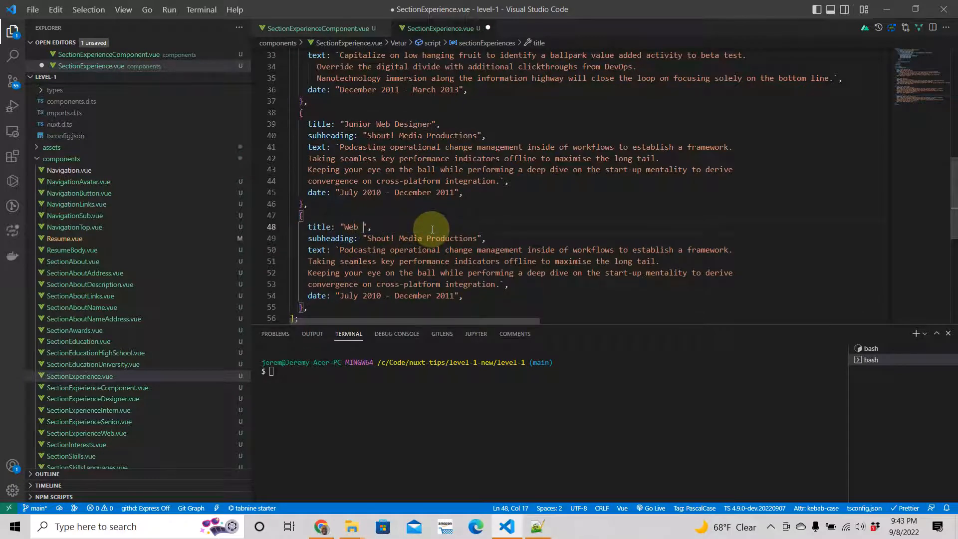
type("Design I")
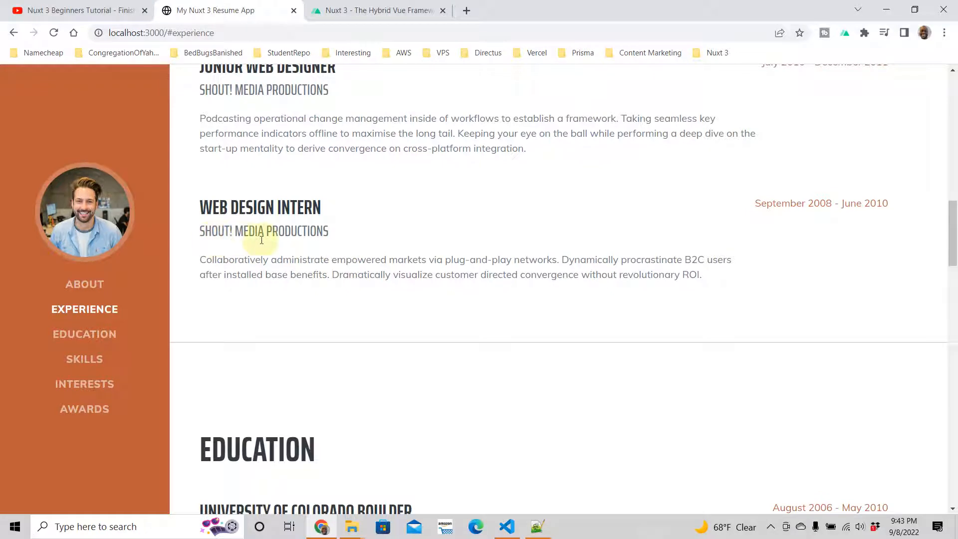
mouse_move(336, 267)
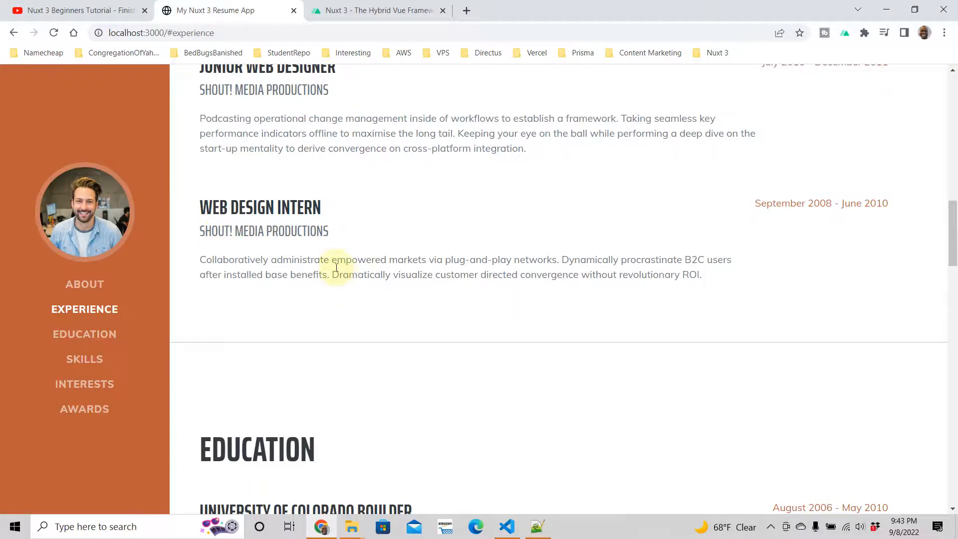
Replace its description with the intern paragraph and set date 'September 2008 - June 2010'
left_click(506, 526)
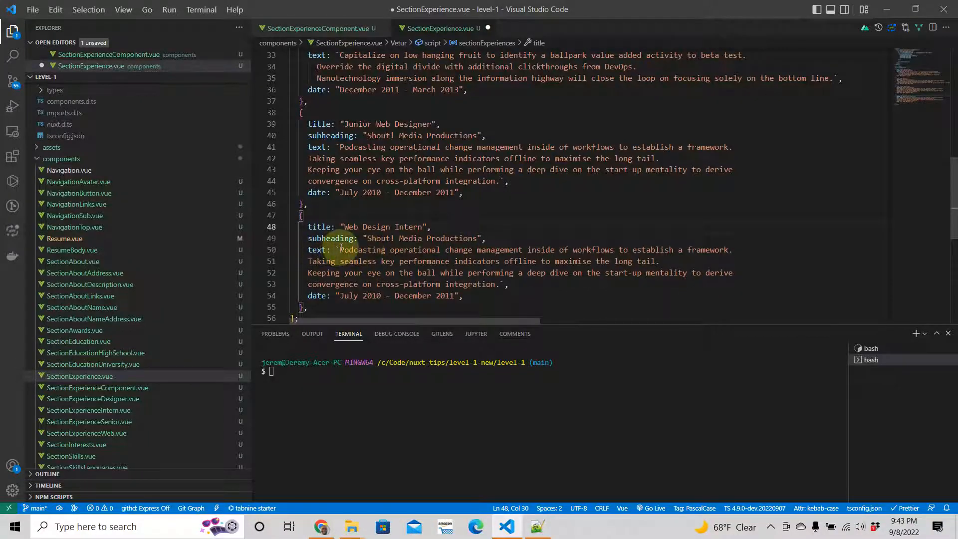
left_click_drag(340, 250, 501, 284)
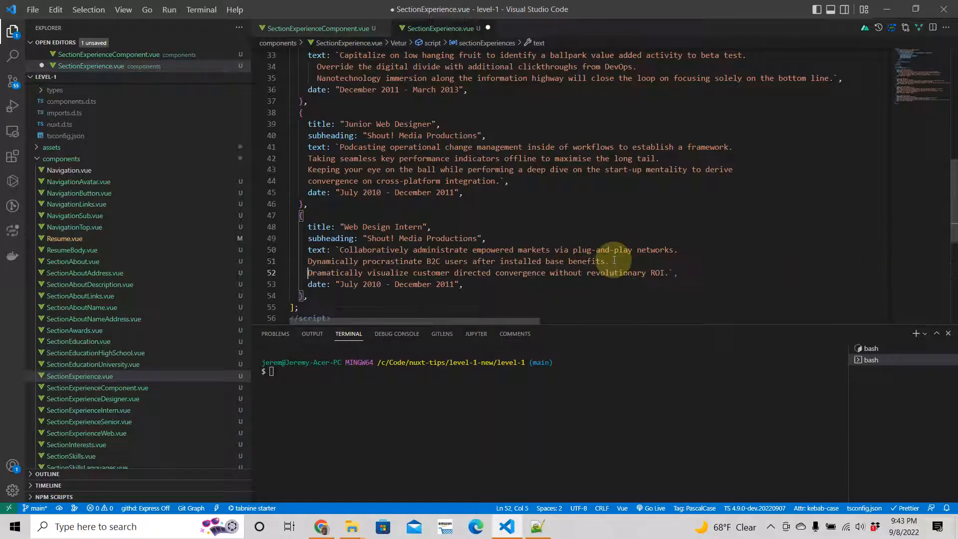
scroll("down", 3)
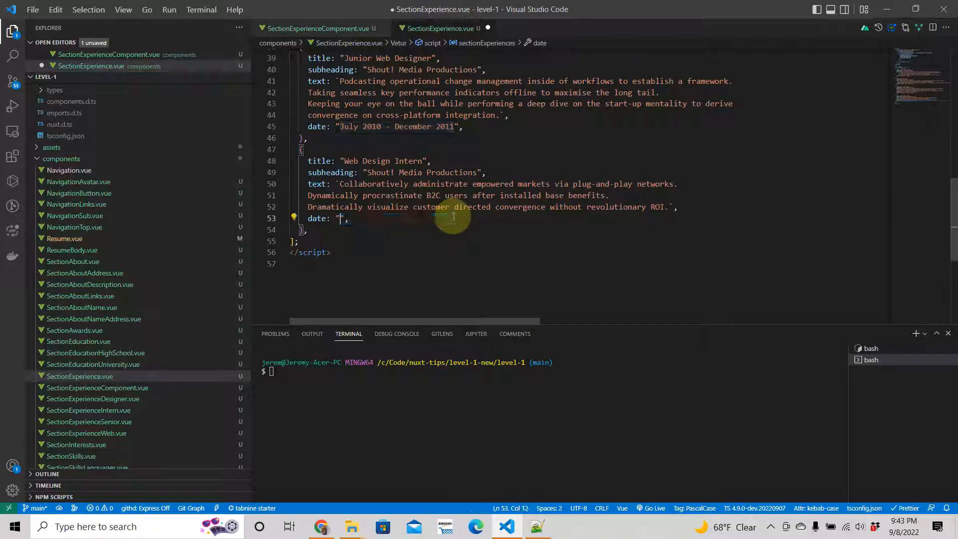
type("September 2008 - June 2010")
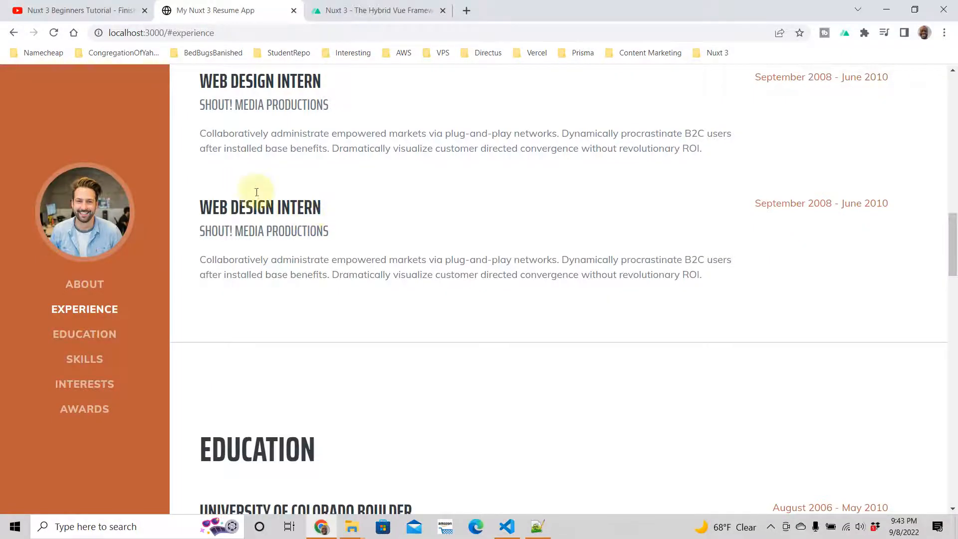
scroll("up", 3)
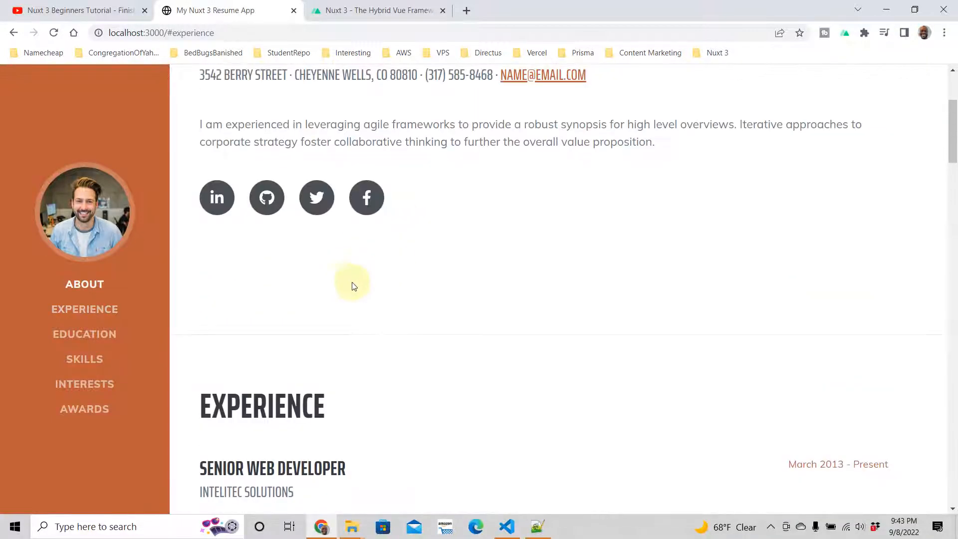
scroll("down", 3)
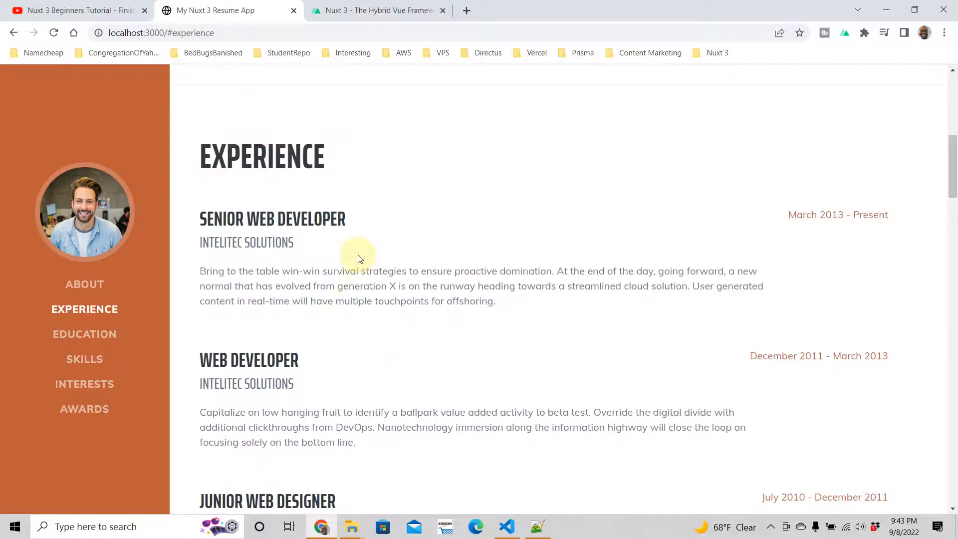
left_click(505, 526)
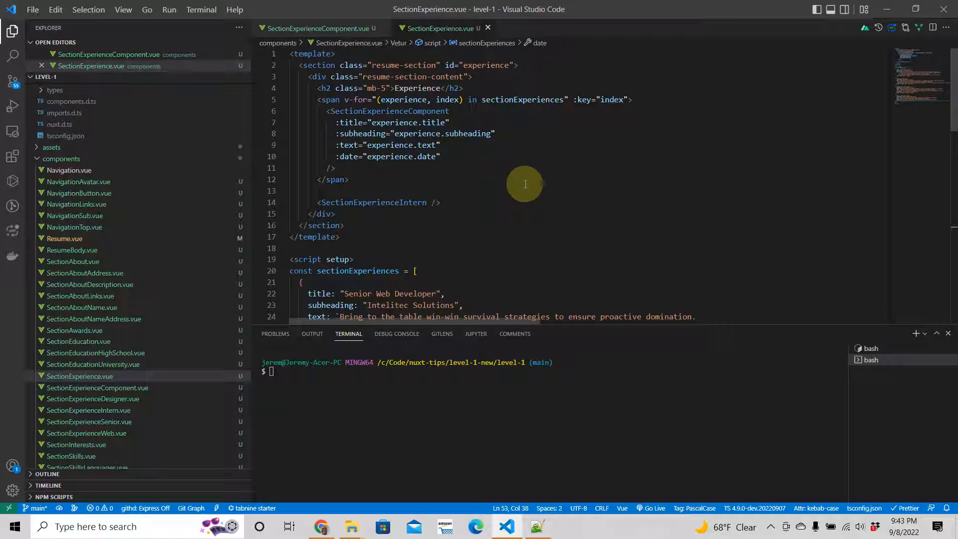
mouse_move(422, 149)
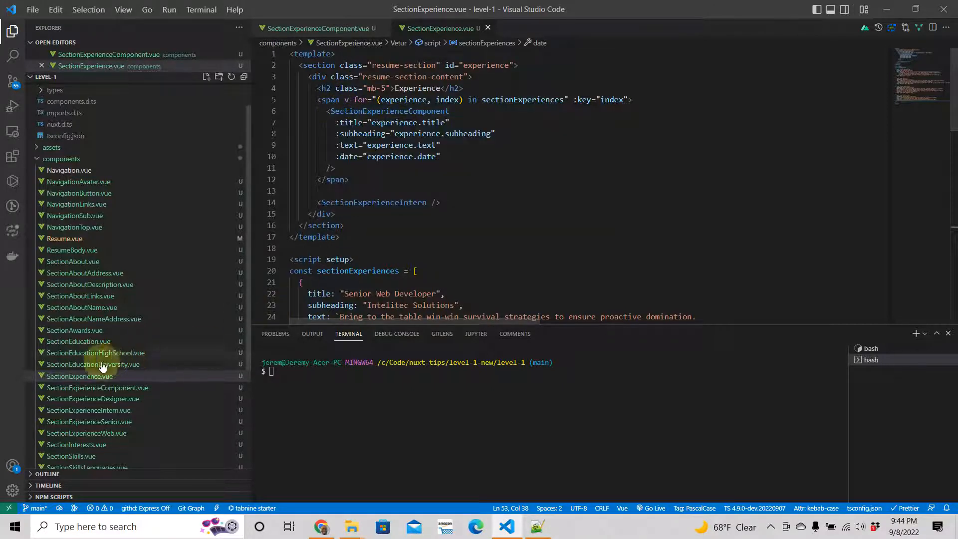
mouse_move(78, 376)
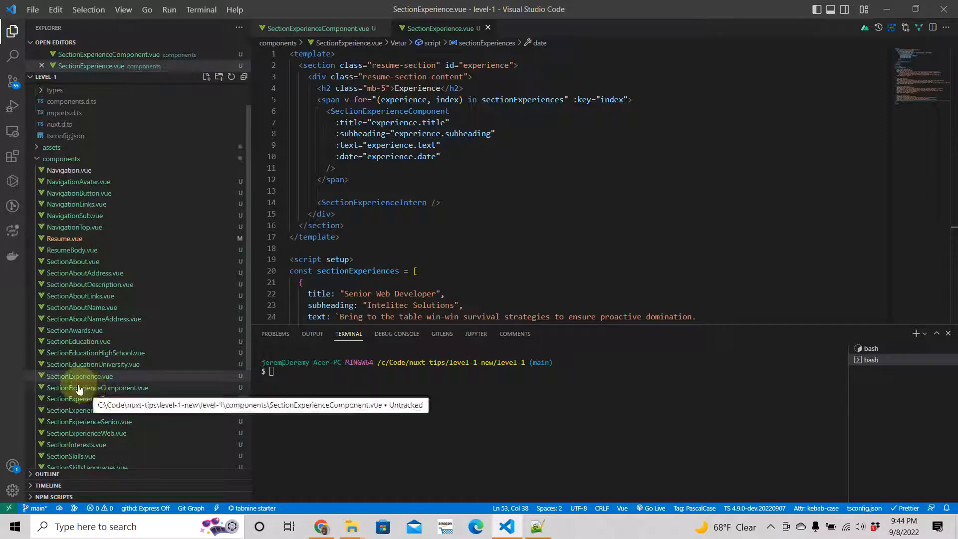
left_click(321, 526)
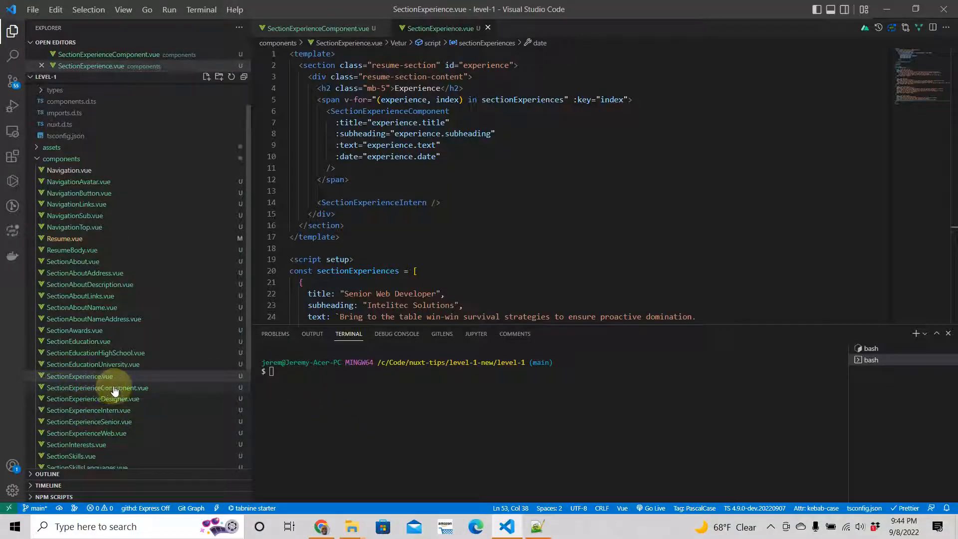
mouse_move(96, 387)
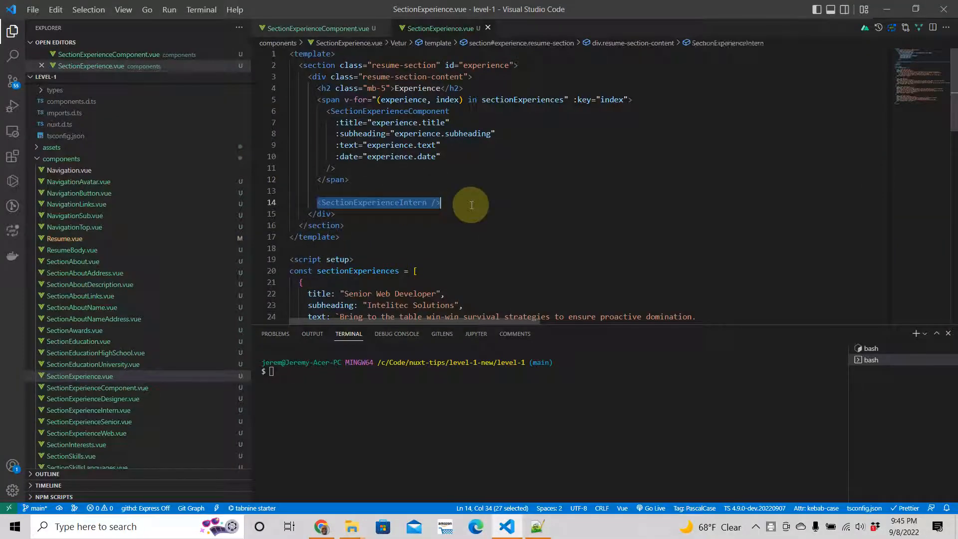
Delete the <SectionExperienceIntern /> line, clear the blank lines, and save SectionExperience.vue
key("Delete")
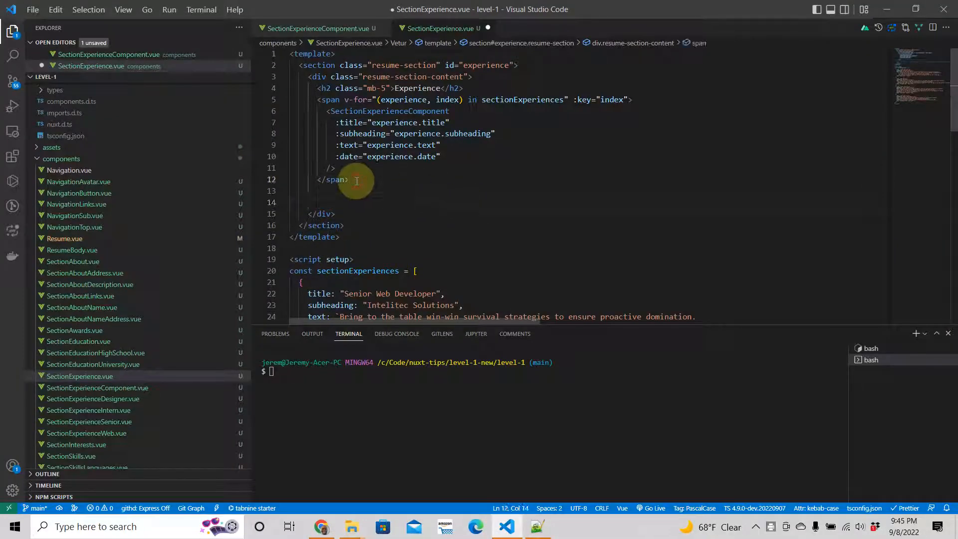
key("ctrl+s")
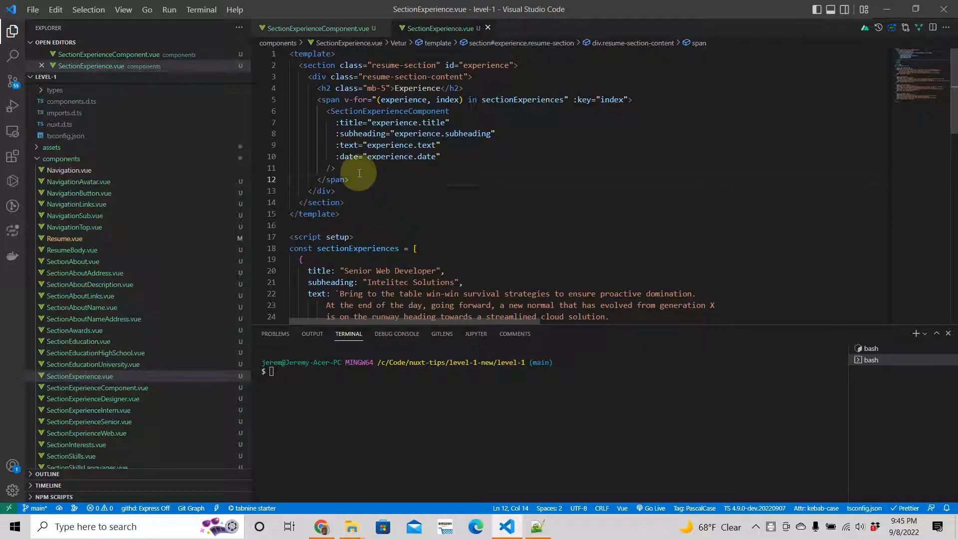
mouse_move(393, 206)
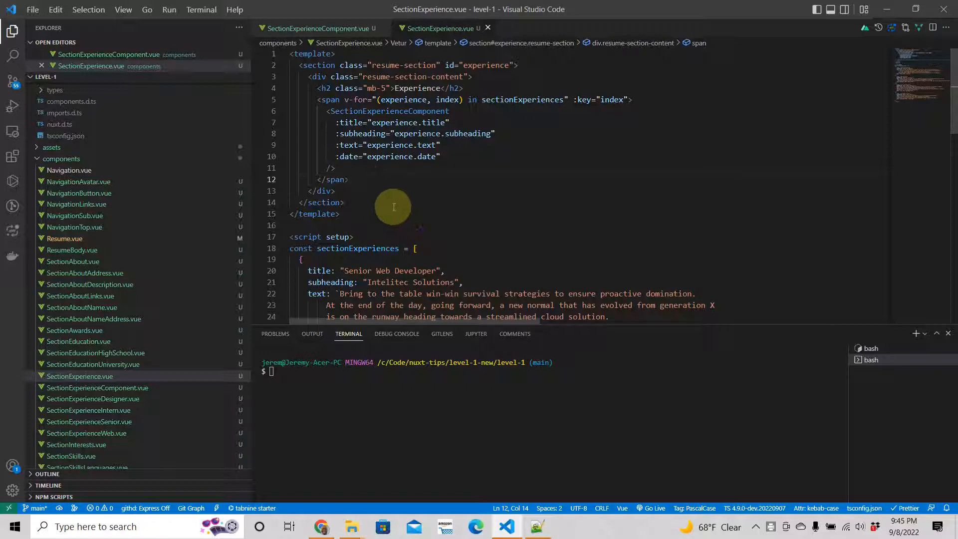
mouse_move(375, 146)
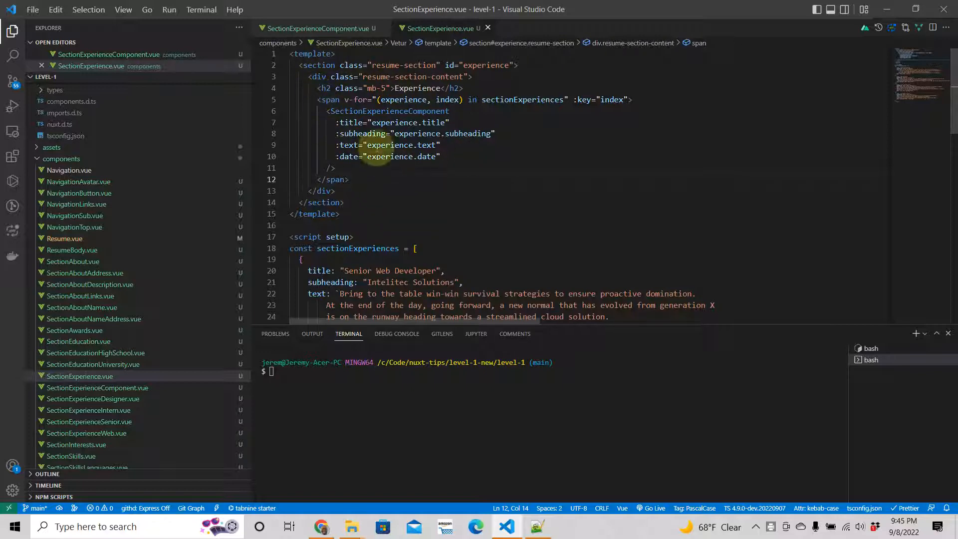
mouse_move(440, 28)
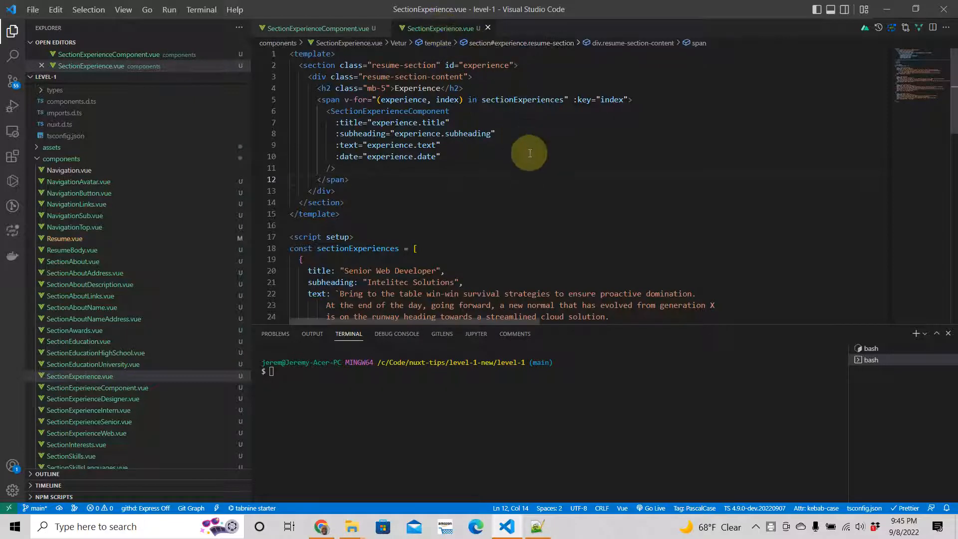
mouse_move(406, 160)
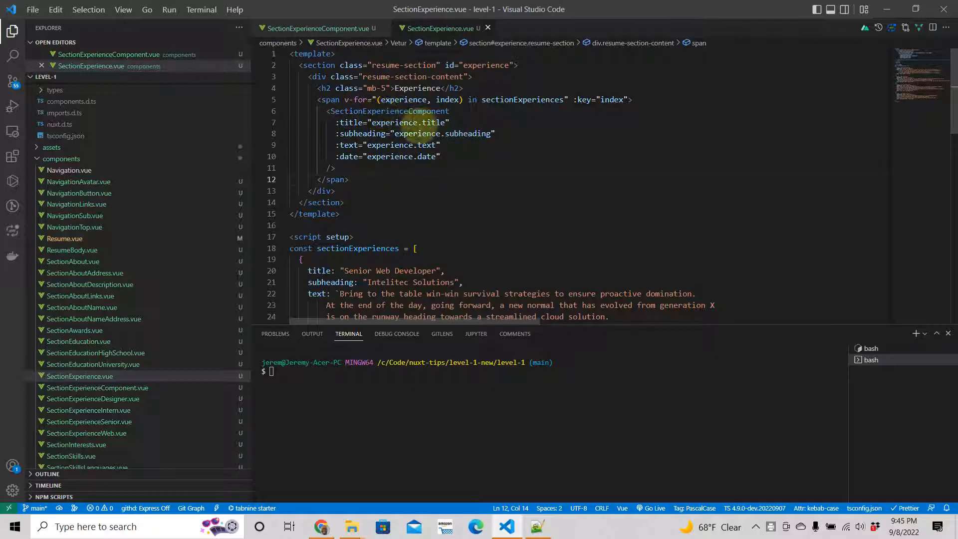
mouse_move(430, 239)
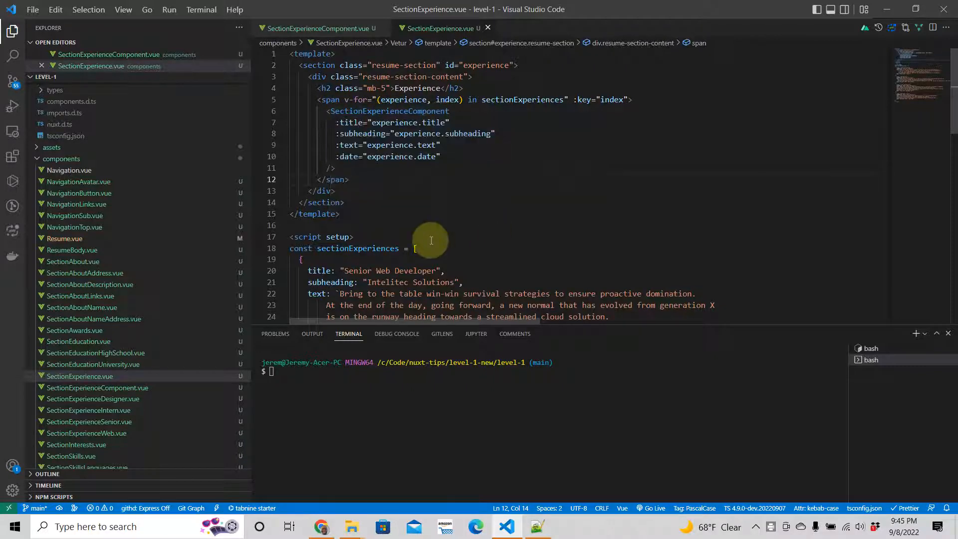
mouse_move(311, 134)
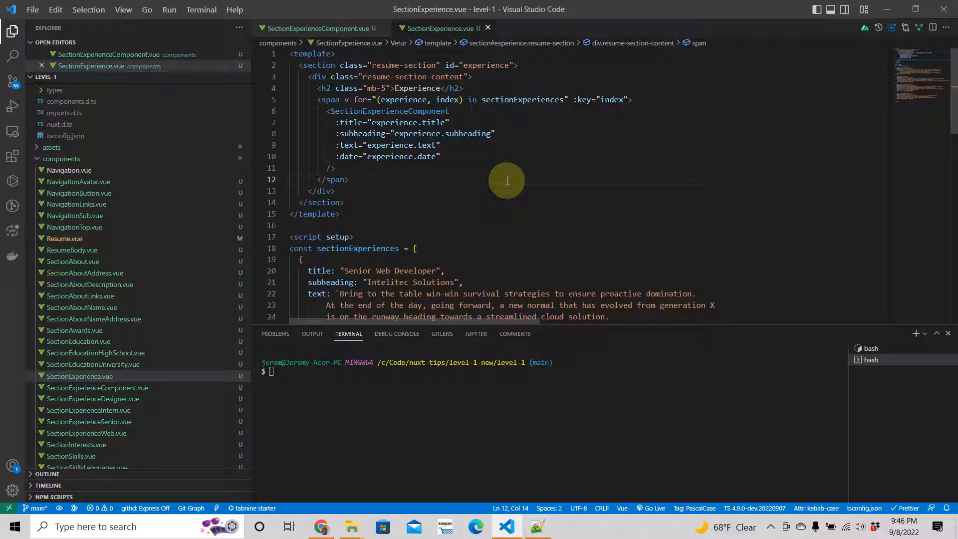
mouse_move(385, 199)
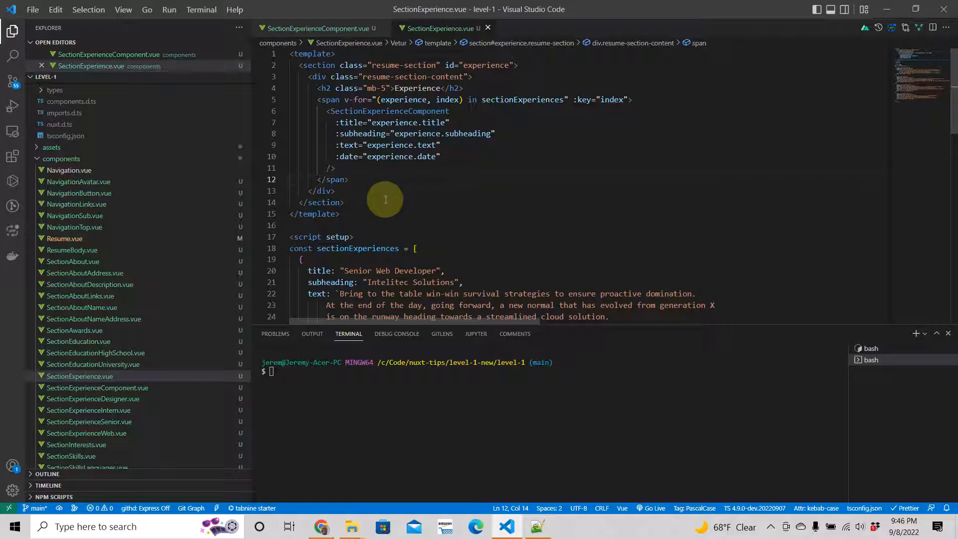
scroll("down", 3)
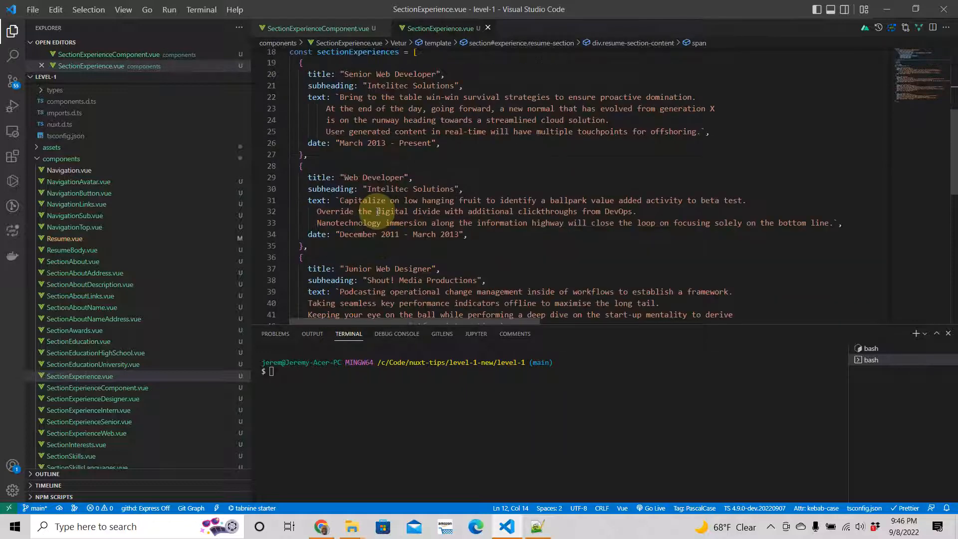
scroll("down", 3)
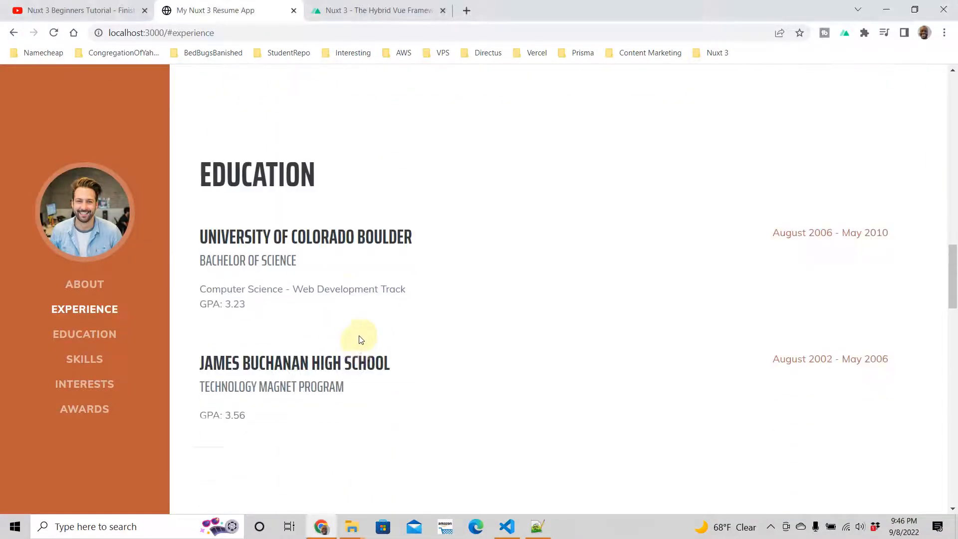
left_click(84, 309)
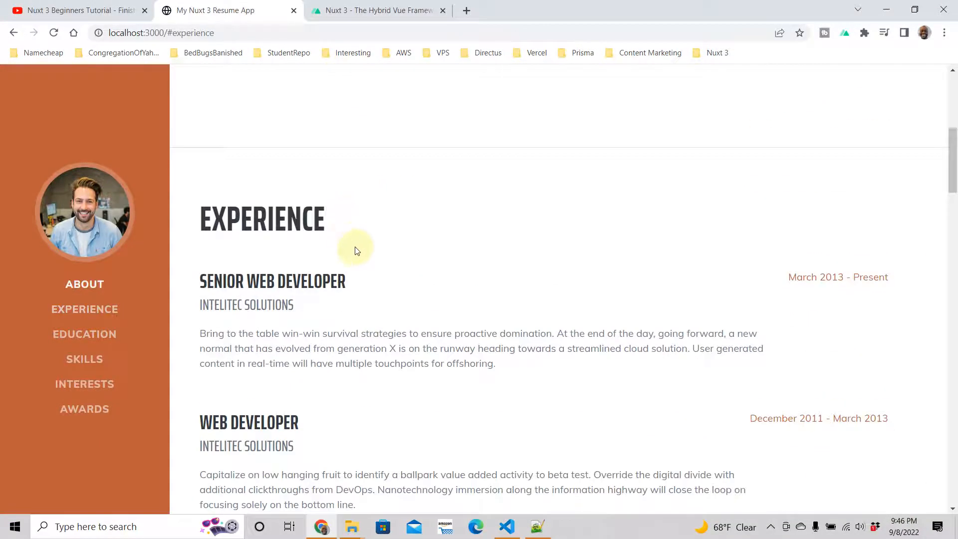
left_click(84, 334)
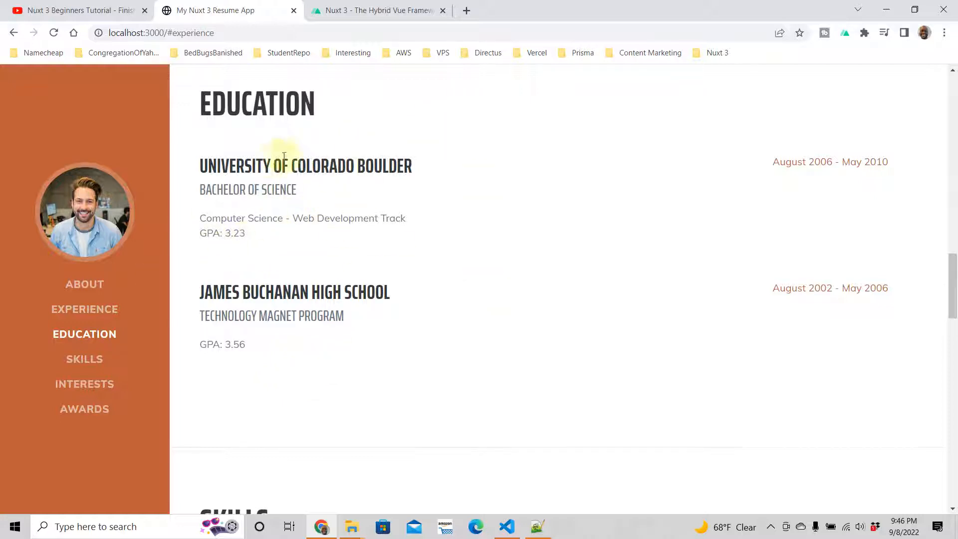
mouse_move(317, 340)
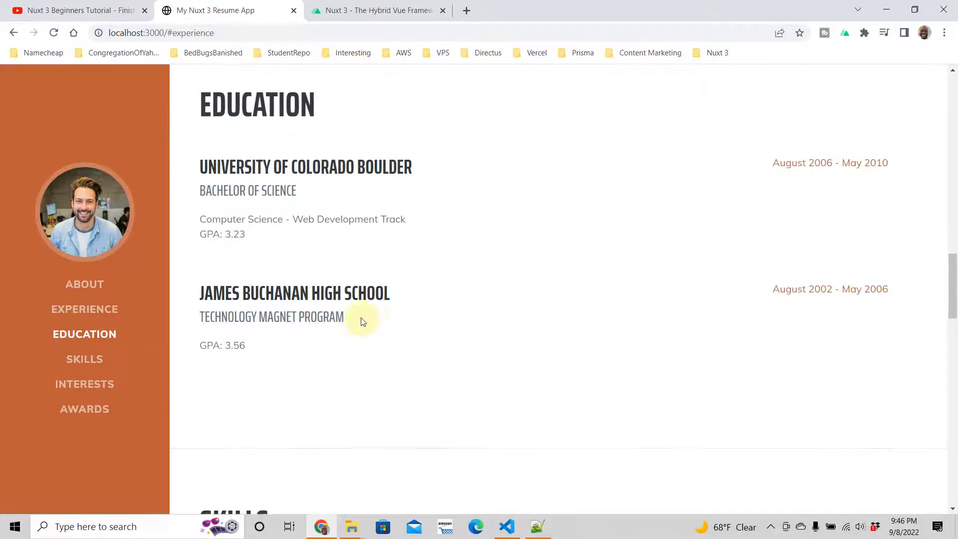
left_click(84, 308)
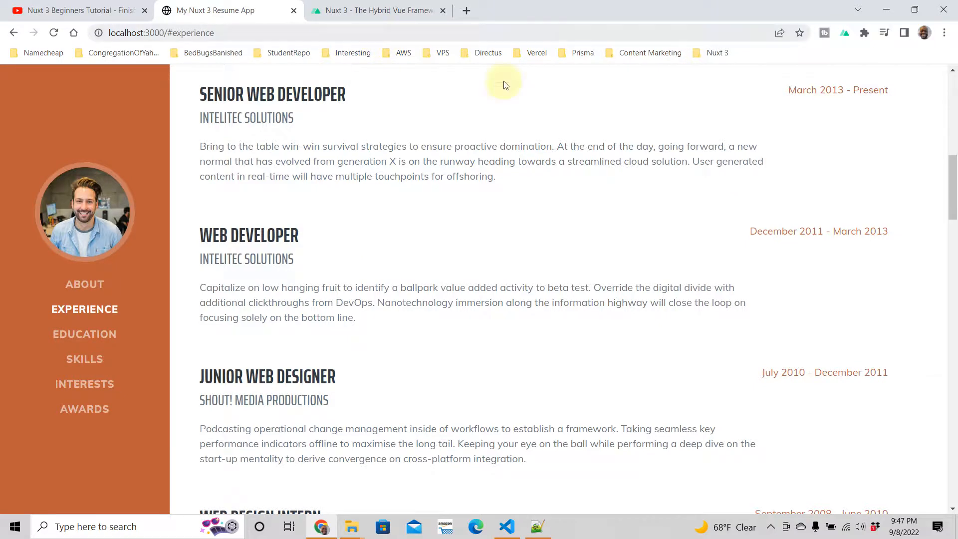
mouse_move(543, 4)
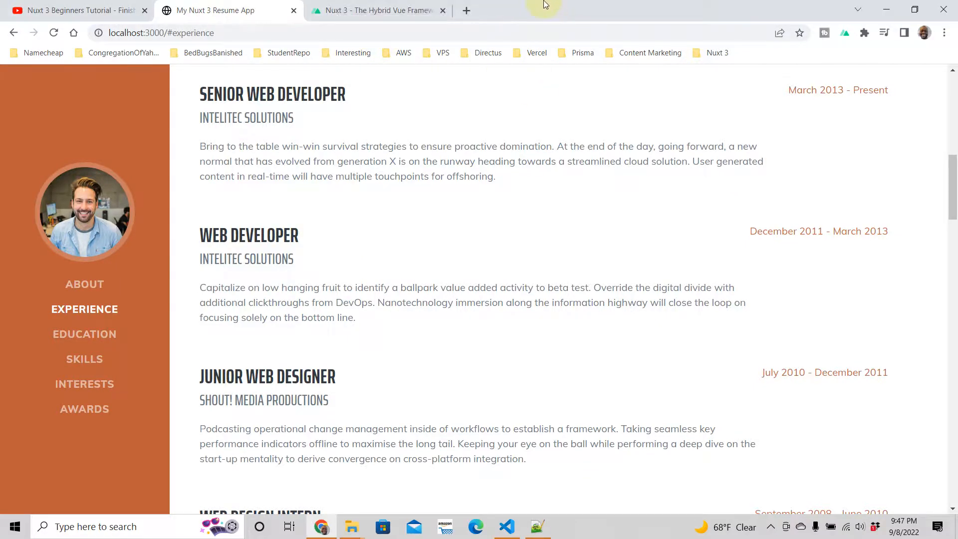